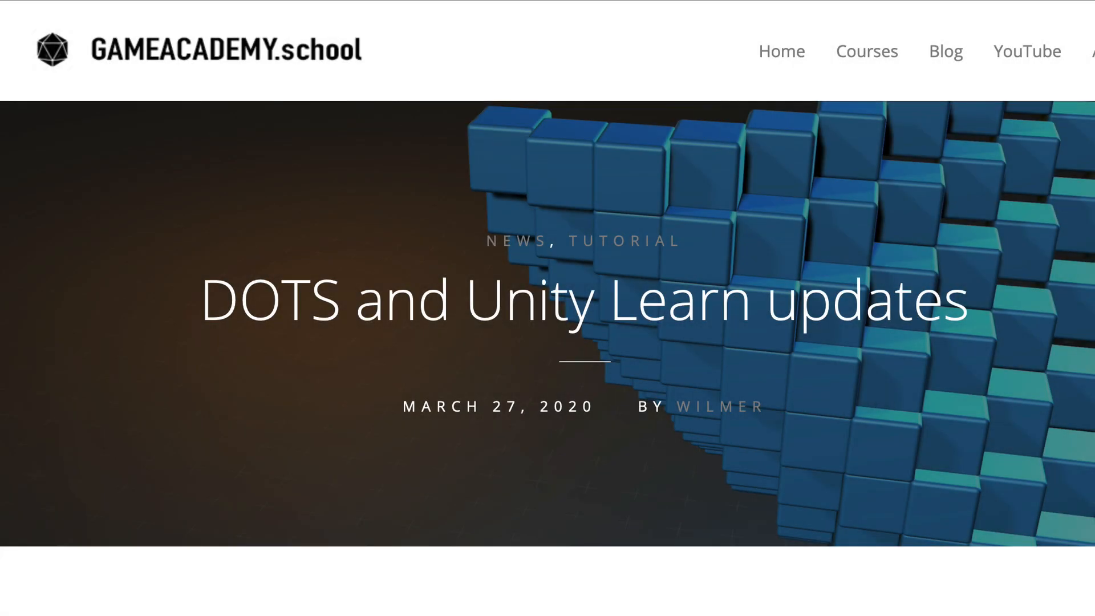
- Start Play mode so the spaceship flies among the glowing asteroids
scroll(down, 3)
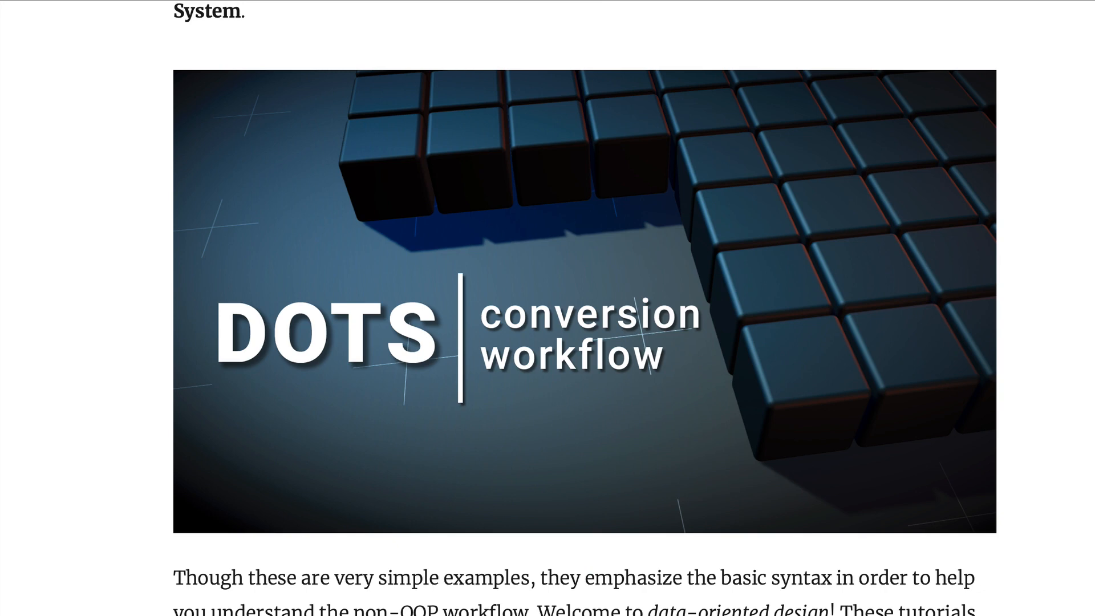
scroll(down, 3)
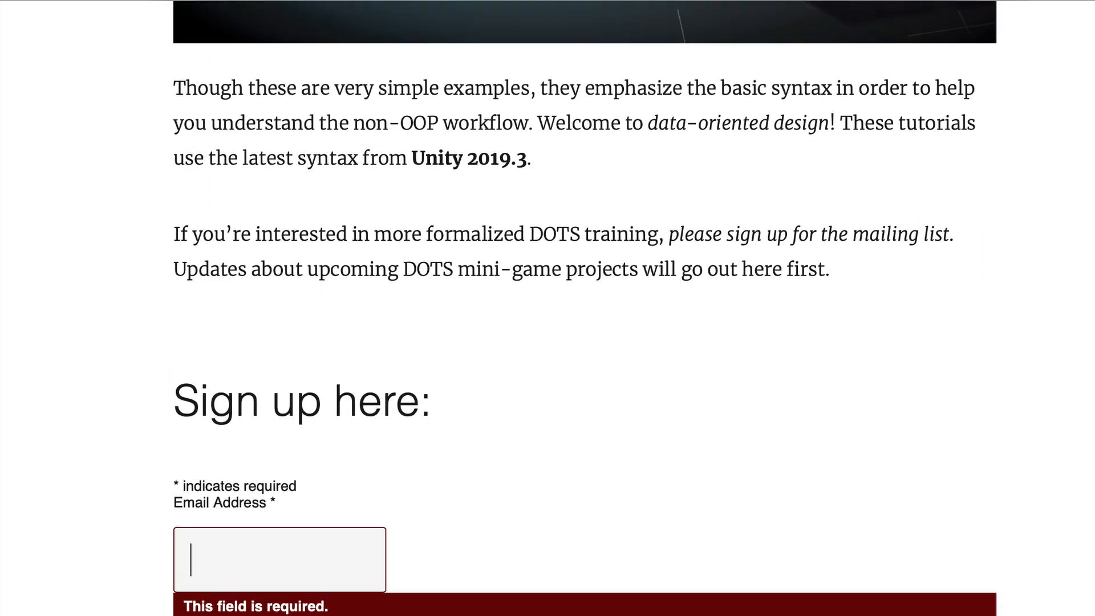
scroll(down, 3)
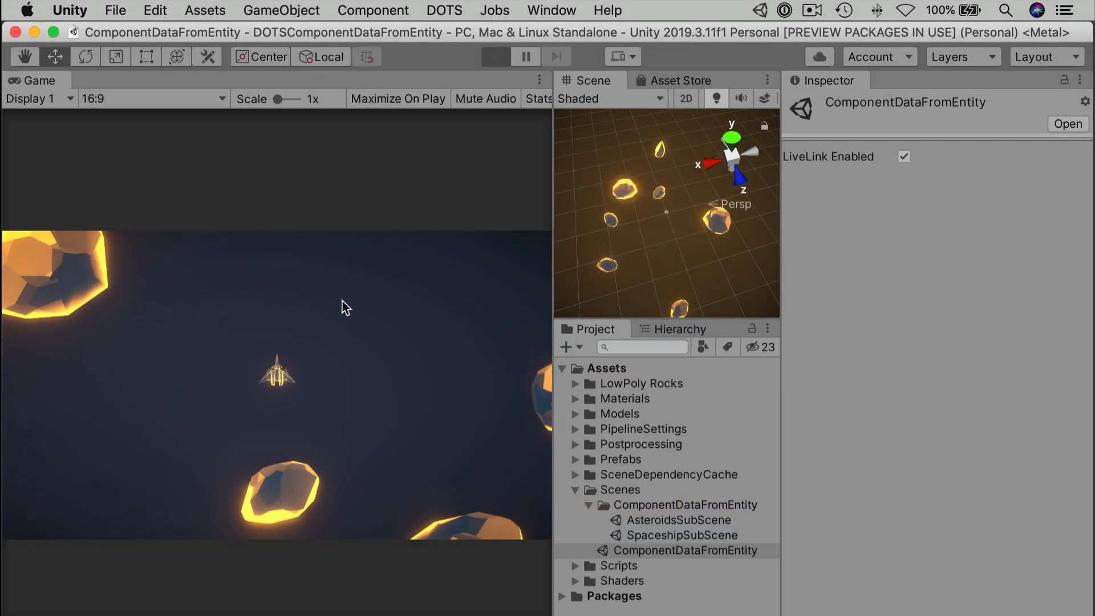
click(495, 57)
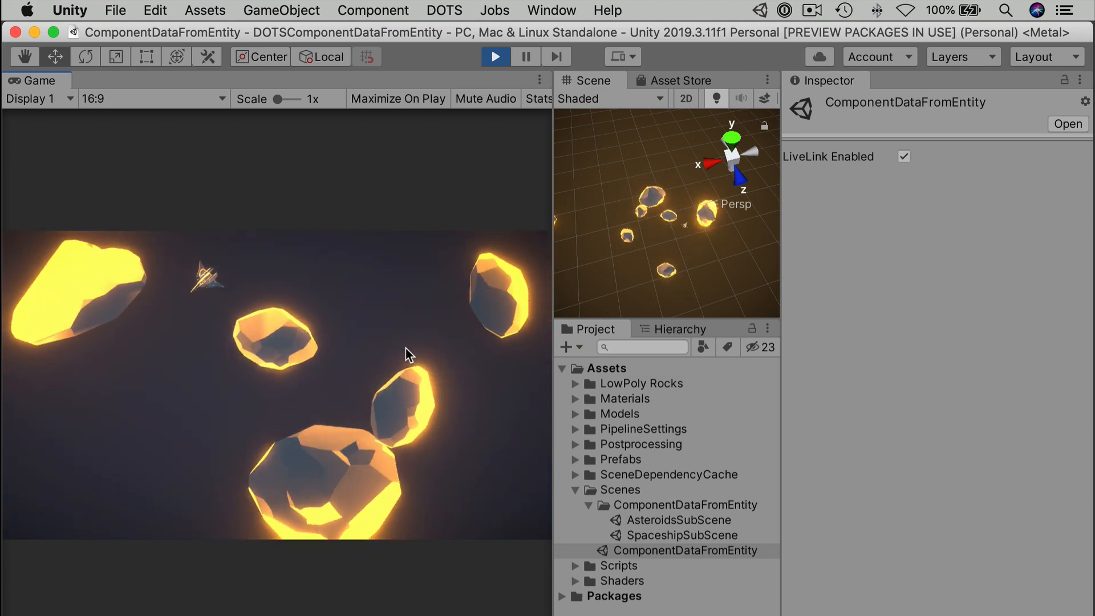
click(551, 10)
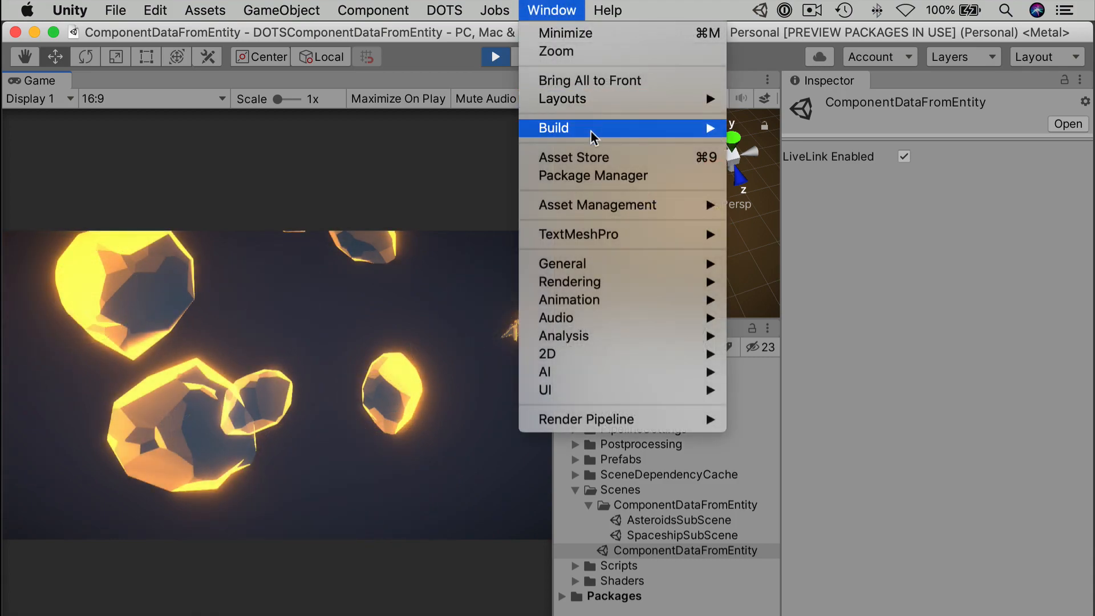
- List all packages in the Package Manager and view the Entities 0.10.0 preview details
click(593, 176)
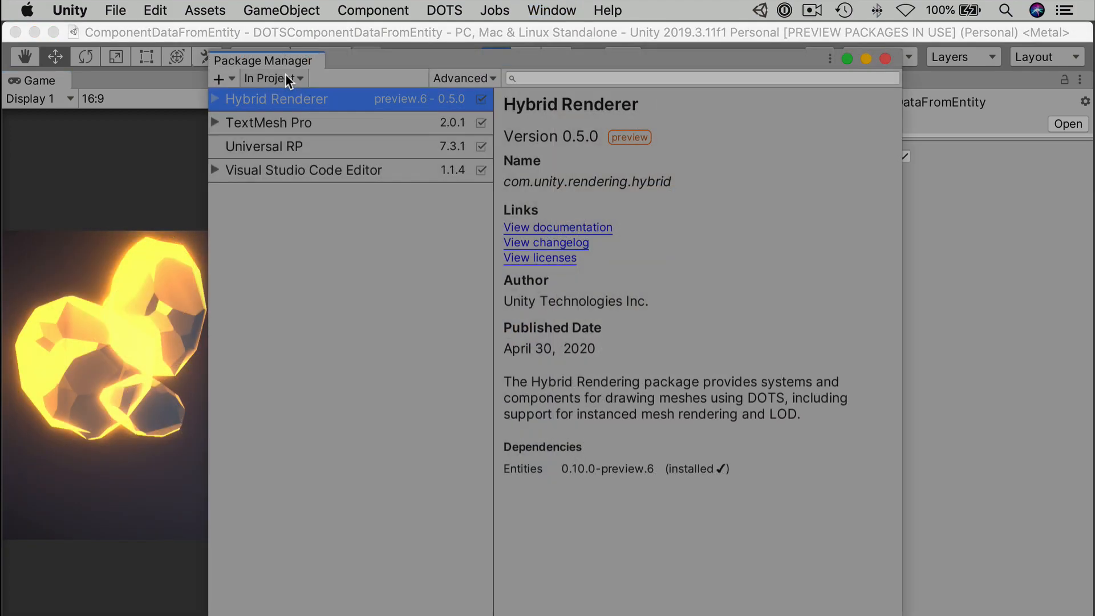
click(272, 78)
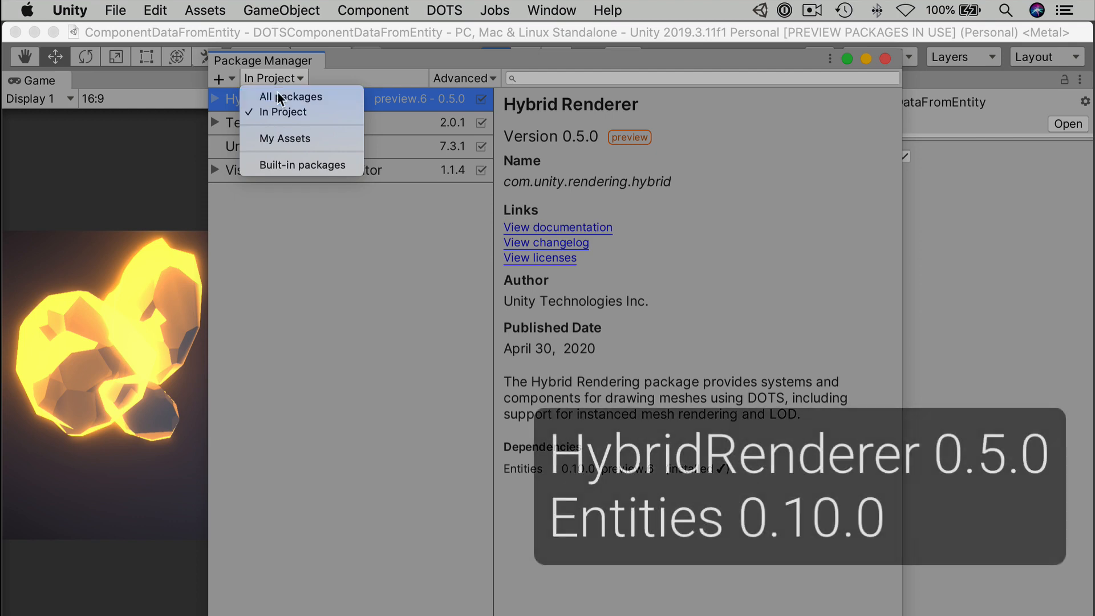
click(290, 96)
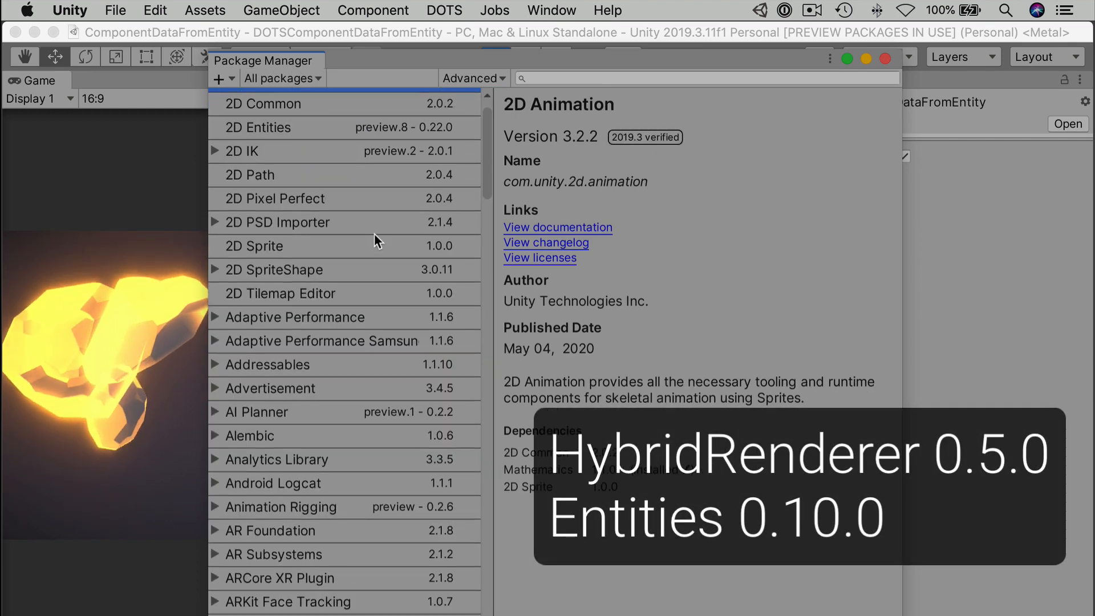
scroll(down, 3)
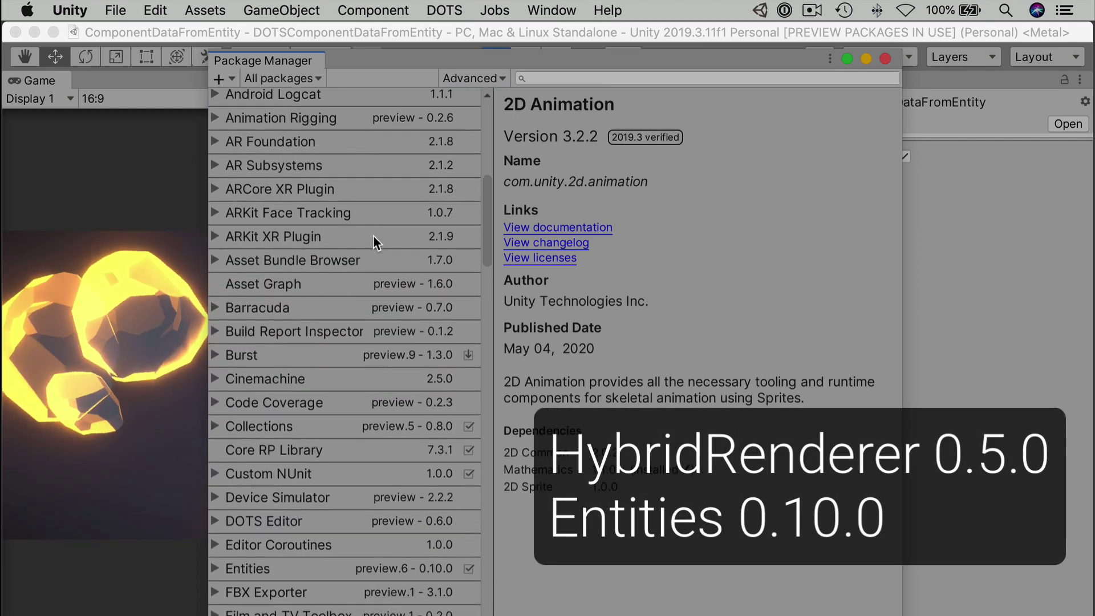
scroll(down, 3)
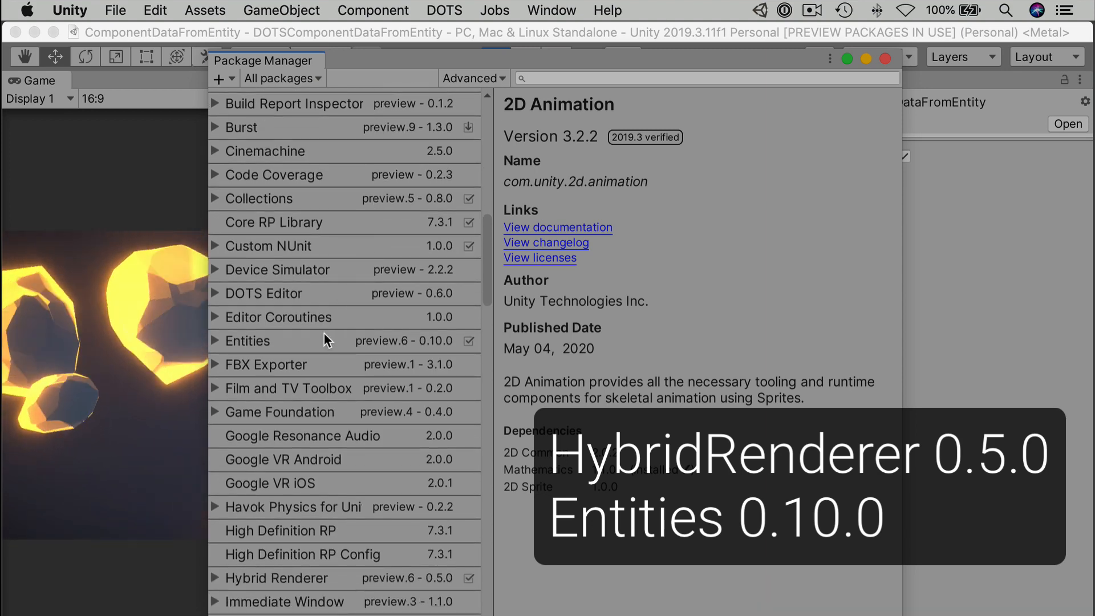
click(248, 341)
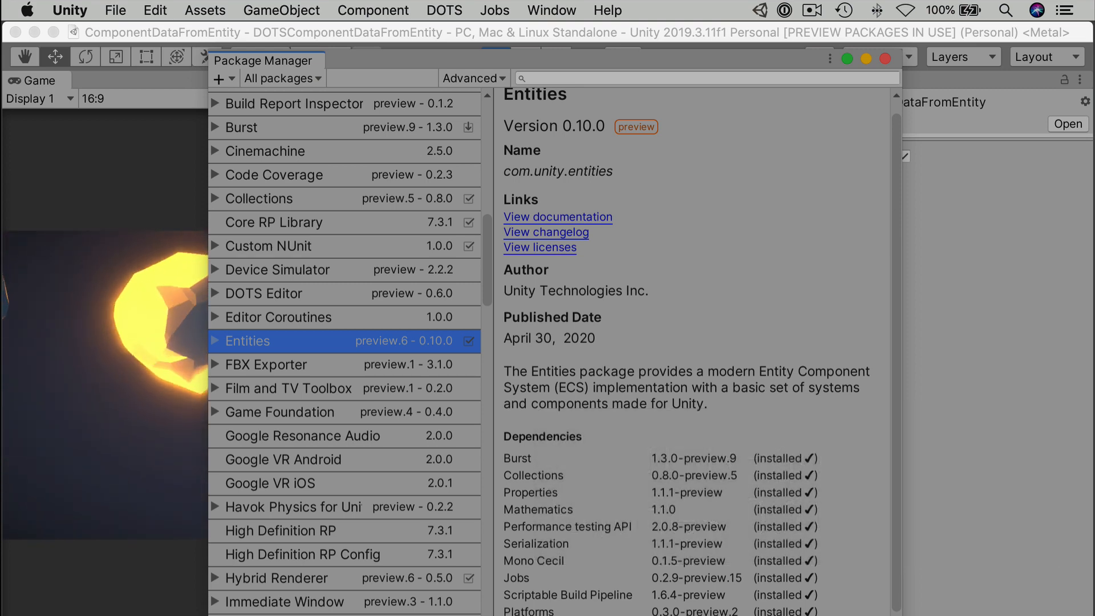
mouse_move(679, 253)
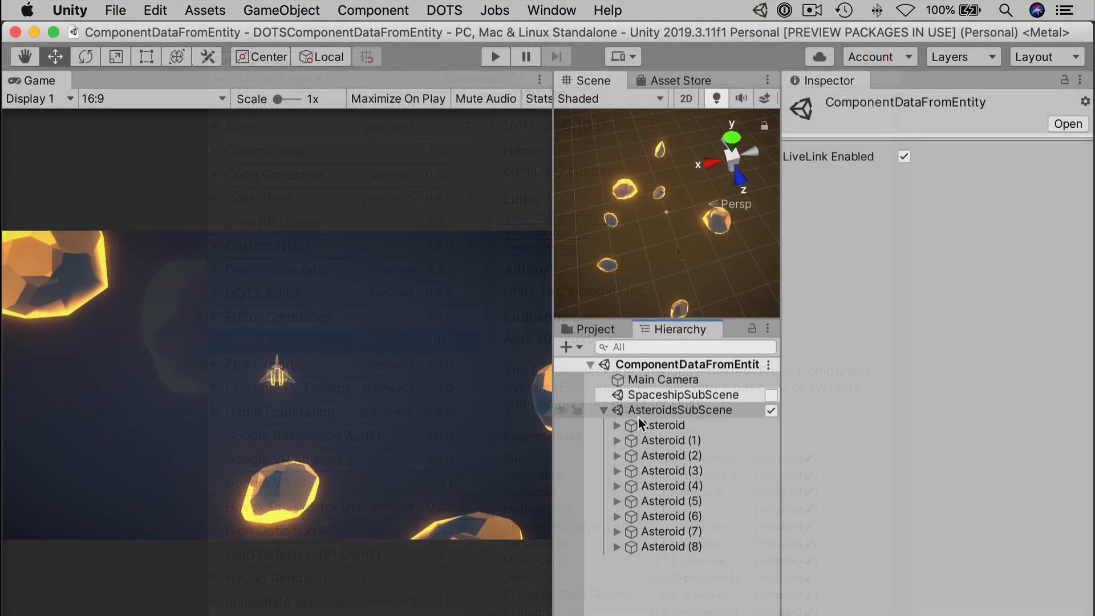
- Deactivate Asteroid through Asteroid (8) and uncheck Auto Load Scene on AsteroidsSubScene
click(661, 425)
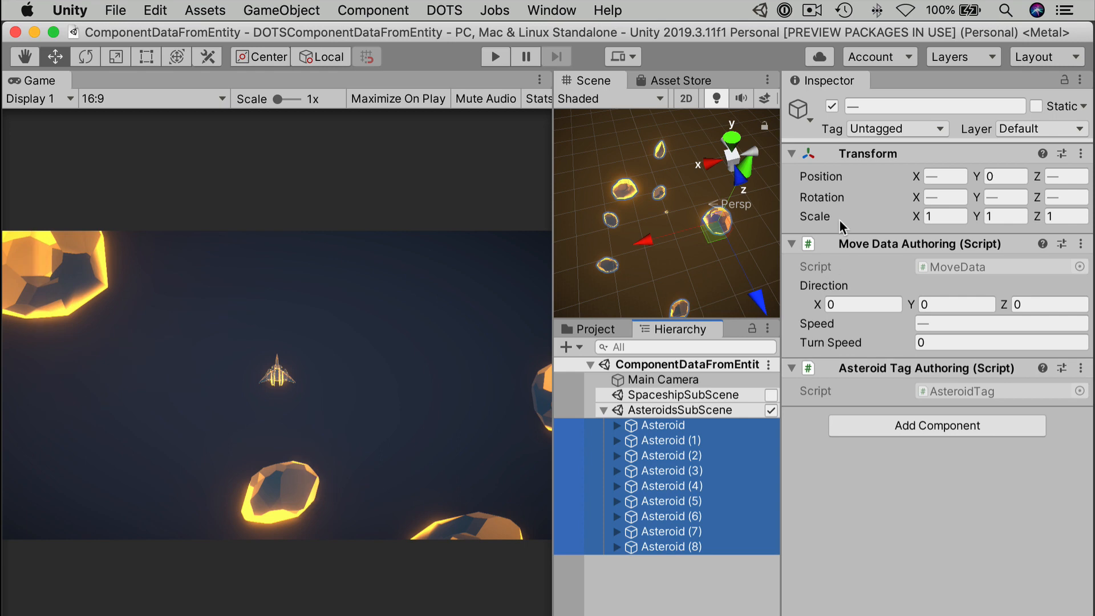
click(831, 106)
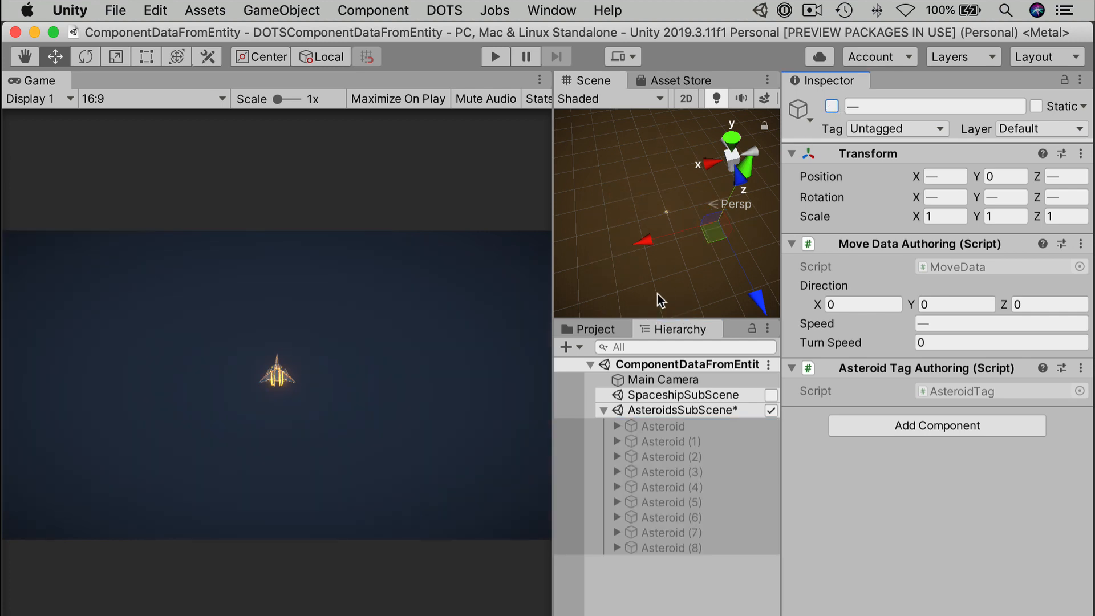
click(682, 410)
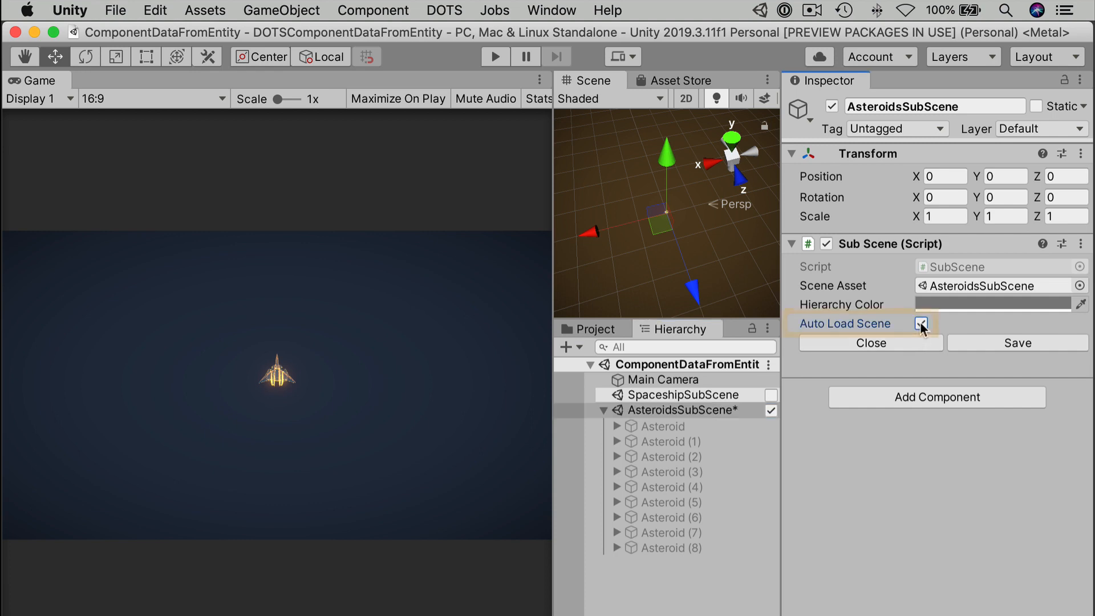
click(922, 323)
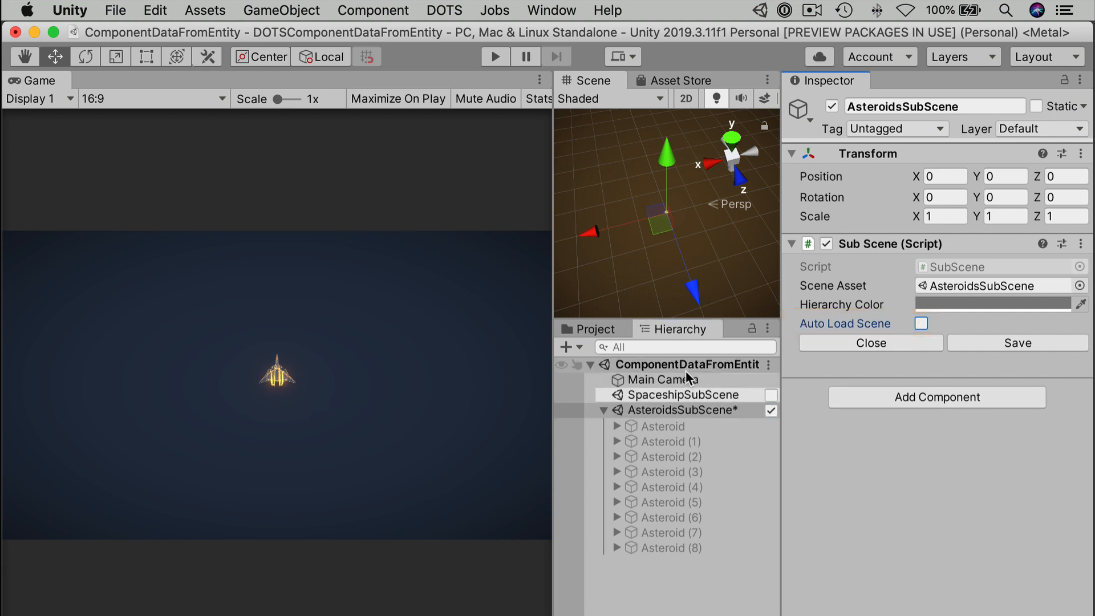
click(1016, 343)
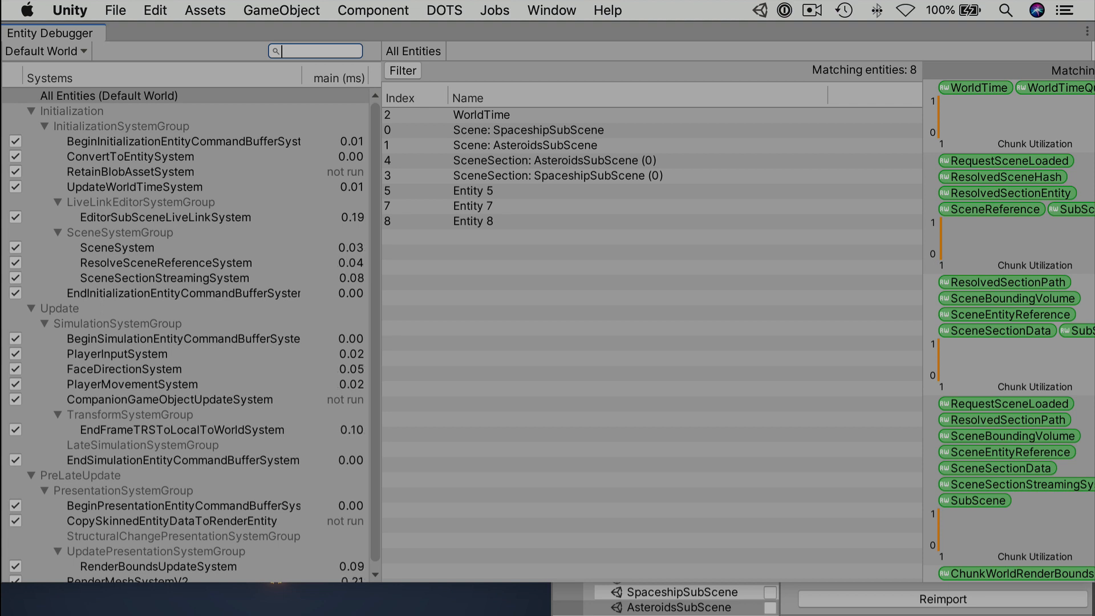
mouse_move(480, 526)
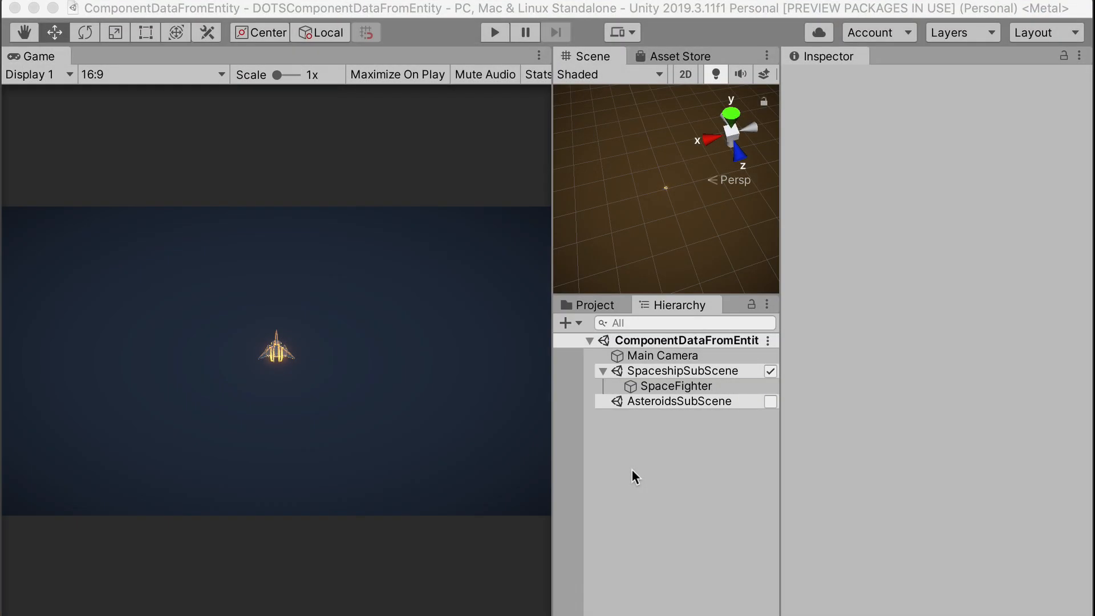
mouse_move(695, 454)
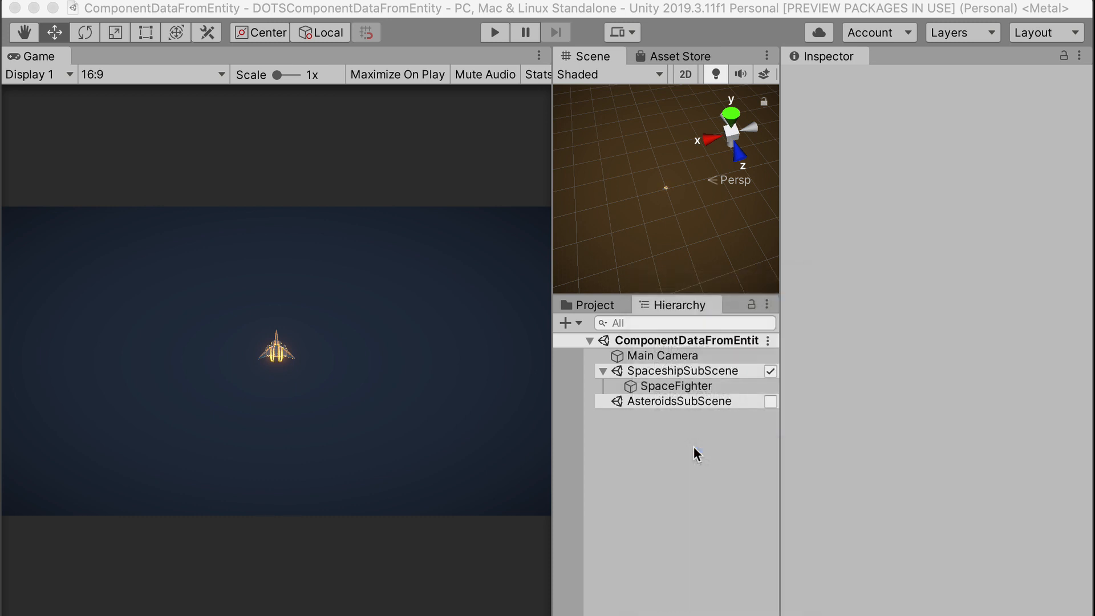
- Add a ChaserMesh child under Chaser with Mesh Filter and Mesh Renderer components
click(656, 416)
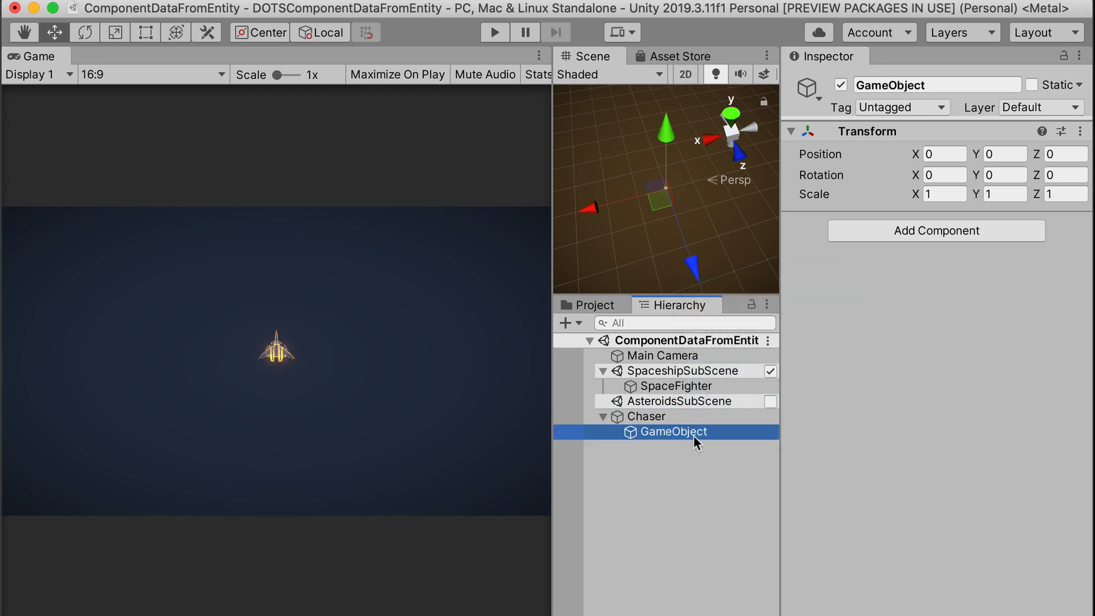
double_click(673, 431)
text(ChaserMesh)
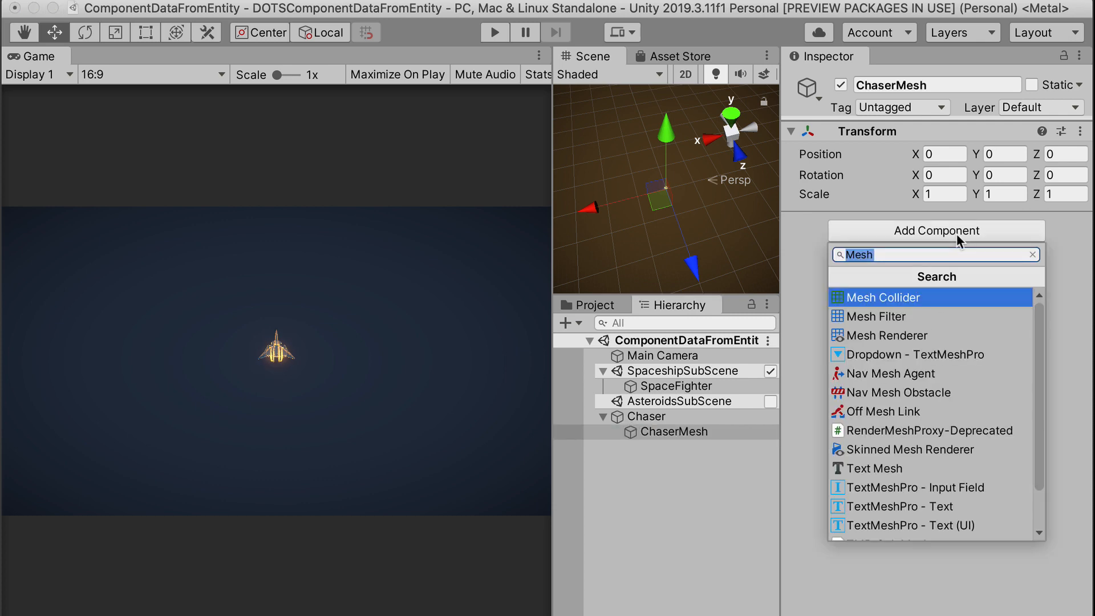
click(876, 316)
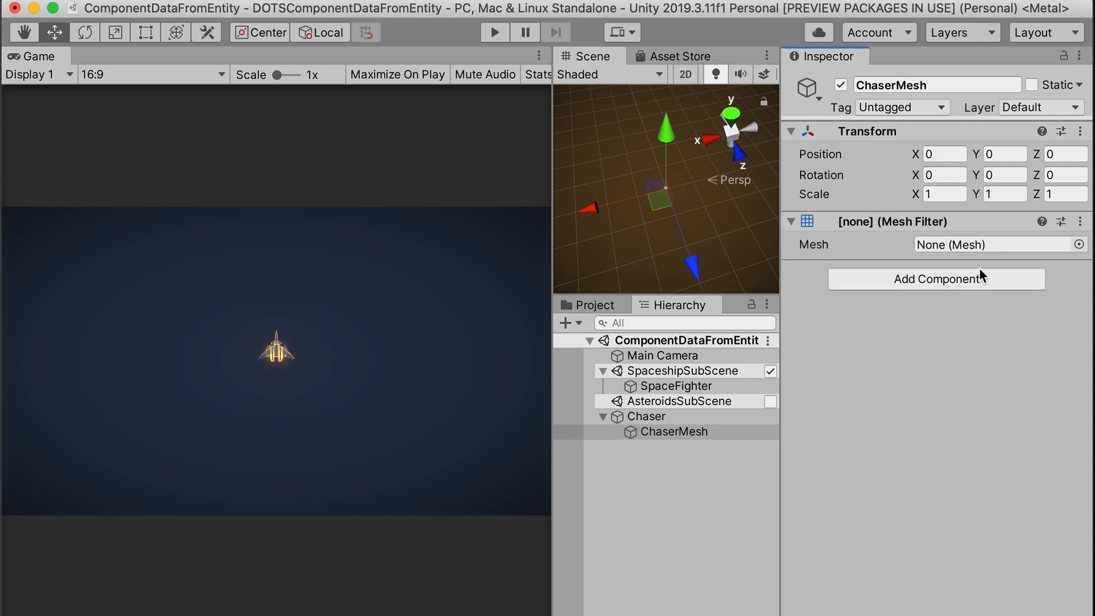
click(935, 278)
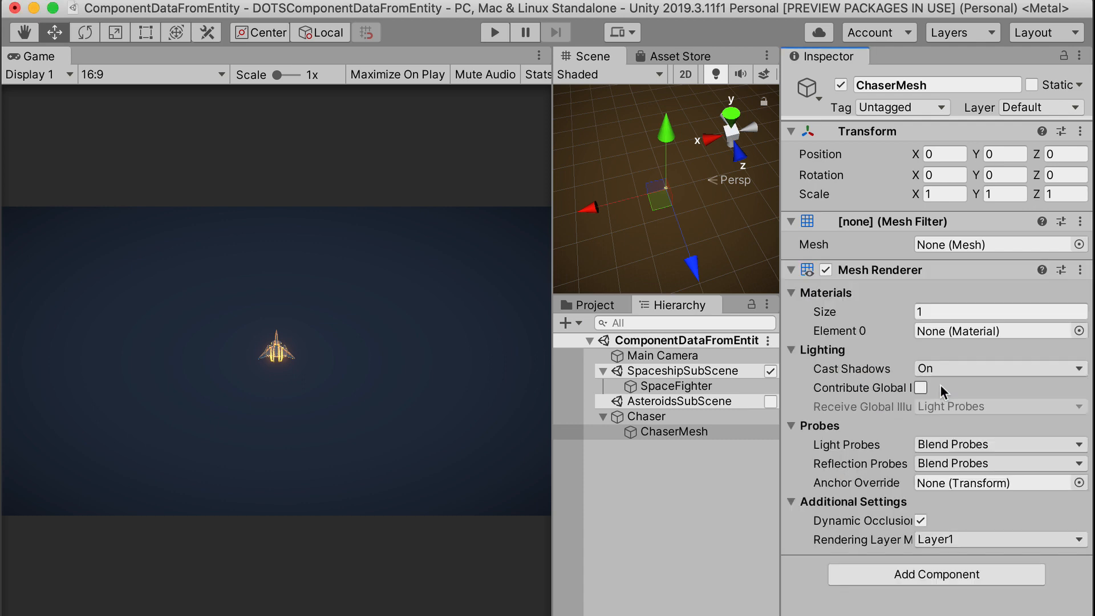
- Assign the spaceFighter mesh and the Hologram_Mat material to ChaserMesh
click(1080, 244)
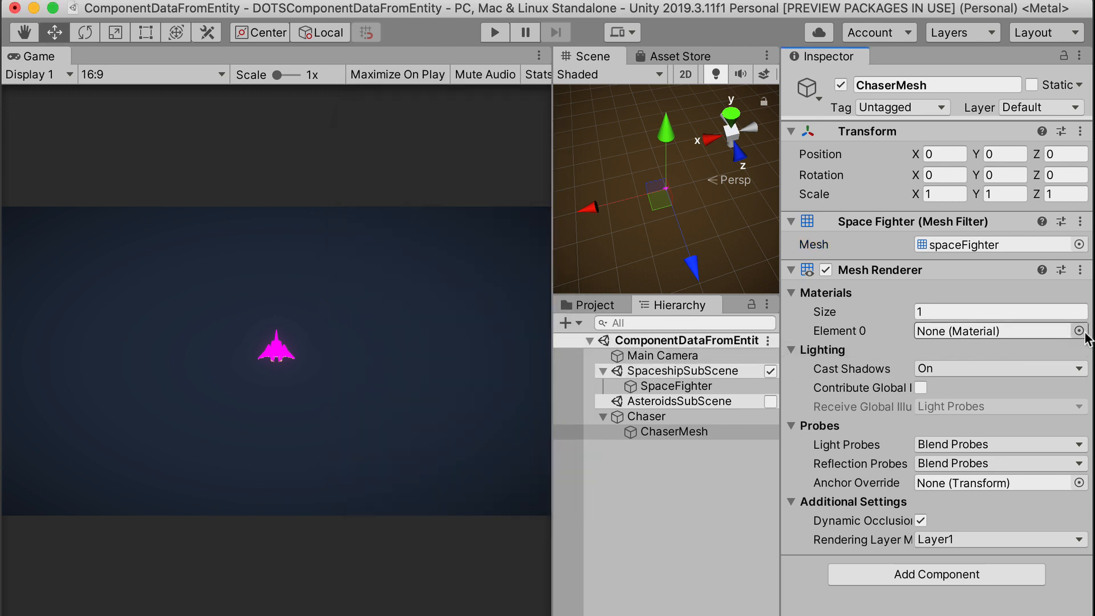
click(1080, 331)
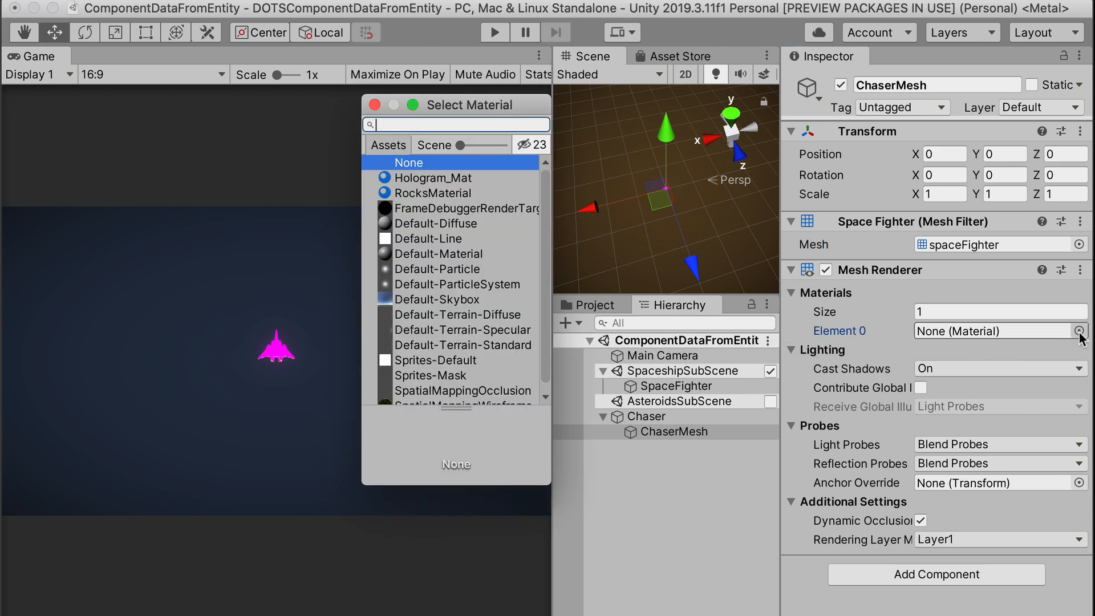
click(433, 178)
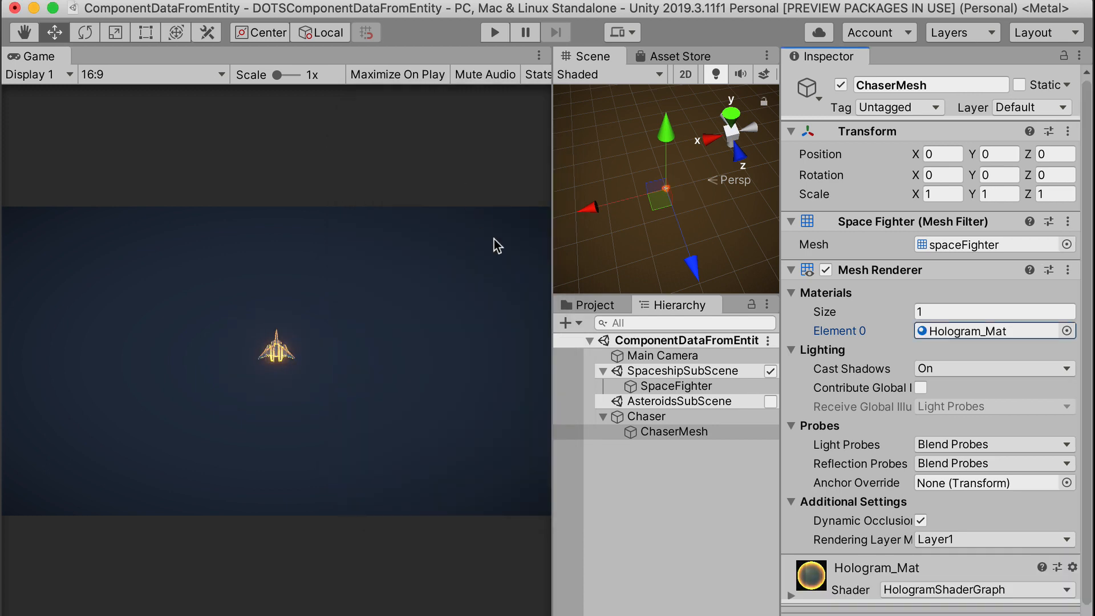
mouse_move(657, 416)
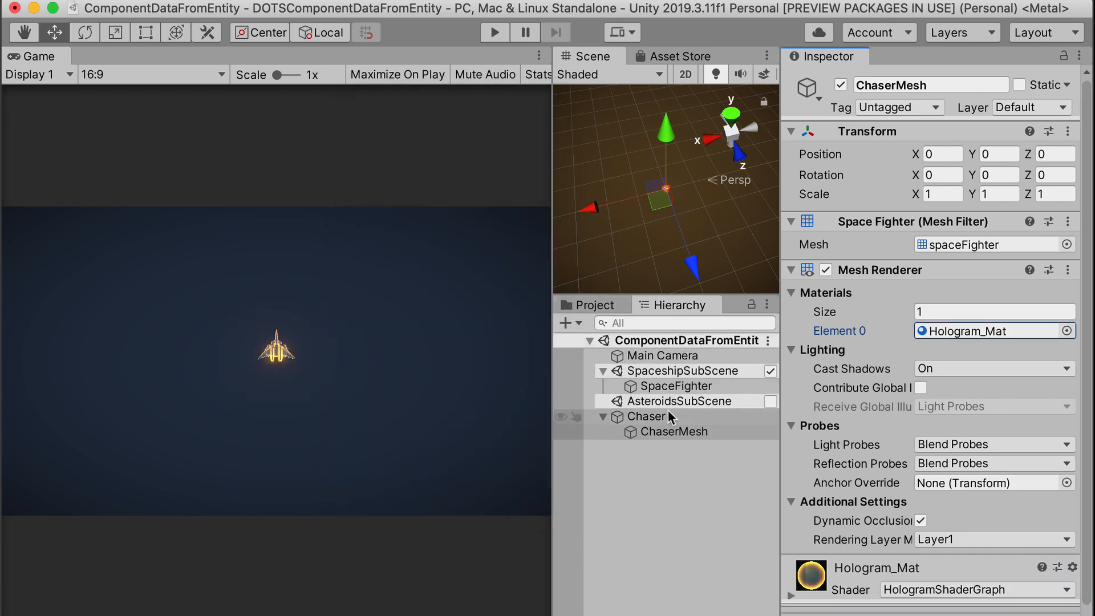
- Place Chaser at 8.1, 0, -7.9 and scale ChaserMesh to 0.5
click(645, 416)
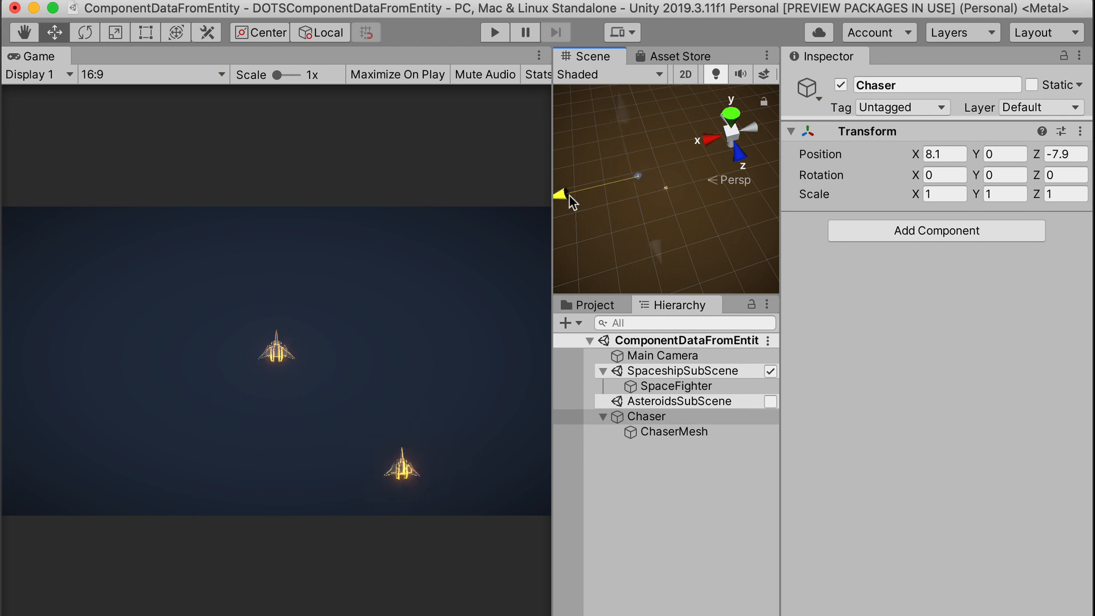
click(674, 432)
text(0.5)
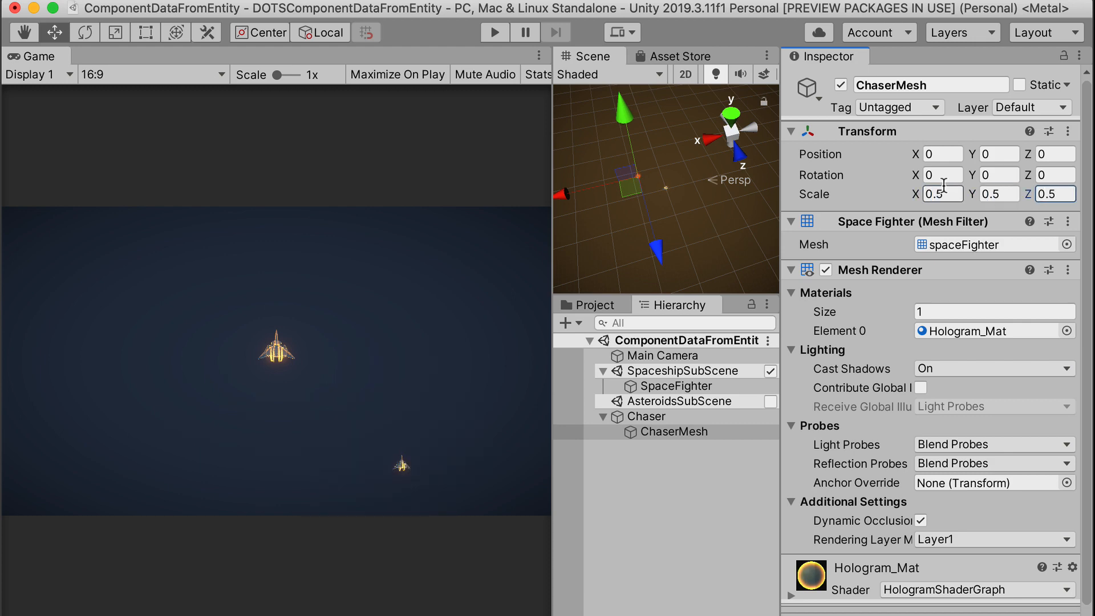
click(645, 417)
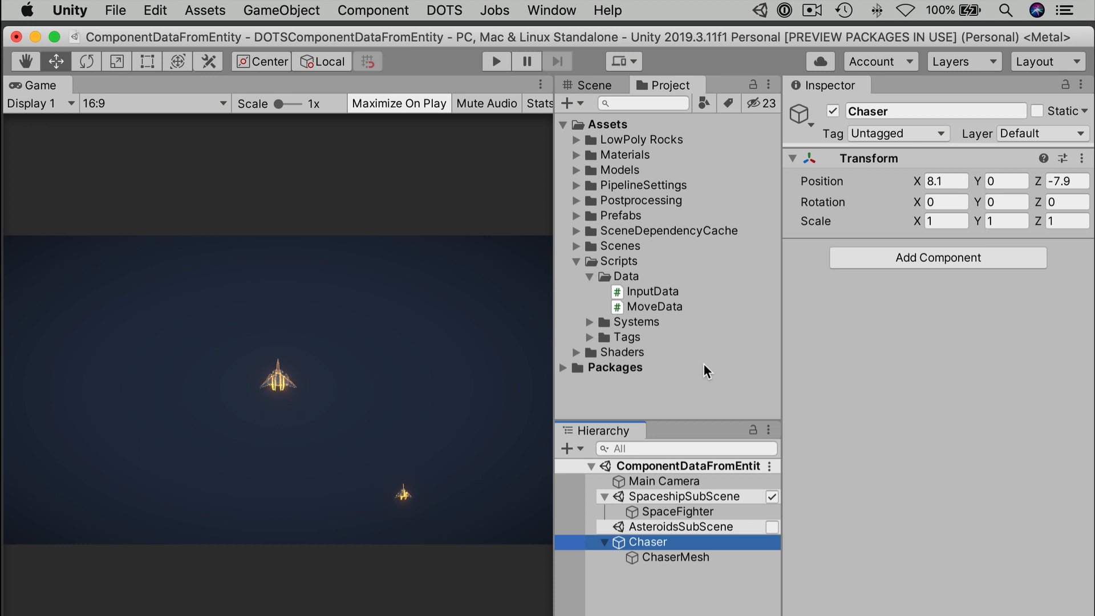
mouse_move(672, 313)
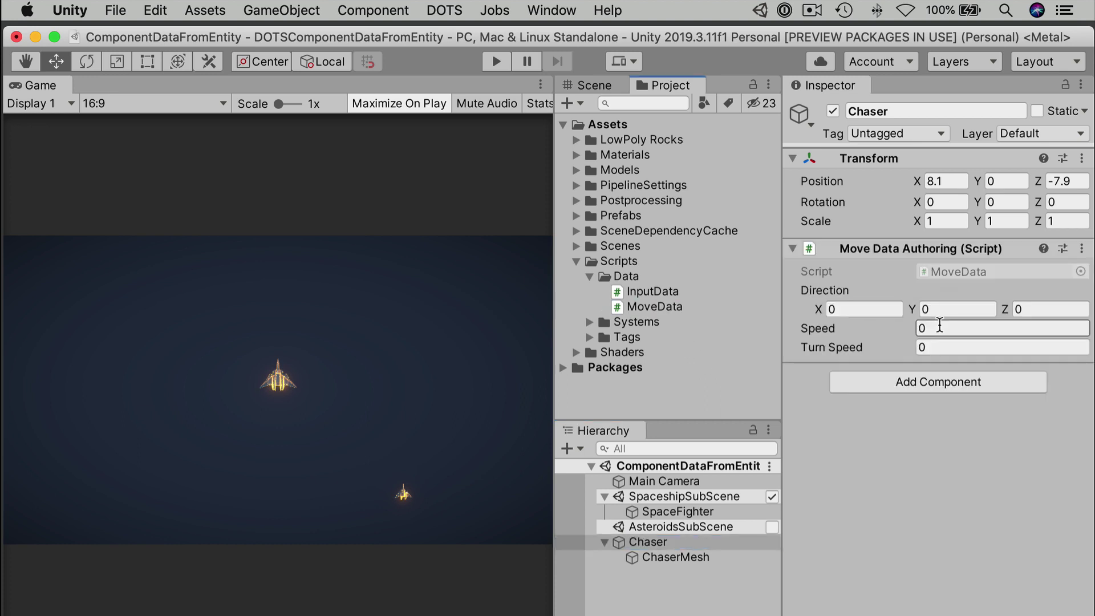
- Set the Chaser's Move Data Authoring to Speed 15 and Turn Speed 0.01
click(1002, 328)
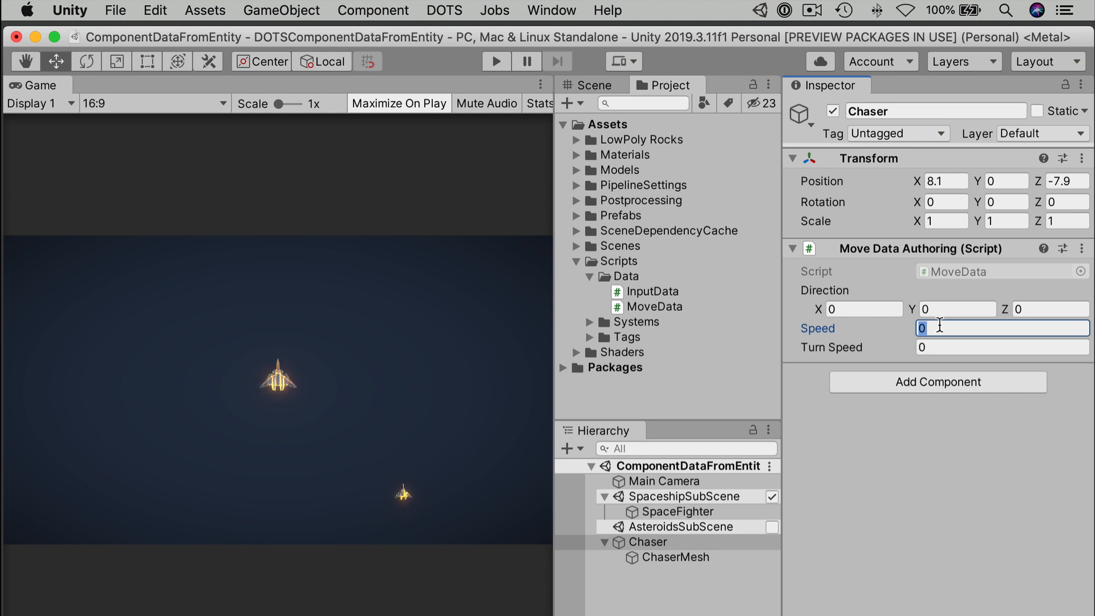
text(15)
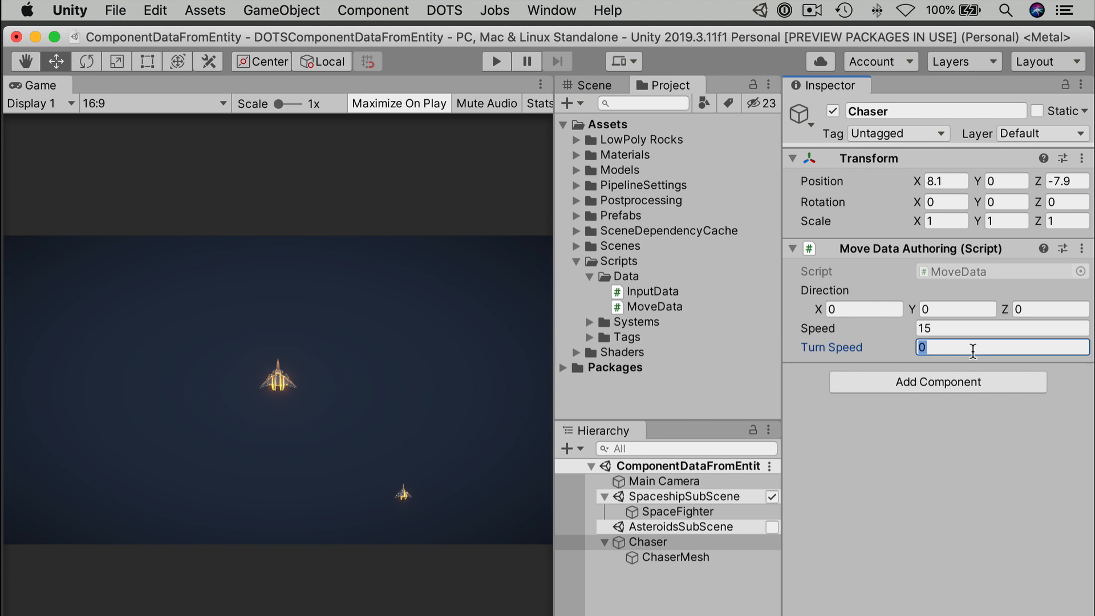
text(0.01)
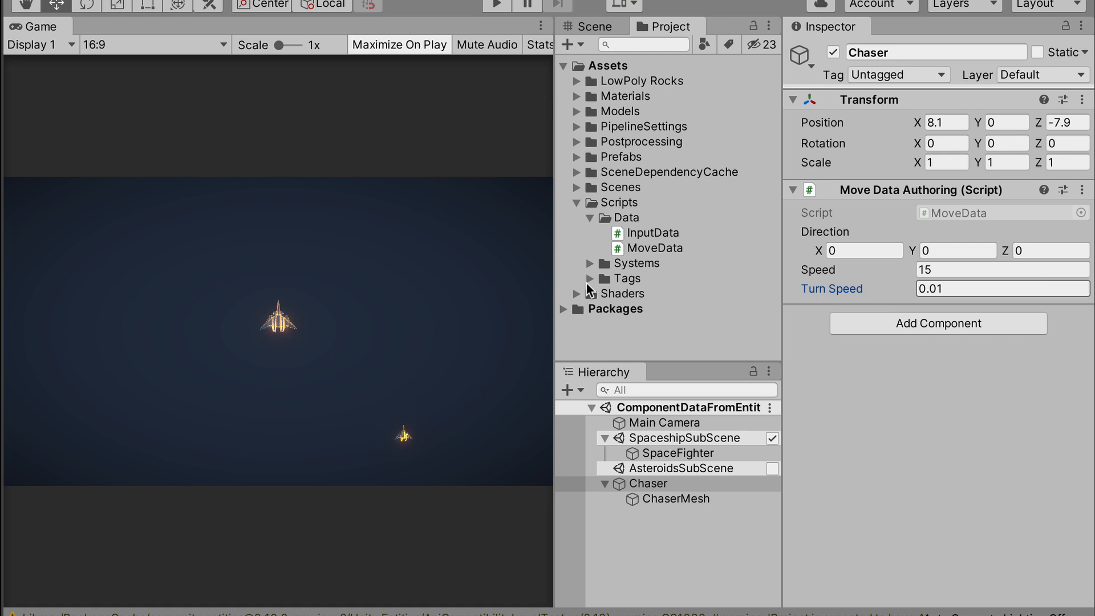
click(590, 278)
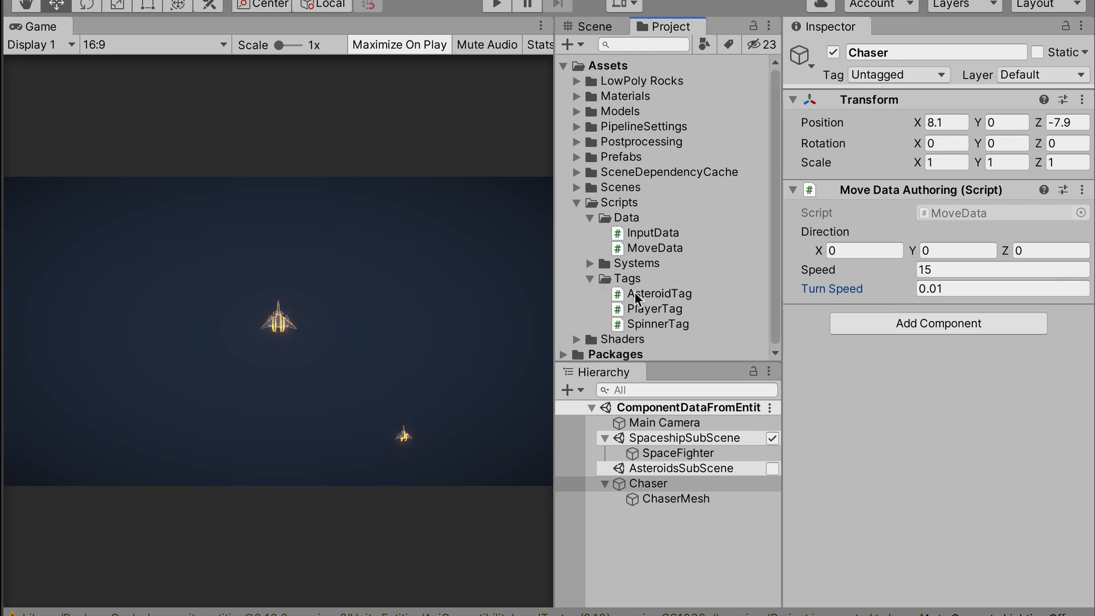
- Create a ChaserTag runtime component script in Tags and open it in Visual Studio
right_click(626, 278)
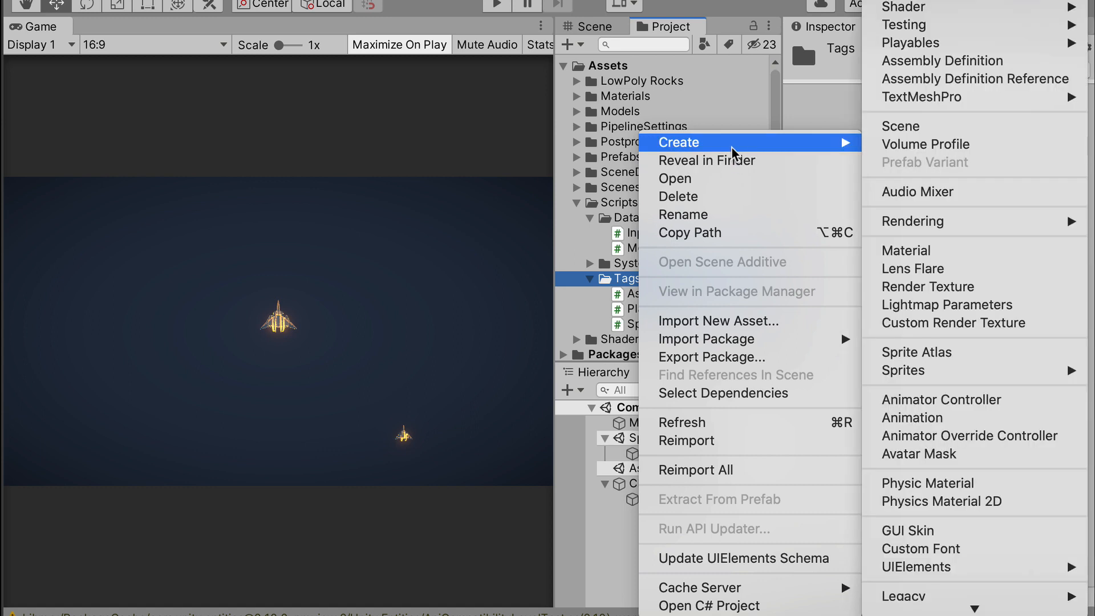
mouse_move(999, 170)
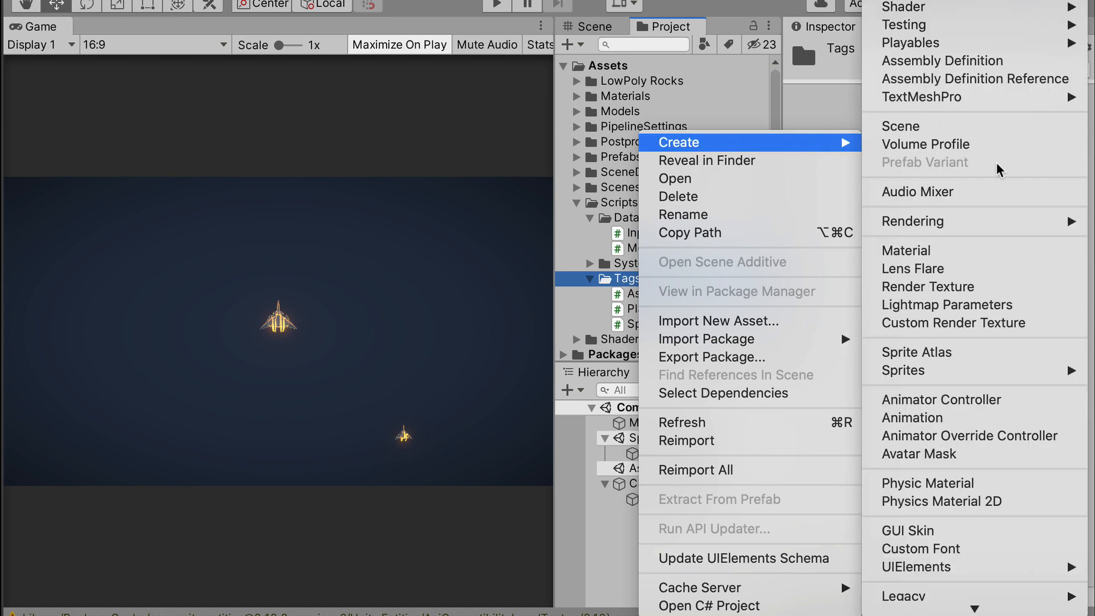
mouse_move(977, 338)
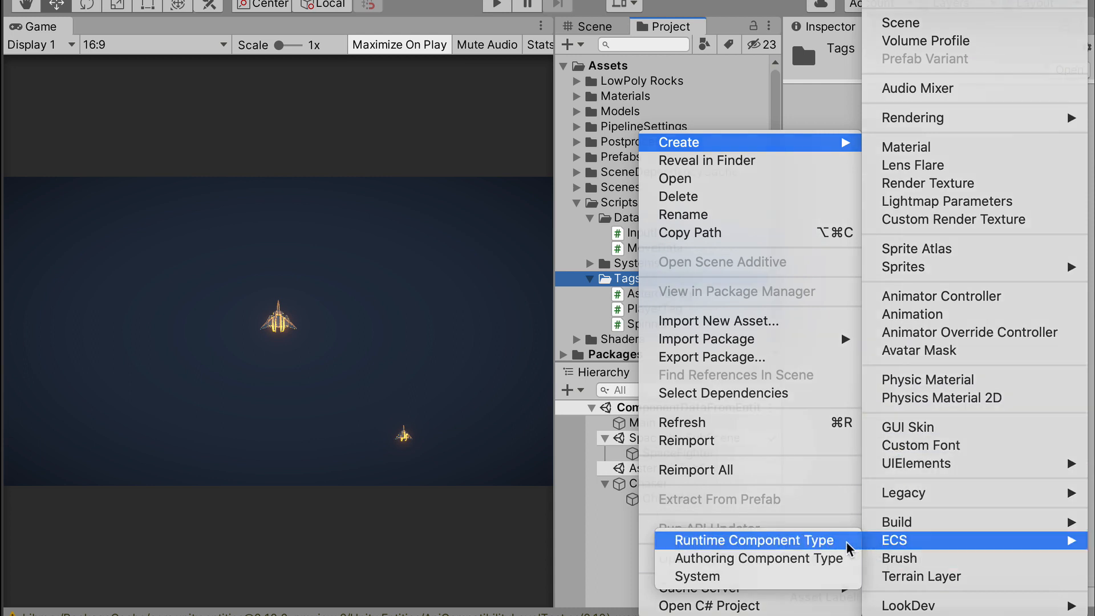
click(753, 540)
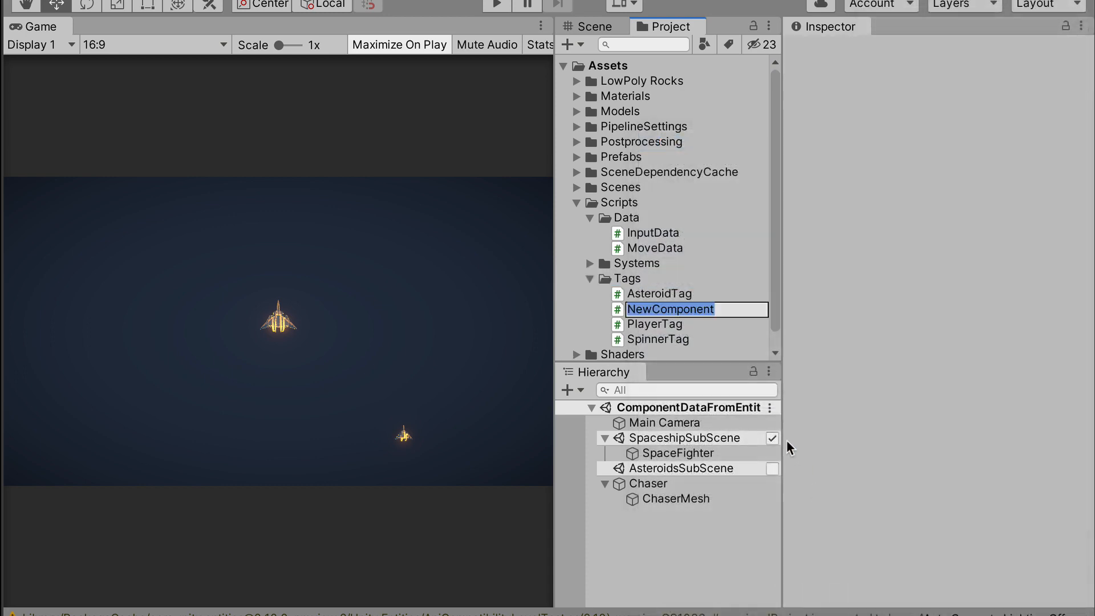
text(Cha)
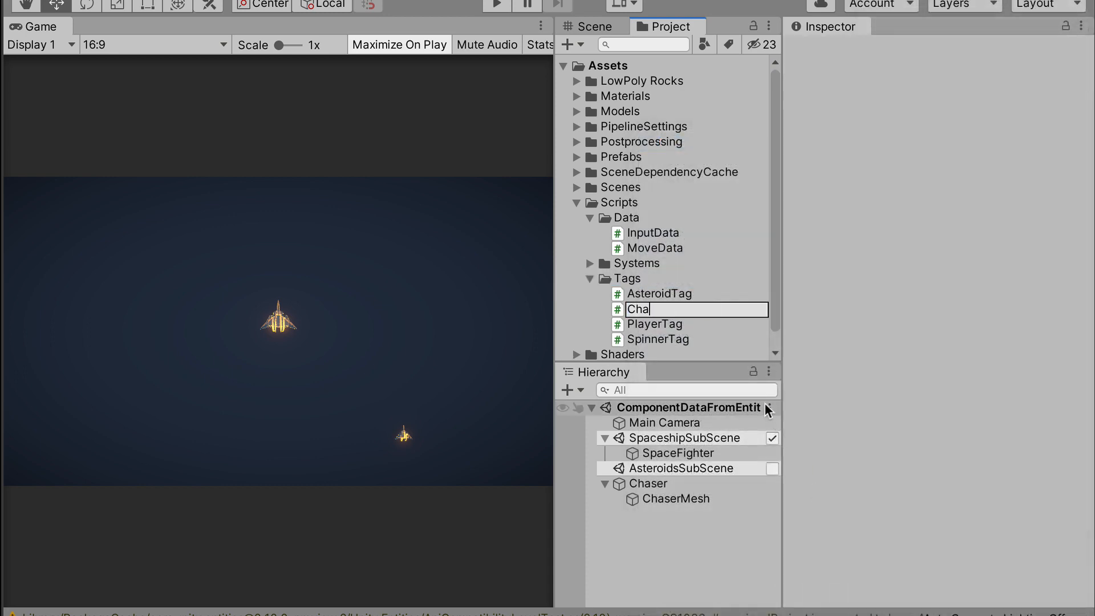
text(serTag)
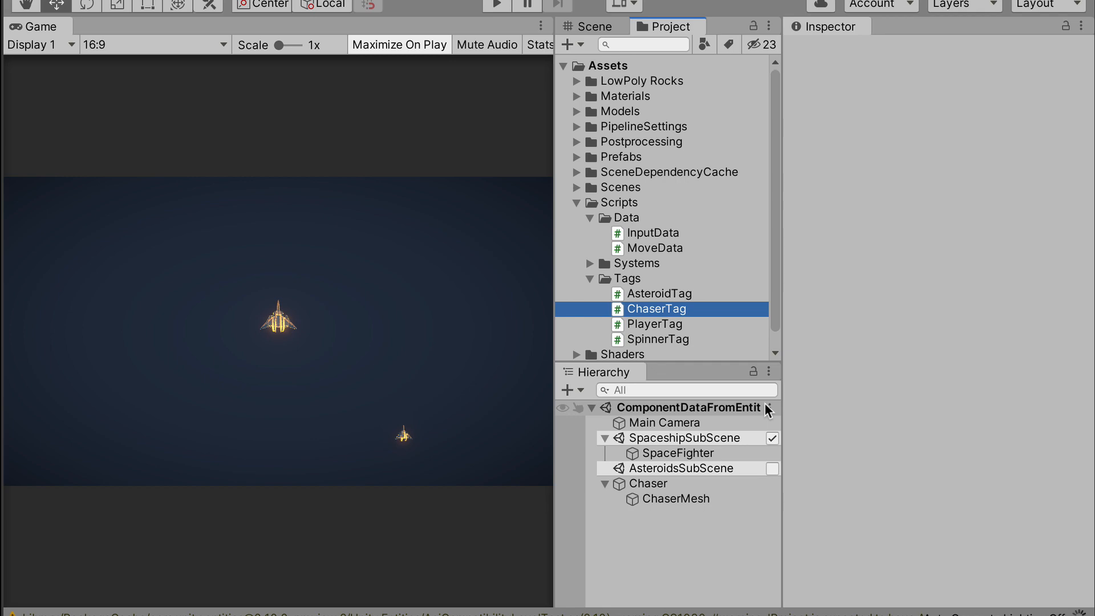
double_click(658, 309)
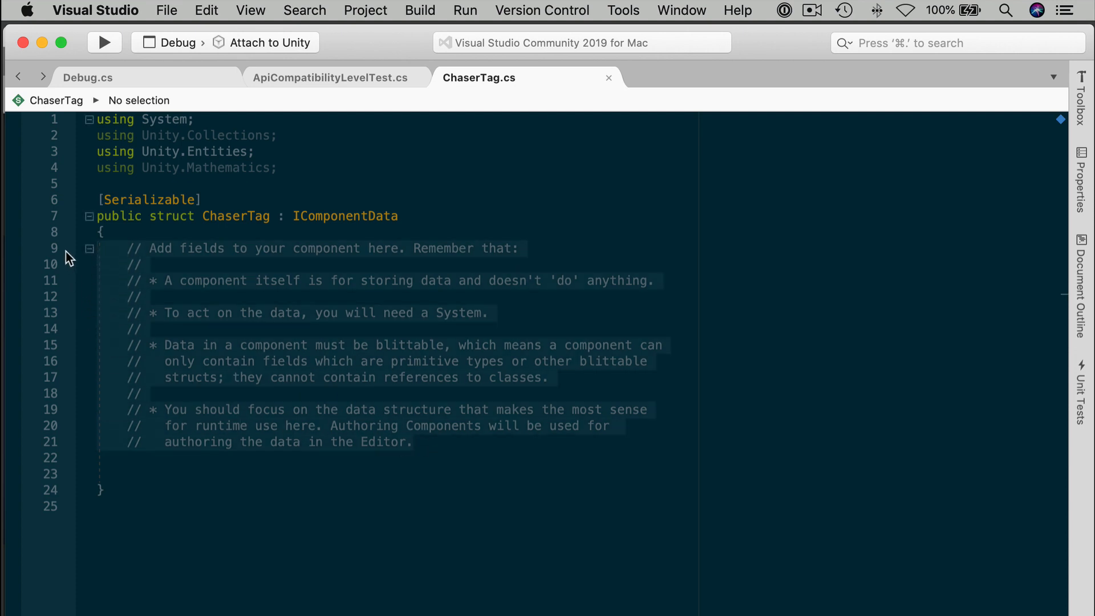
click(89, 247)
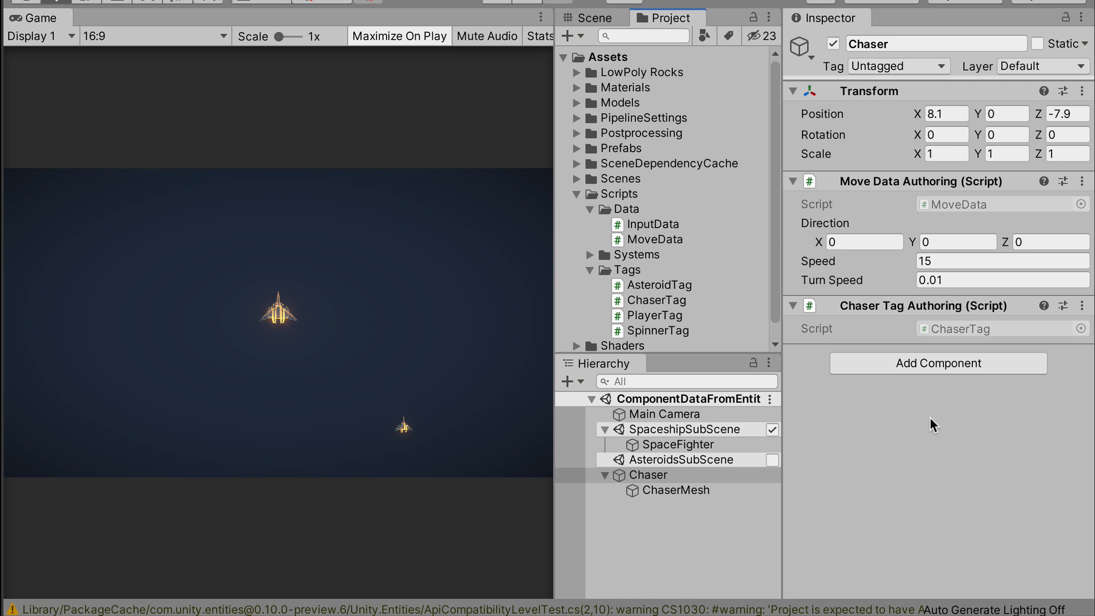
mouse_move(658, 241)
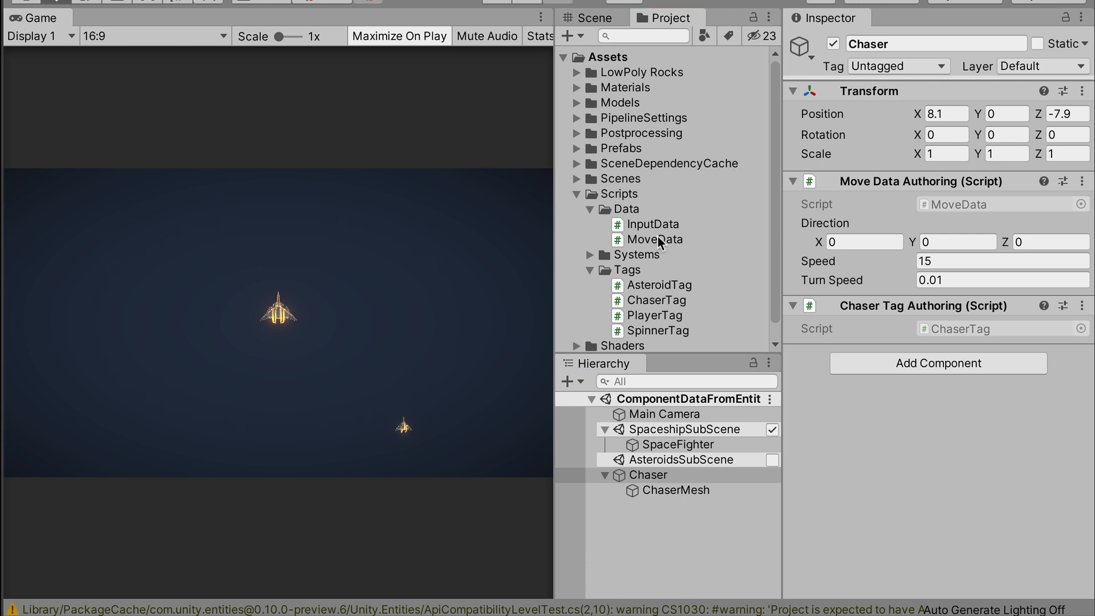
- Create a TargetData runtime component script in Data and open it in Visual Studio
right_click(627, 209)
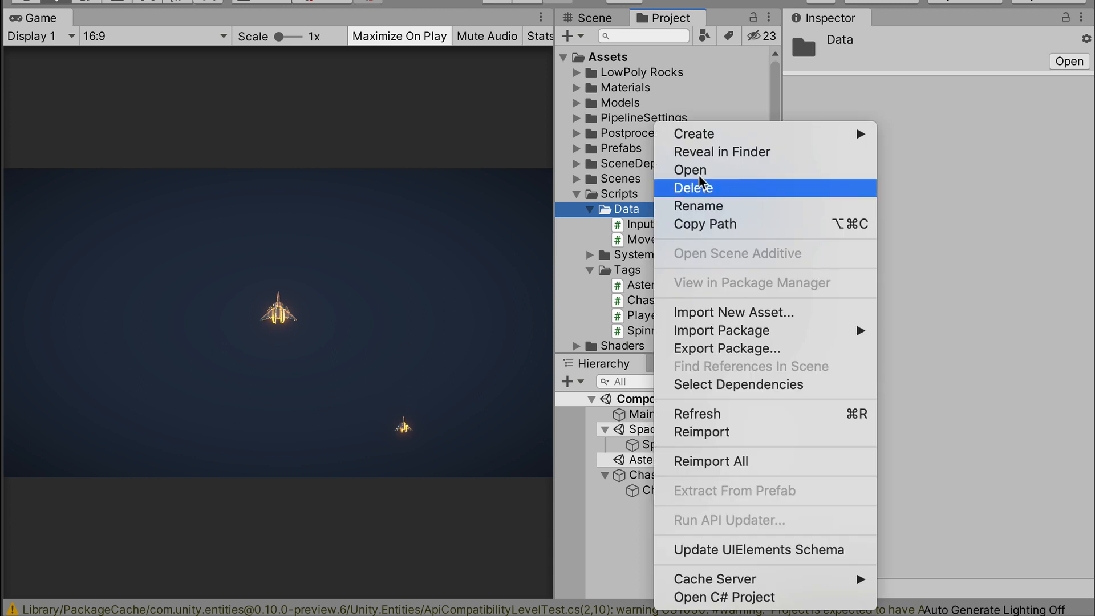
mouse_move(695, 134)
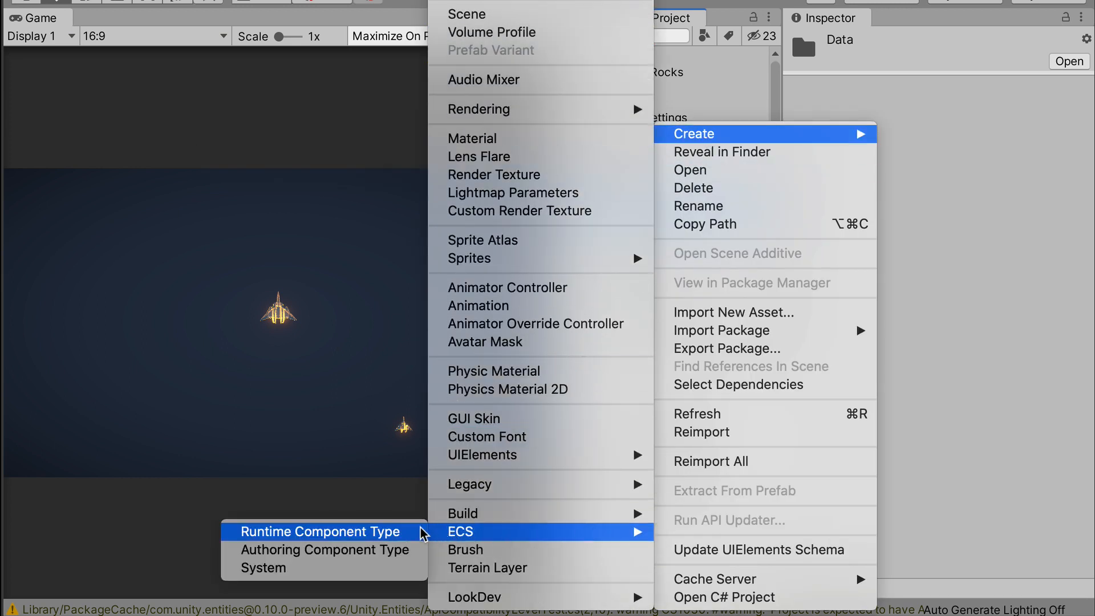
click(321, 531)
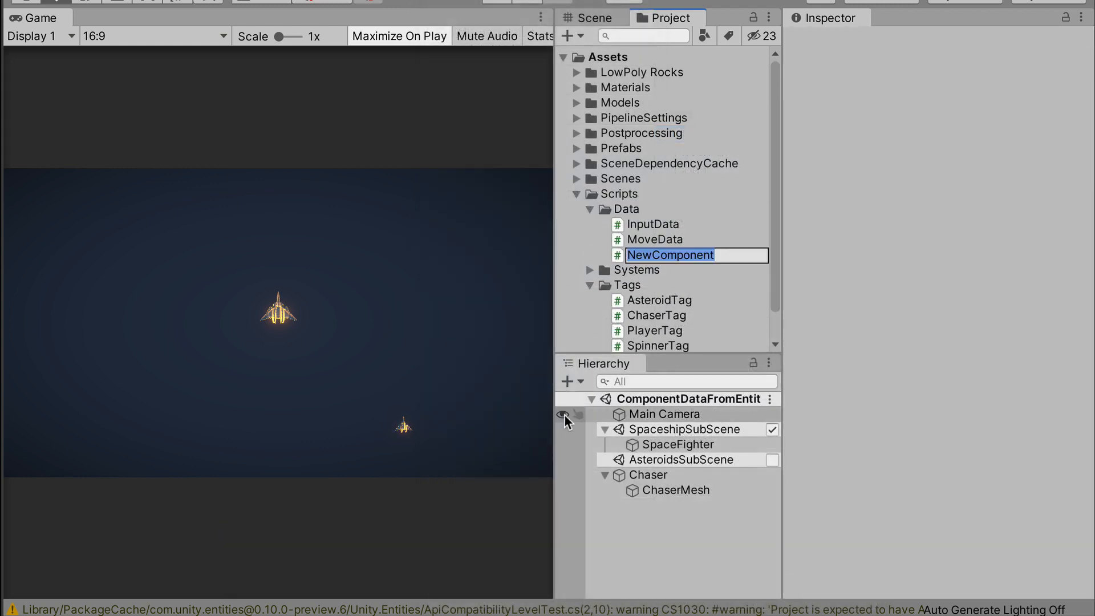
text(TargetData)
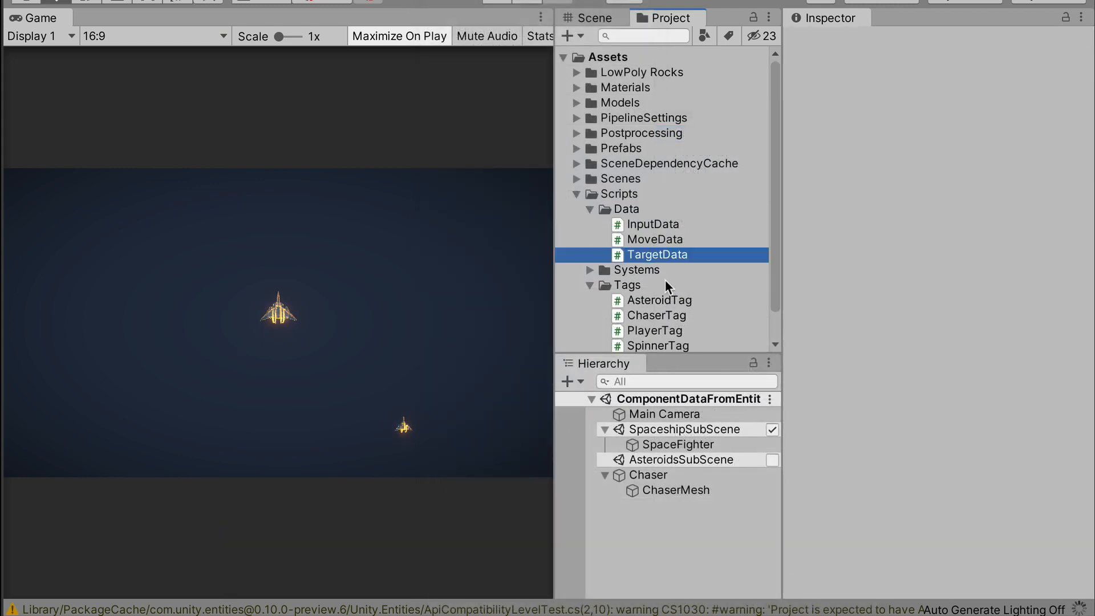
double_click(657, 255)
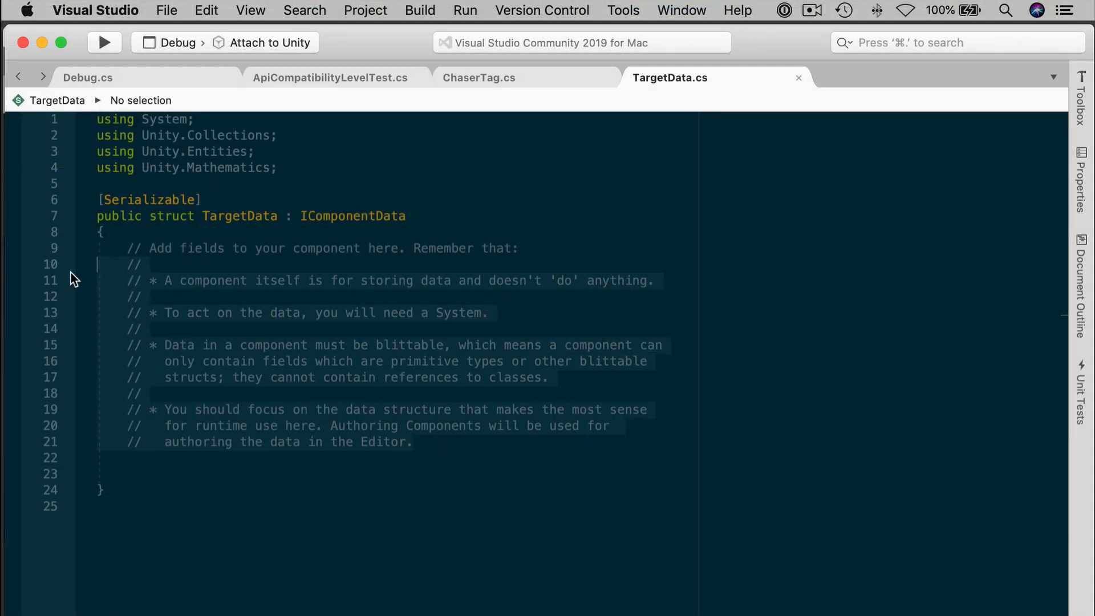
- Delete the template comment block, leaving an empty TargetData struct body
key(delete)
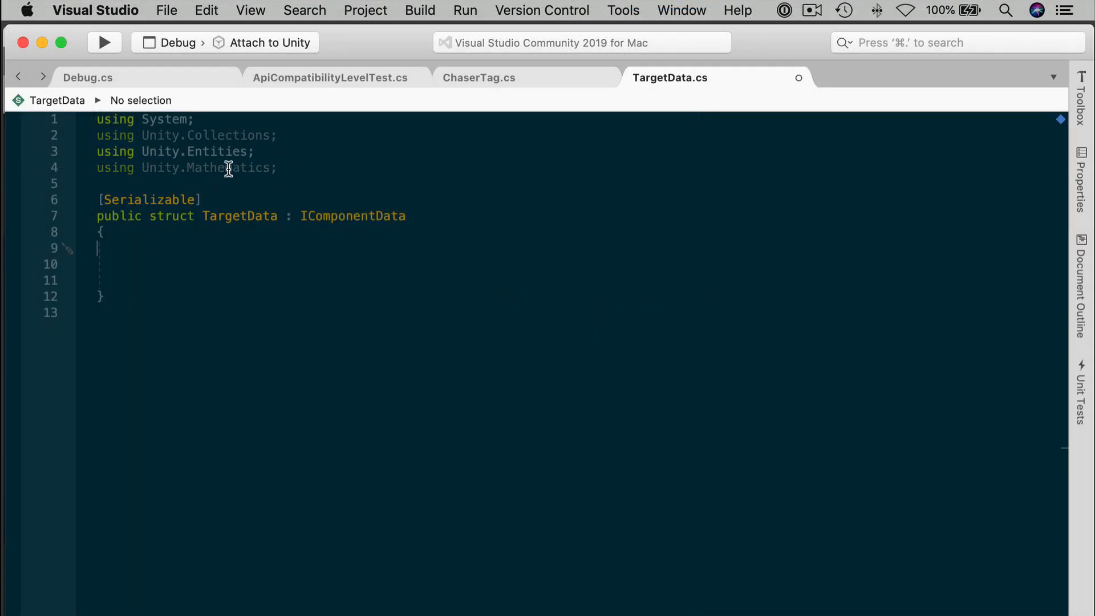
mouse_move(150, 199)
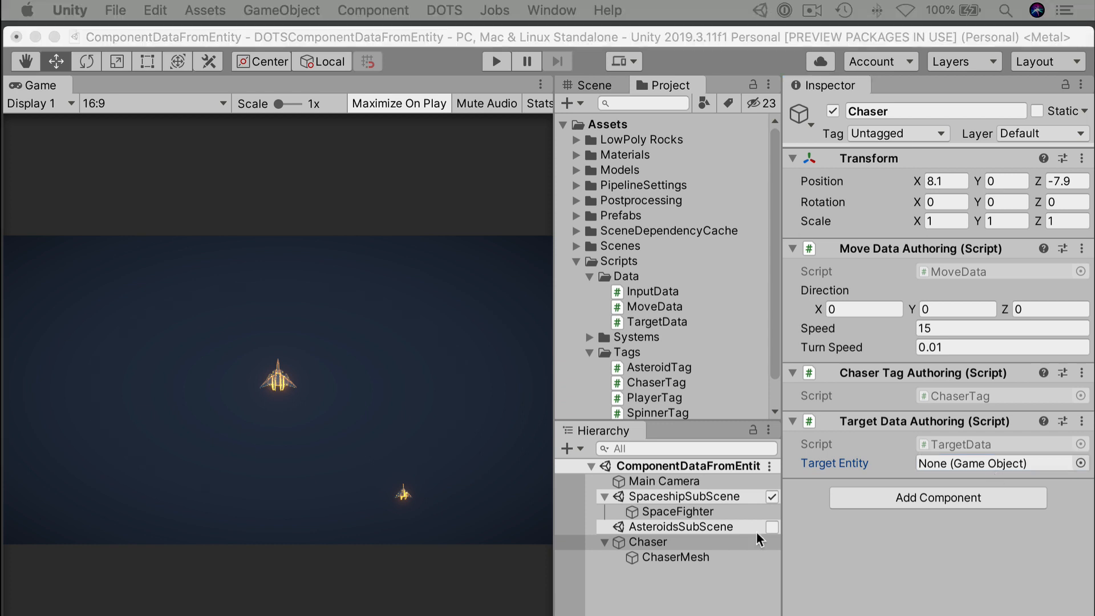
- Select Chaser and SpaceFighter to set up the Target Entity on Target Data Authoring
click(649, 541)
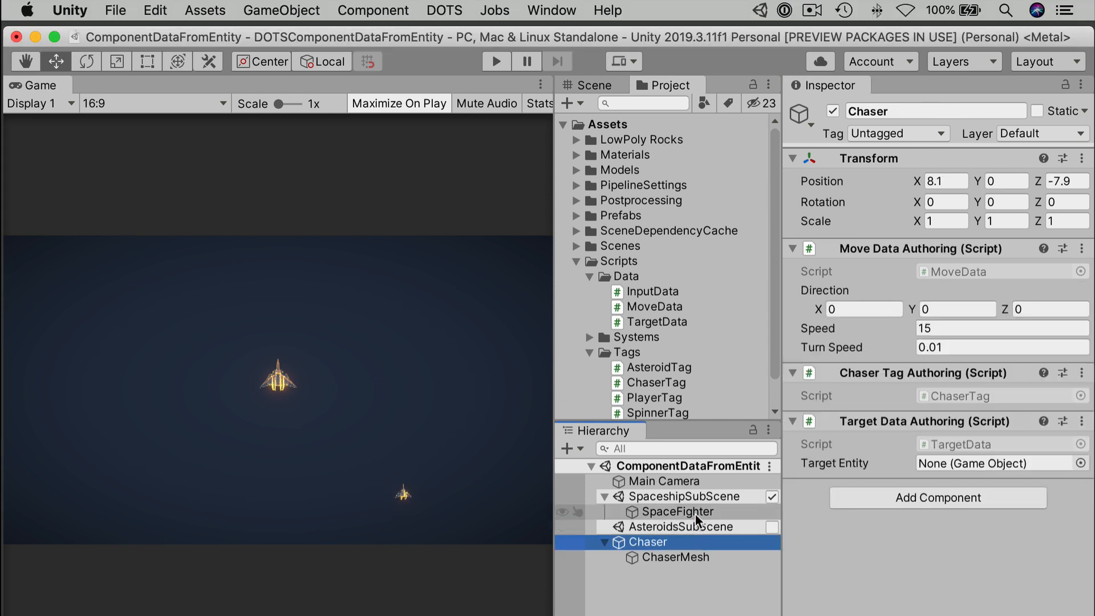
click(676, 511)
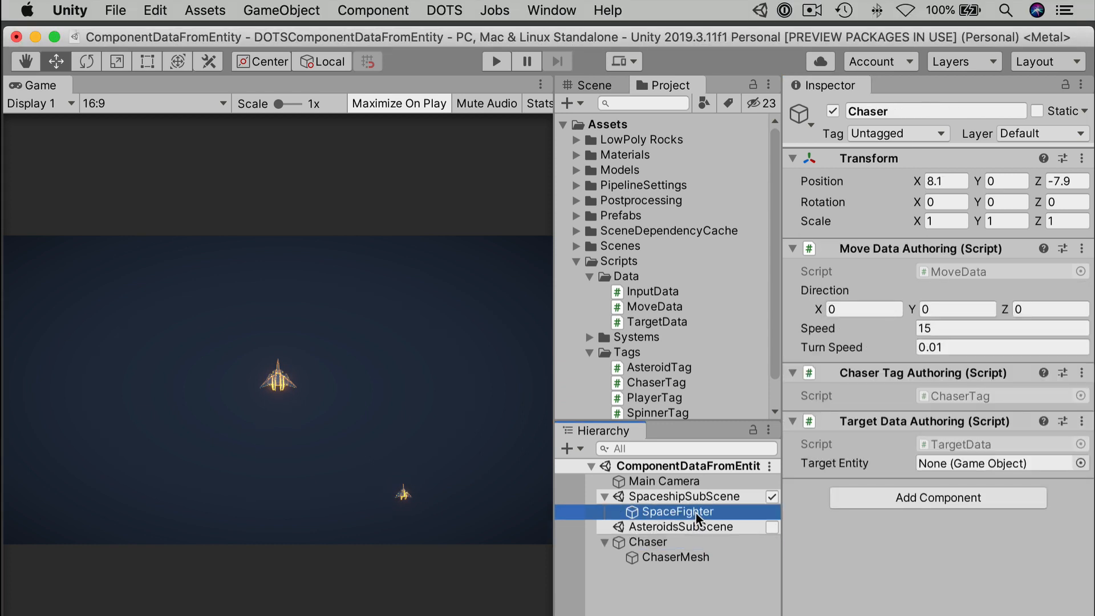
click(647, 540)
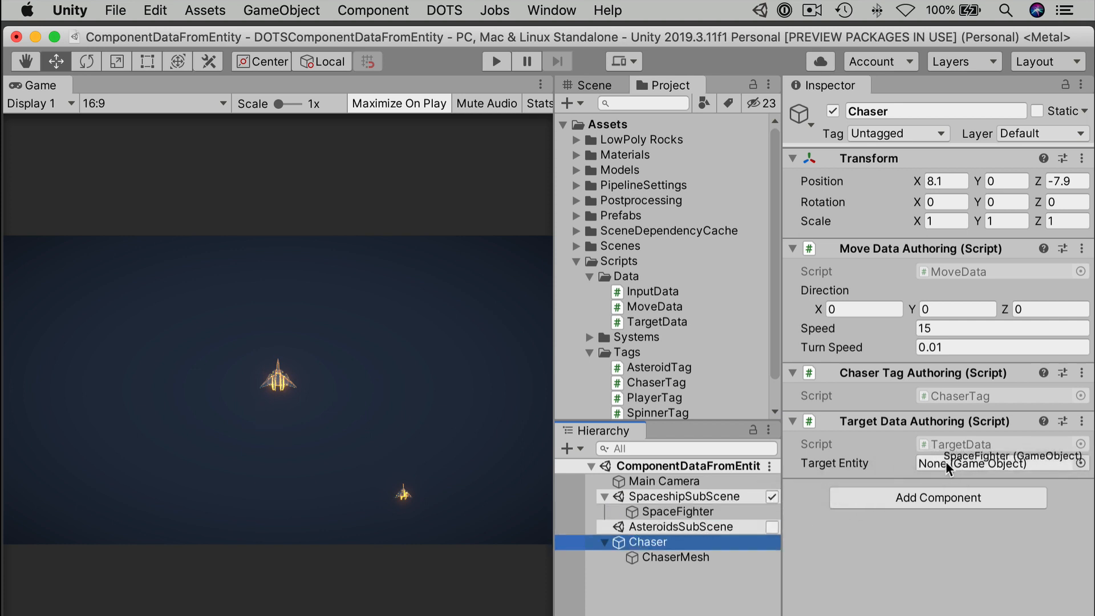
mouse_move(674, 511)
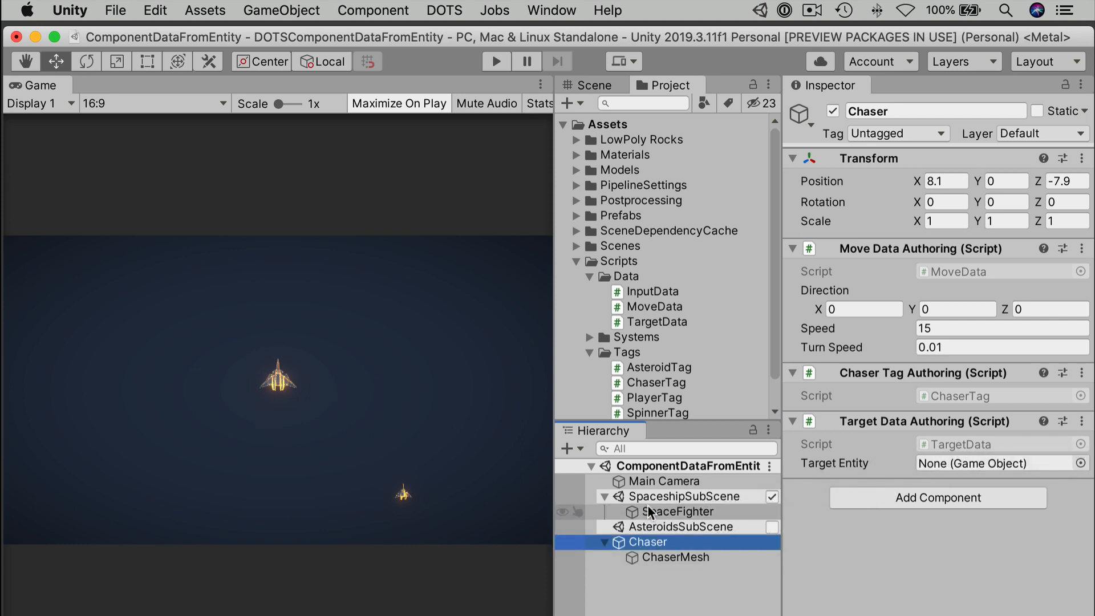
mouse_move(705, 555)
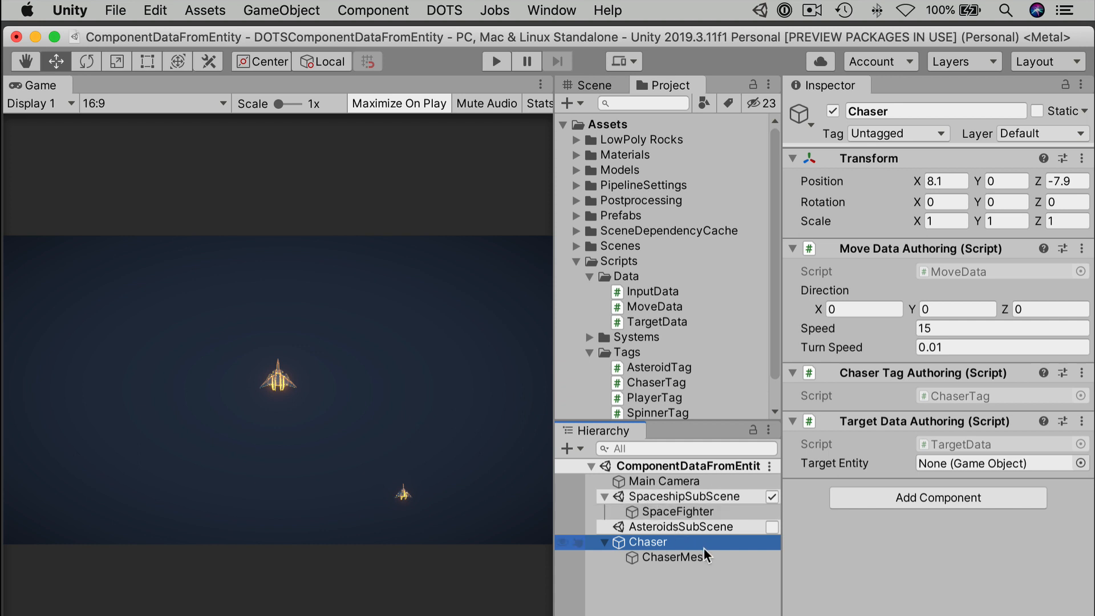
mouse_move(654, 548)
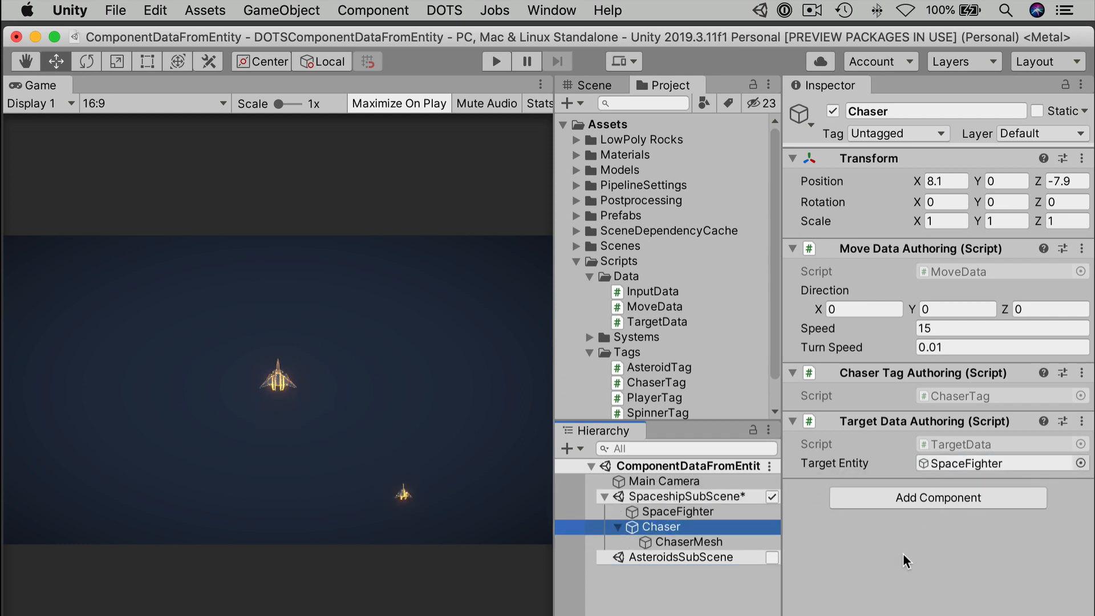
mouse_move(943, 489)
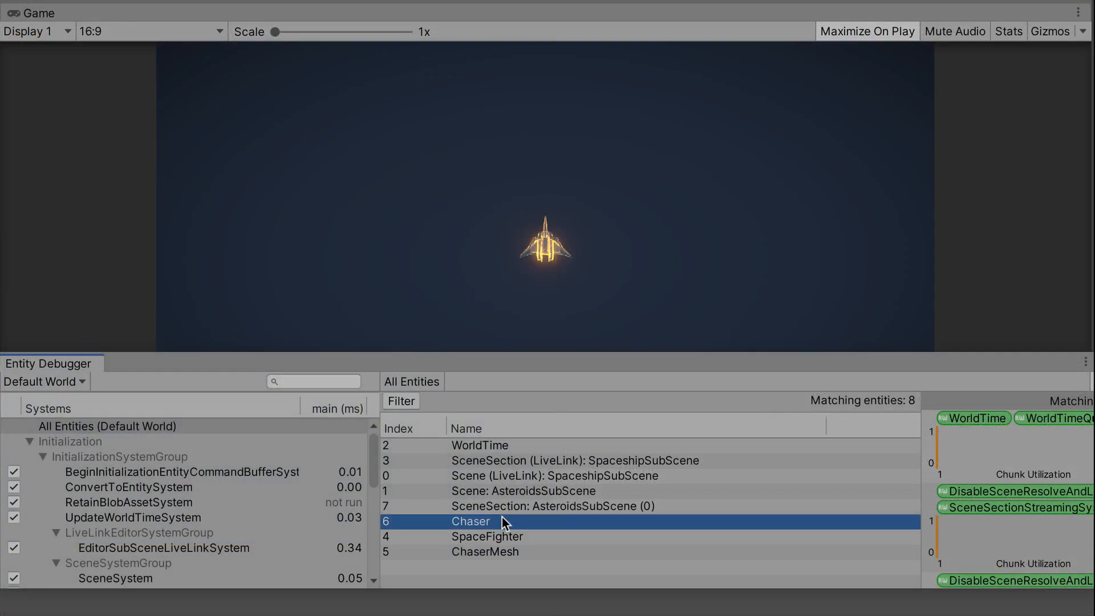
mouse_move(524, 8)
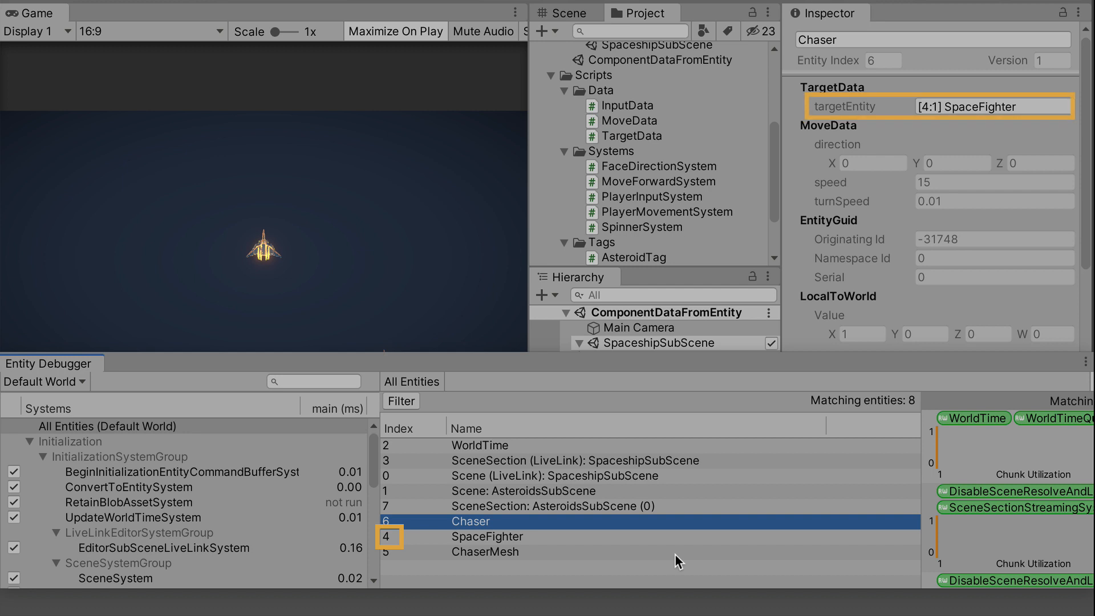
mouse_move(564, 539)
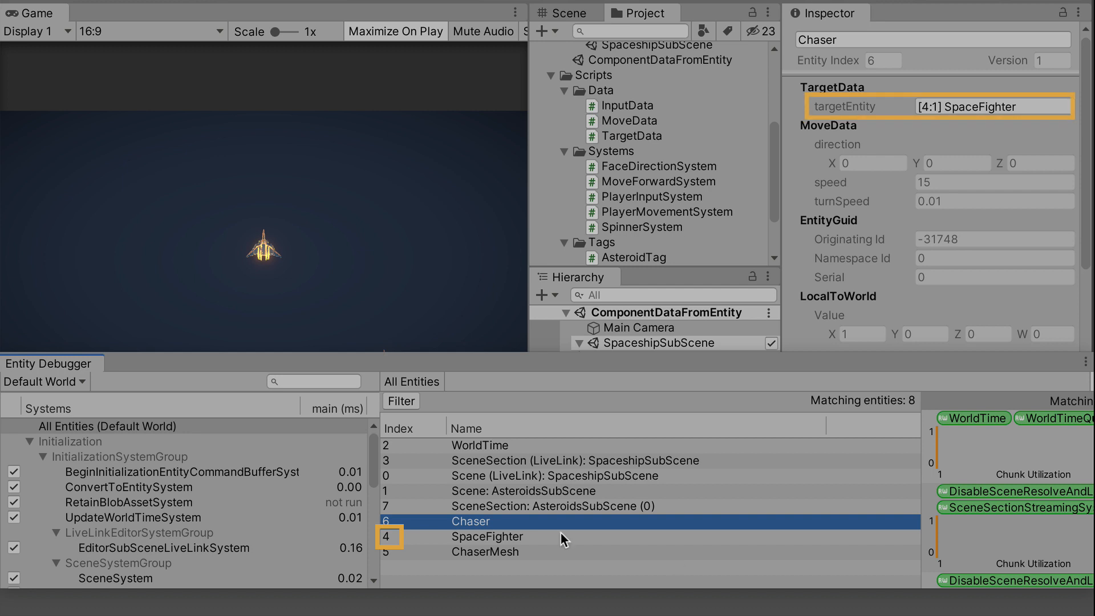
mouse_move(568, 546)
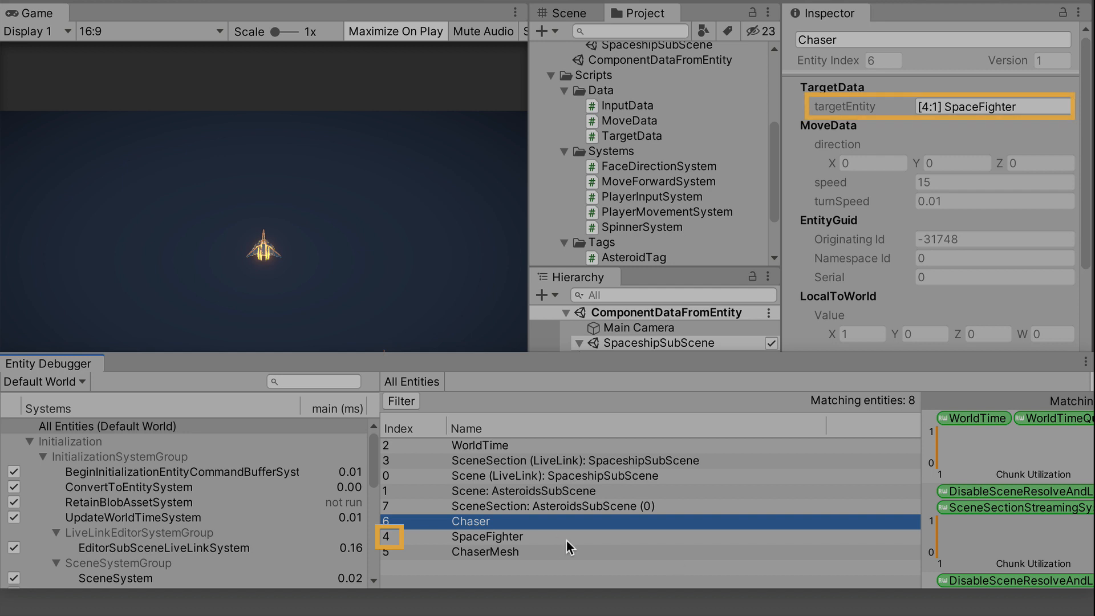
mouse_move(491, 102)
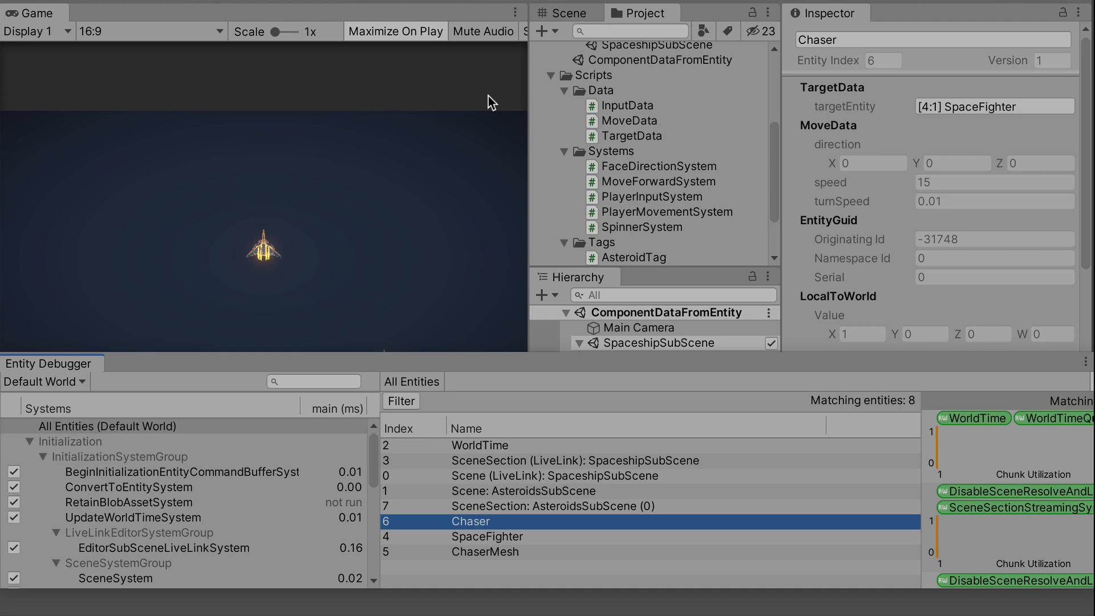
- Switch from Unity's Entity Debugger over to the FaceDirectionSystem script in Visual Studio
click(658, 167)
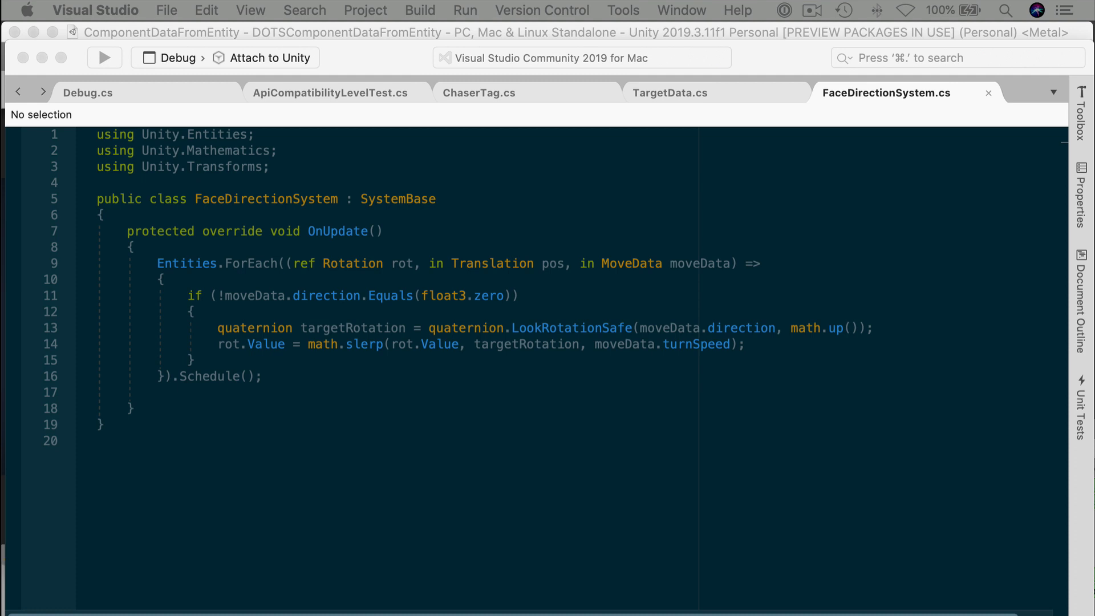
mouse_move(536, 477)
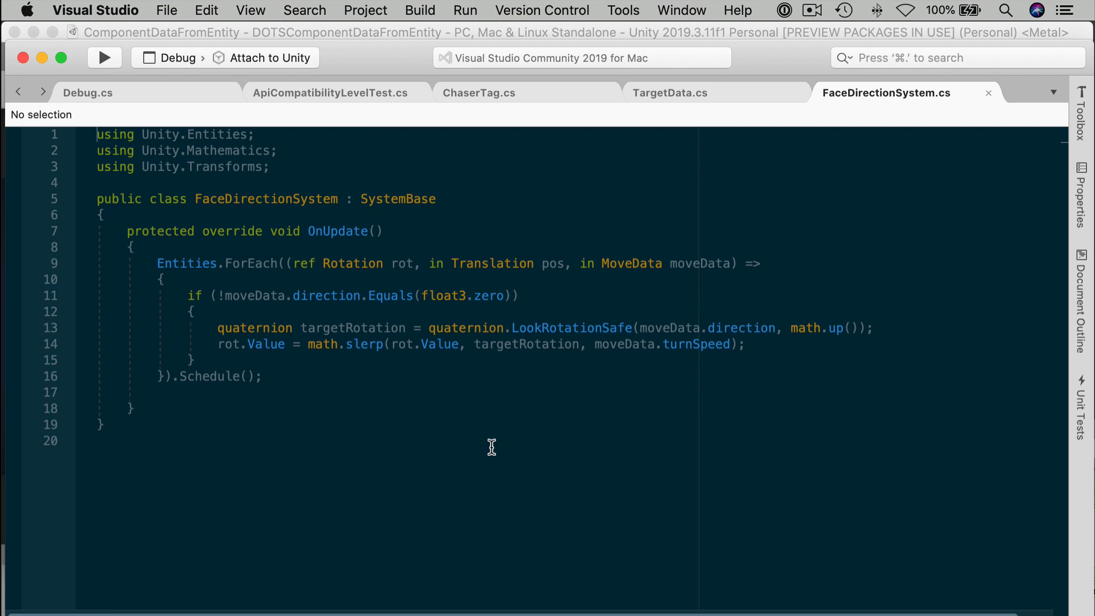
mouse_move(329, 369)
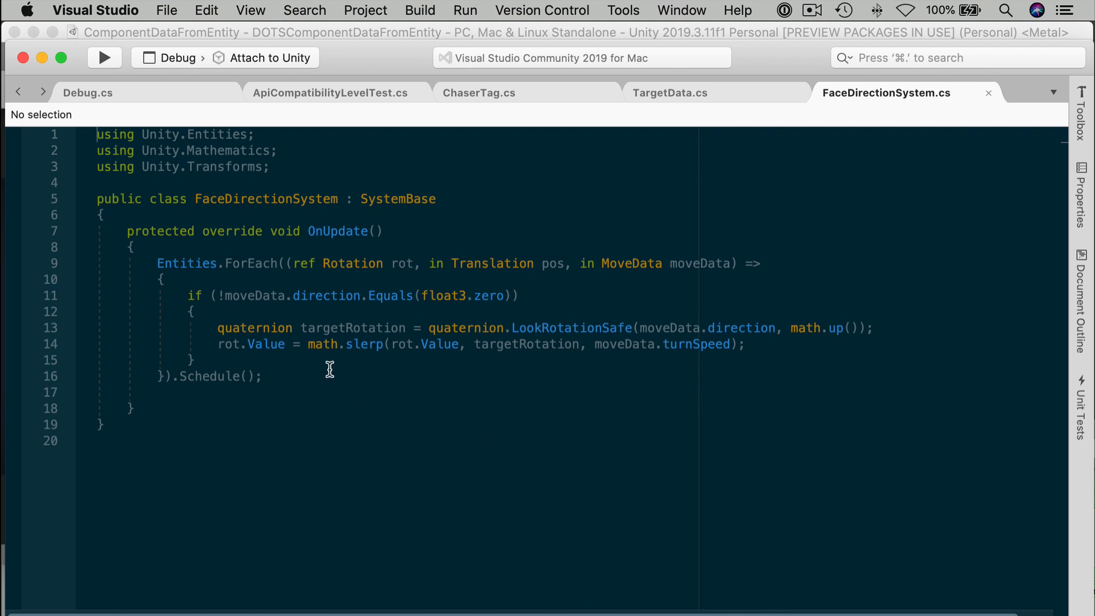
- Insert WithAll<PlayerTag>() before the Entities ForEach so facing applies only to the player
click(329, 368)
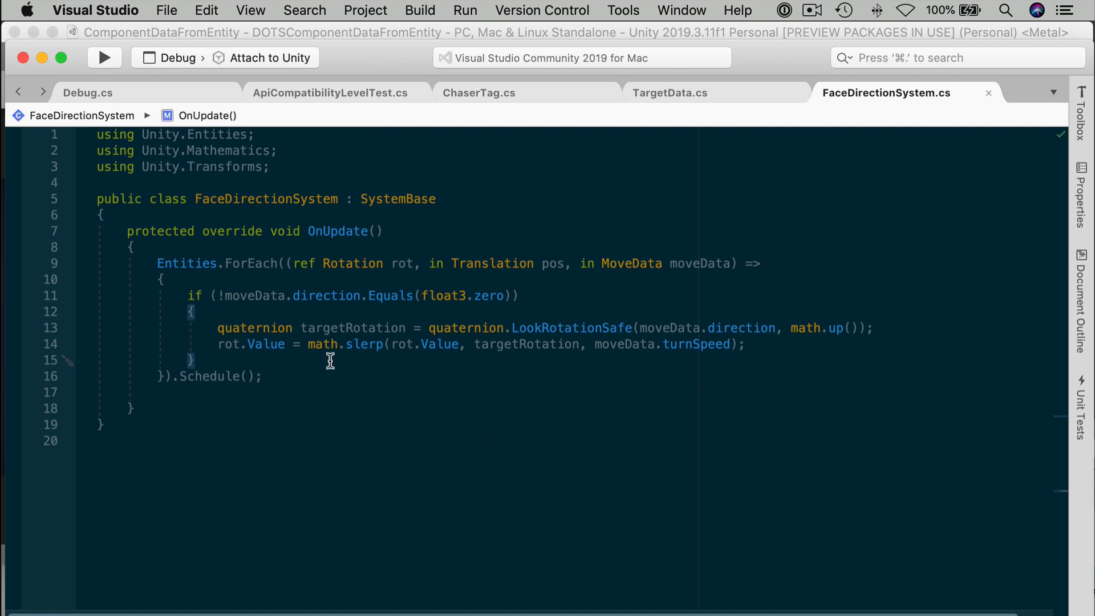
key(Return)
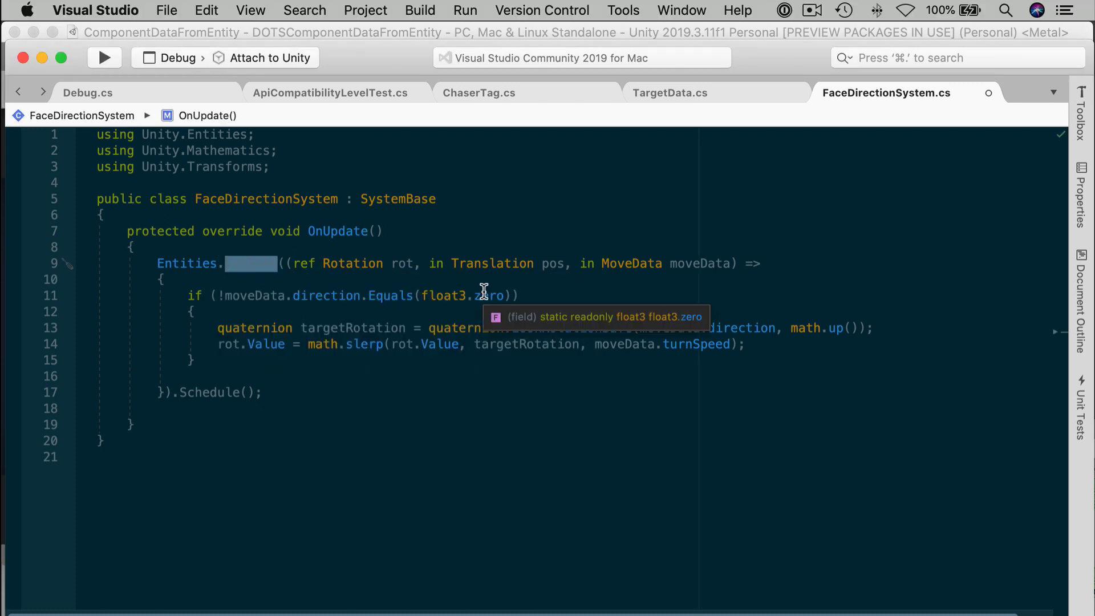
text(ForEach((ref Rotat)
text(WithAll<PlayerTag>().)
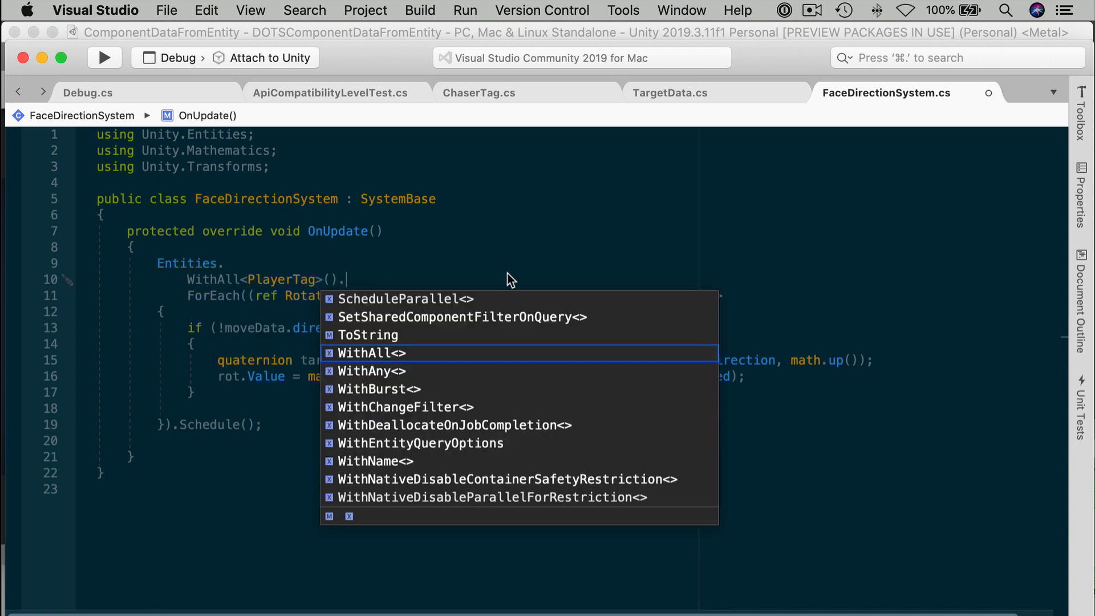
key(Escape)
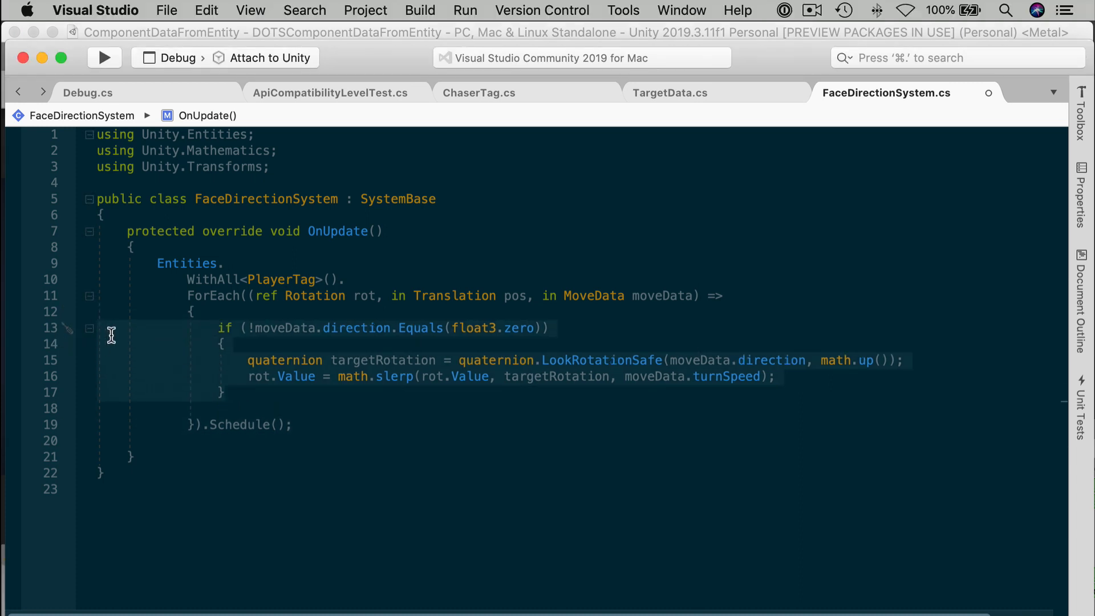
mouse_move(132, 335)
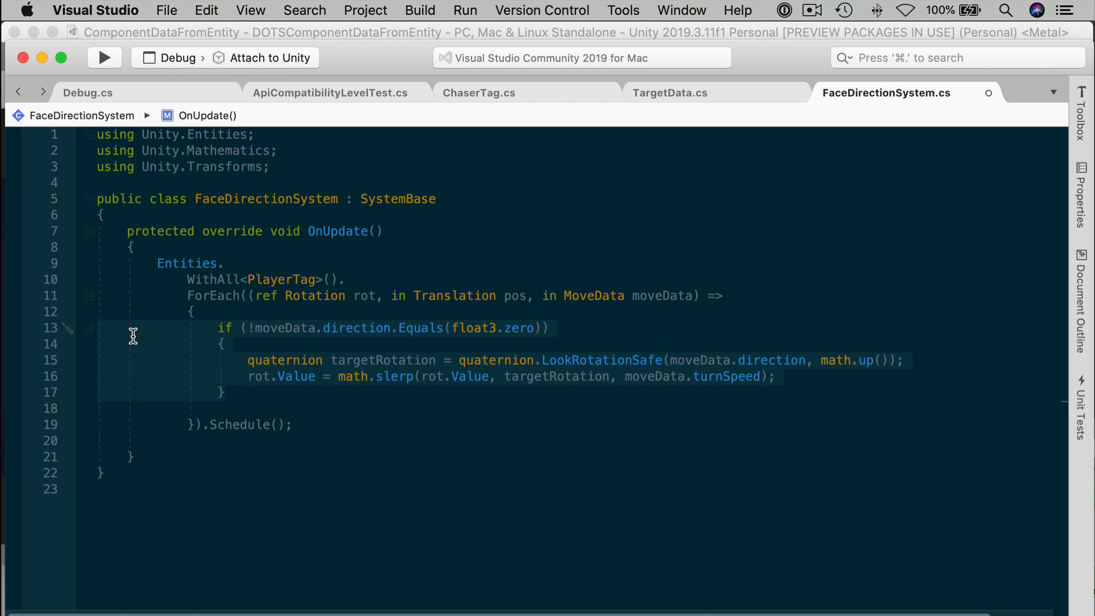
- Extract the if block into a static FaceDirection method taking rot by ref
right_click(133, 336)
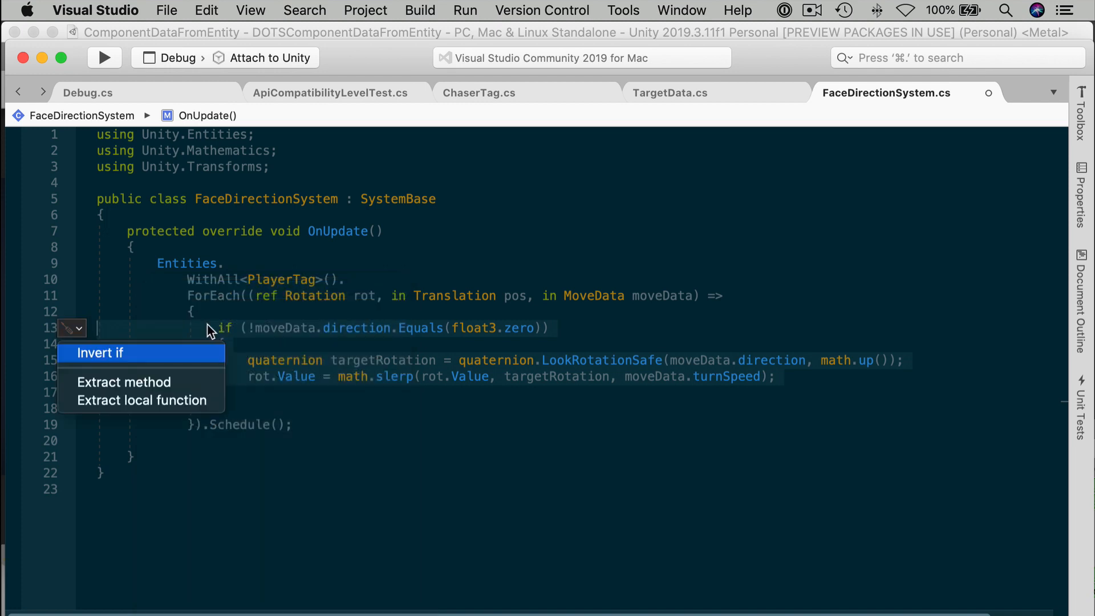
click(124, 382)
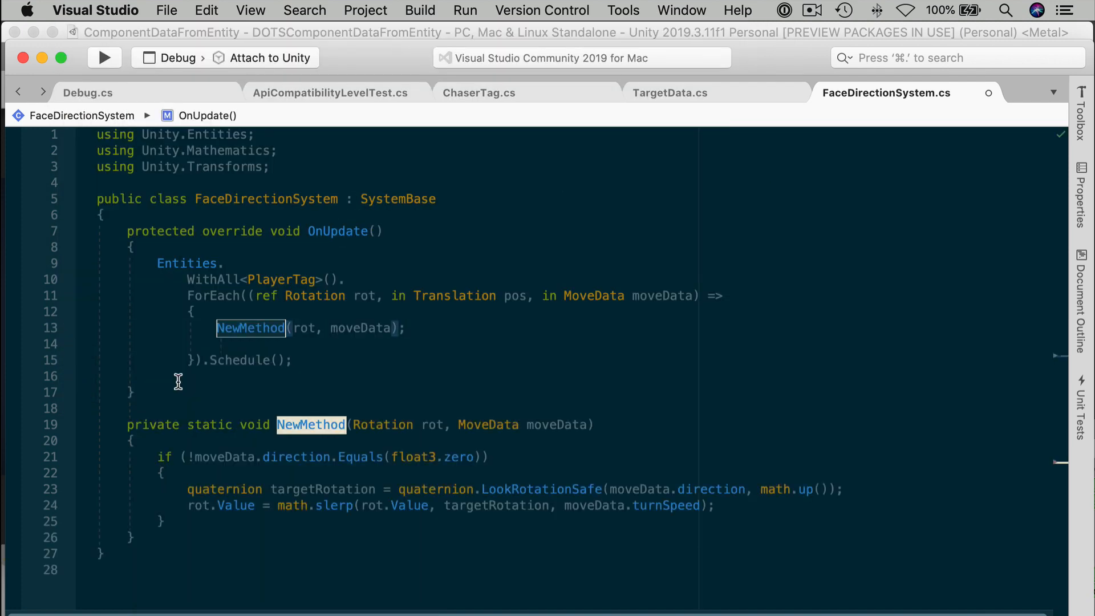
mouse_move(322, 438)
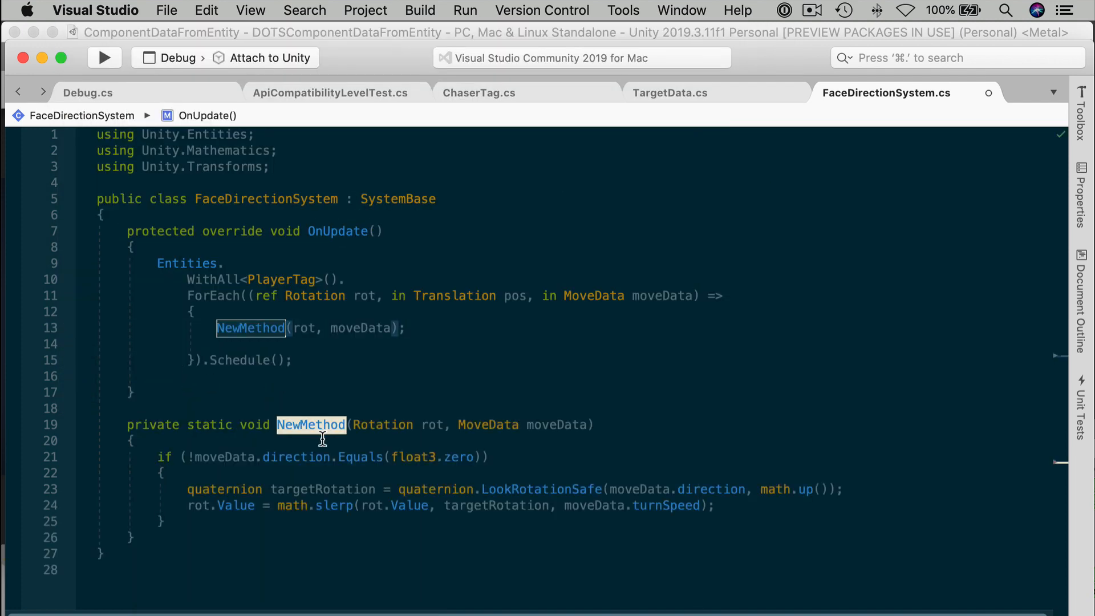
text(FaceDirection)
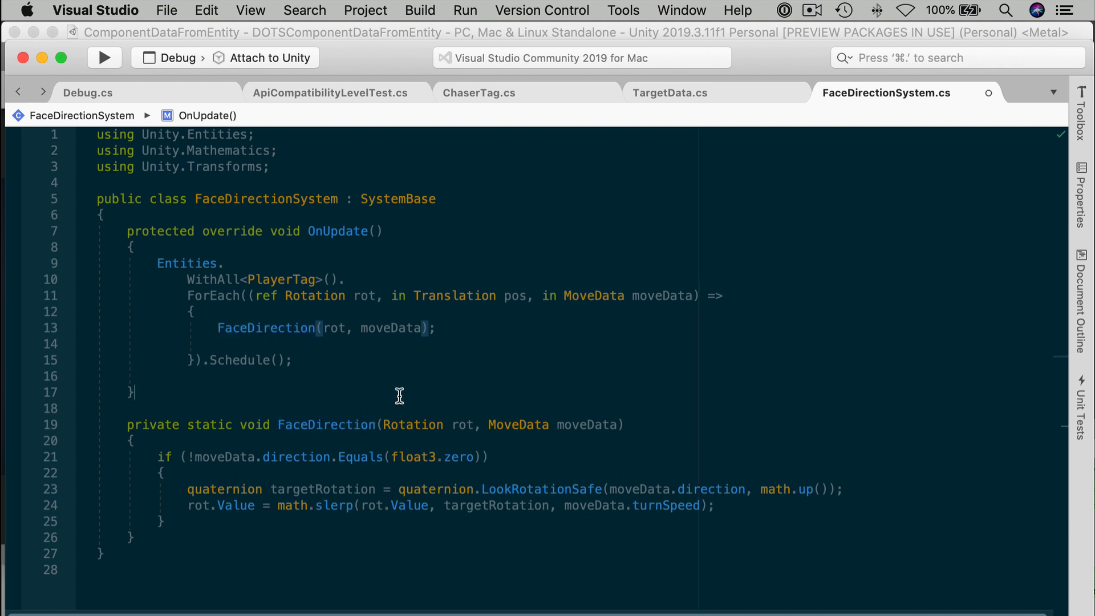
mouse_move(413, 424)
text(ref )
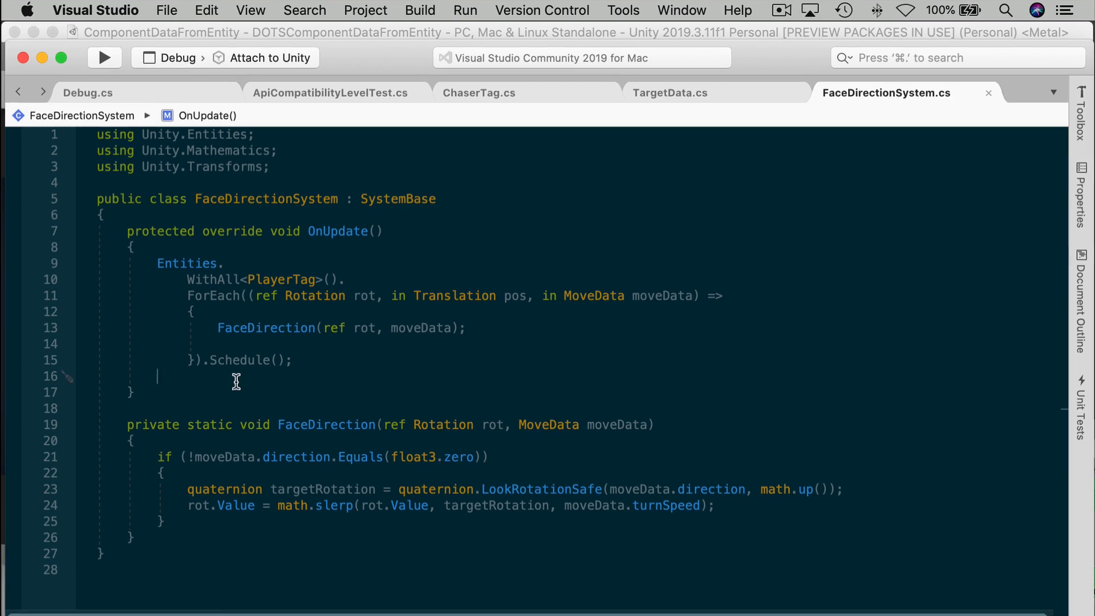
- Start a second Entities query WithNone<PlayerTag>().WithAll<ChaserTag>() with an empty ForEach ending in Run()
text(Entities.)
text(ForEach()
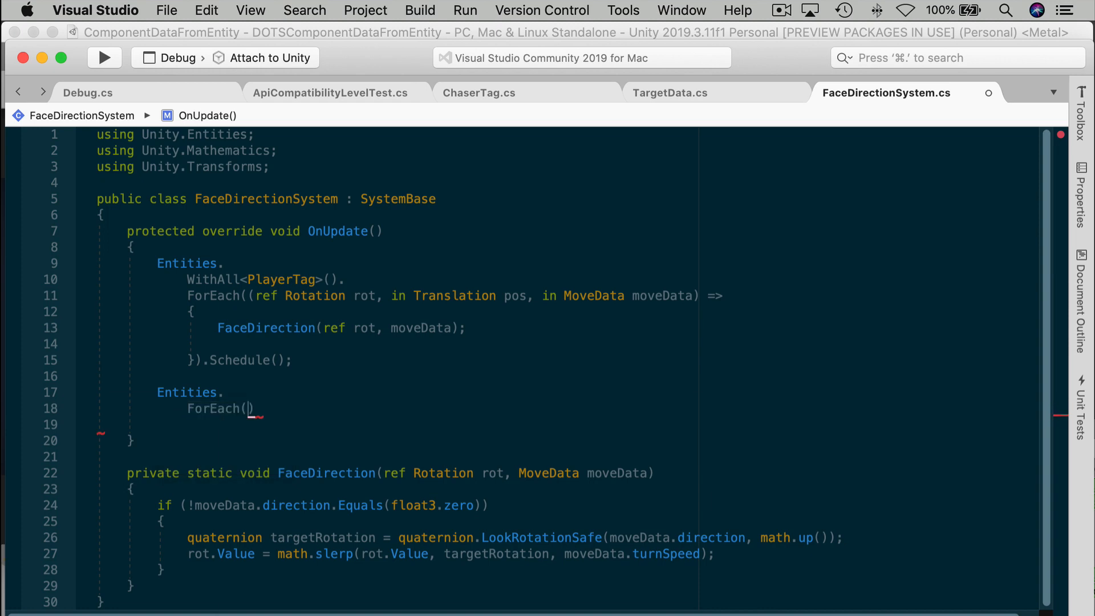
text(=> { }))
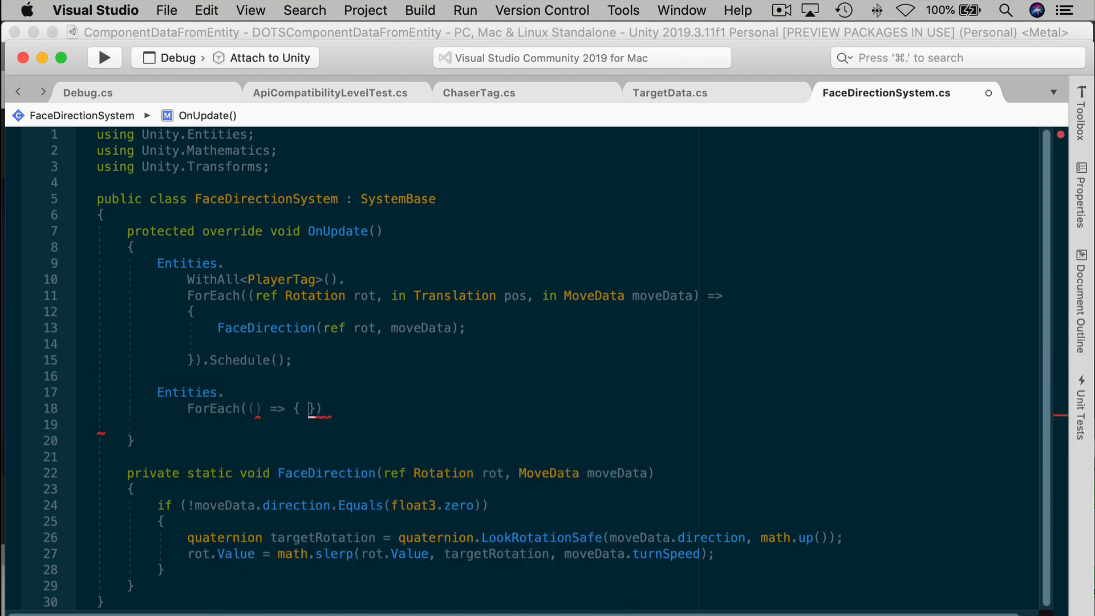
text(.Run();)
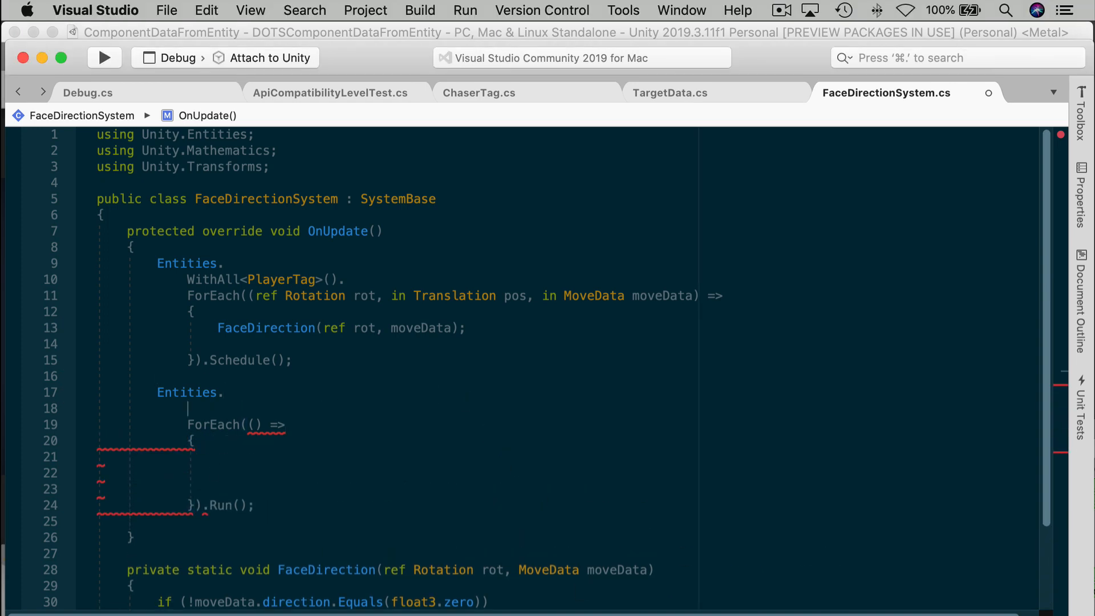
text(WithNone<PlayerTag>().)
text(WithAll<ChaserTag>().)
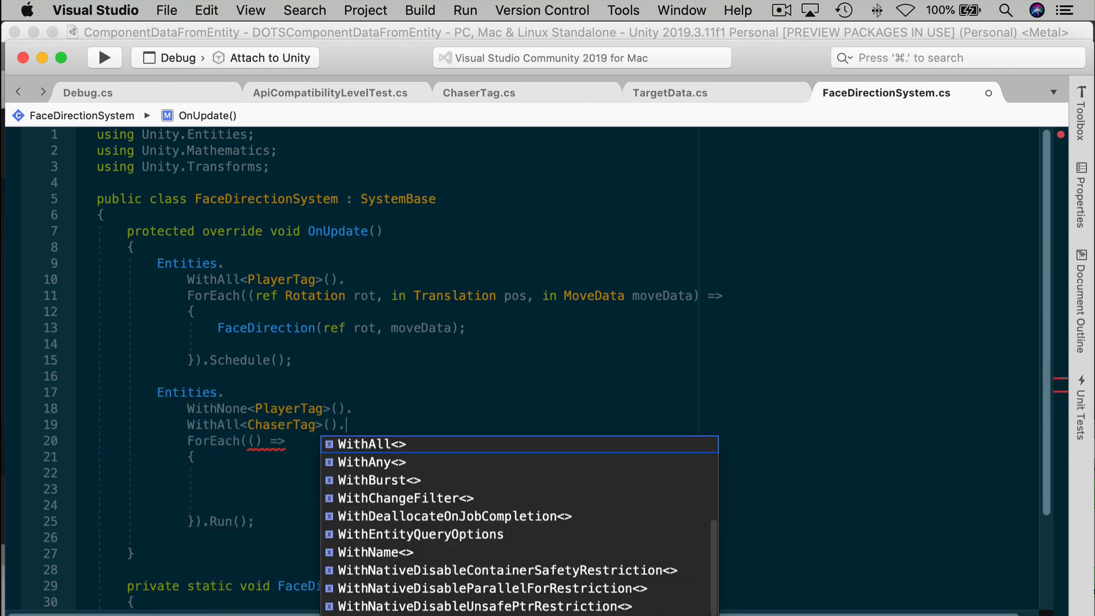
key(Escape)
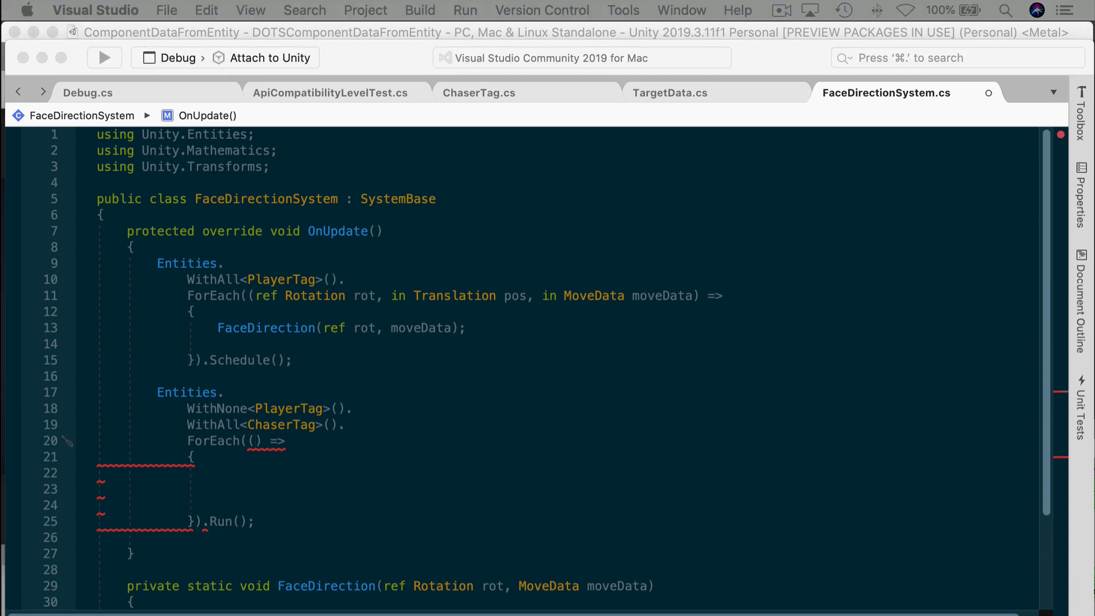
mouse_move(266, 440)
text(ref )
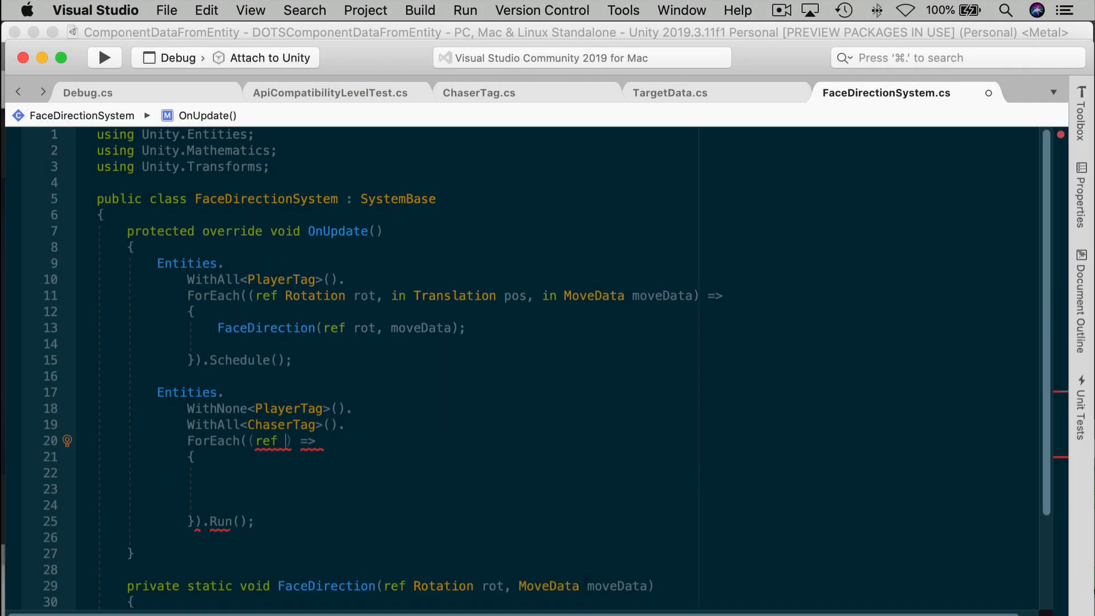
- Give the chaser ForEach ref MoveData moveData and ref Rotation rot parameters
text(MoveData moveData)
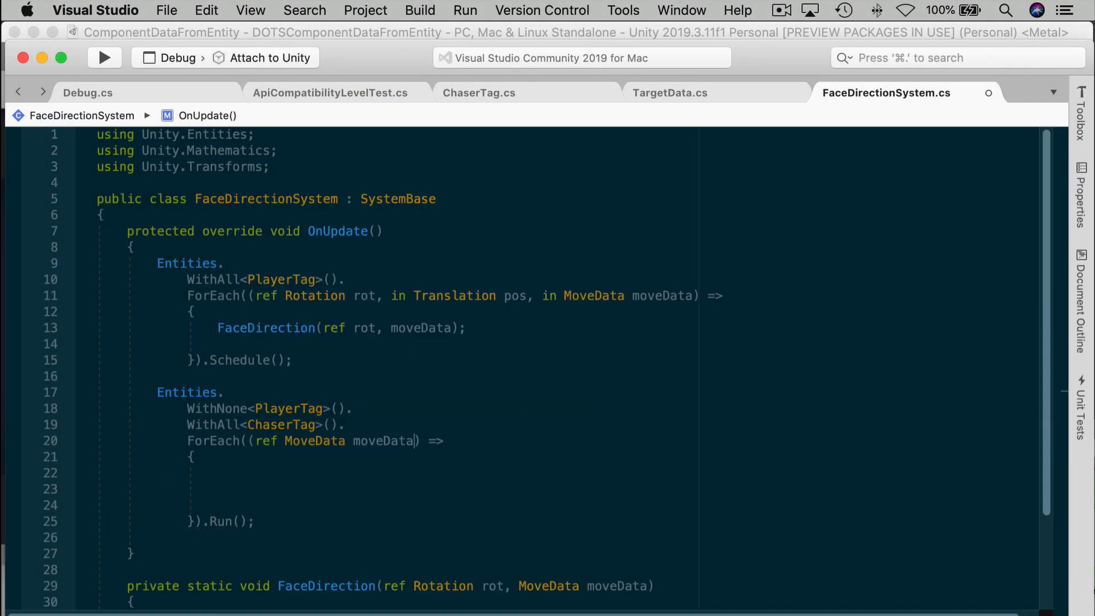
text(, ref Rotation rot, in Translation pos, in TargetData targetDat)
click(557, 474)
text(ComponentDataFromEntity<Translation>)
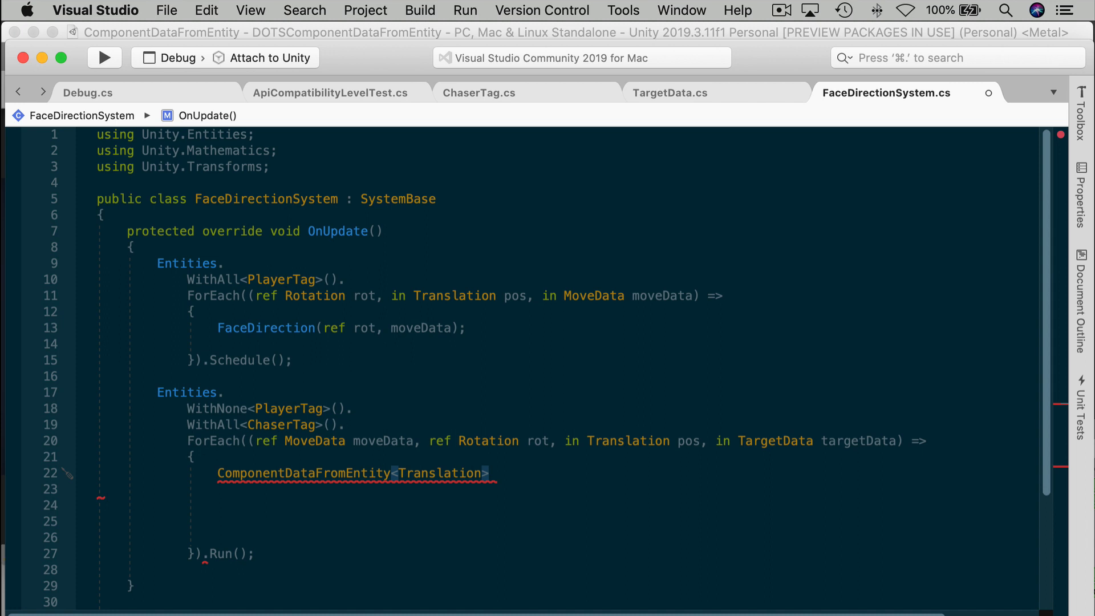
- Assign allTranslations = GetComponentDataFromEntity<Translation>(true)
text(allTranslations =)
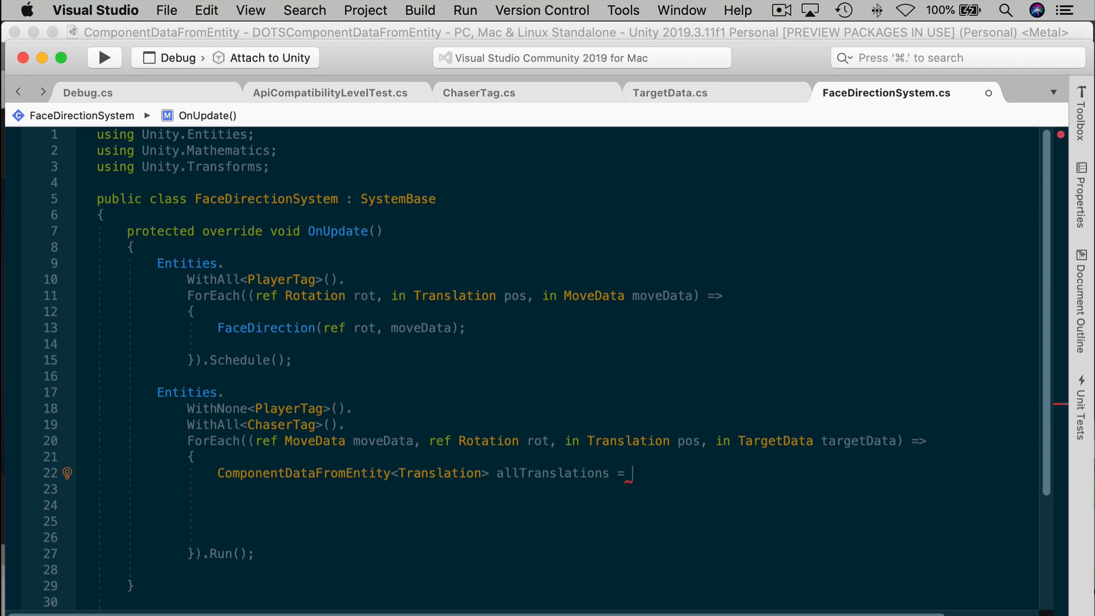
text(GetComponentDataFromEntity<Translation>(true);)
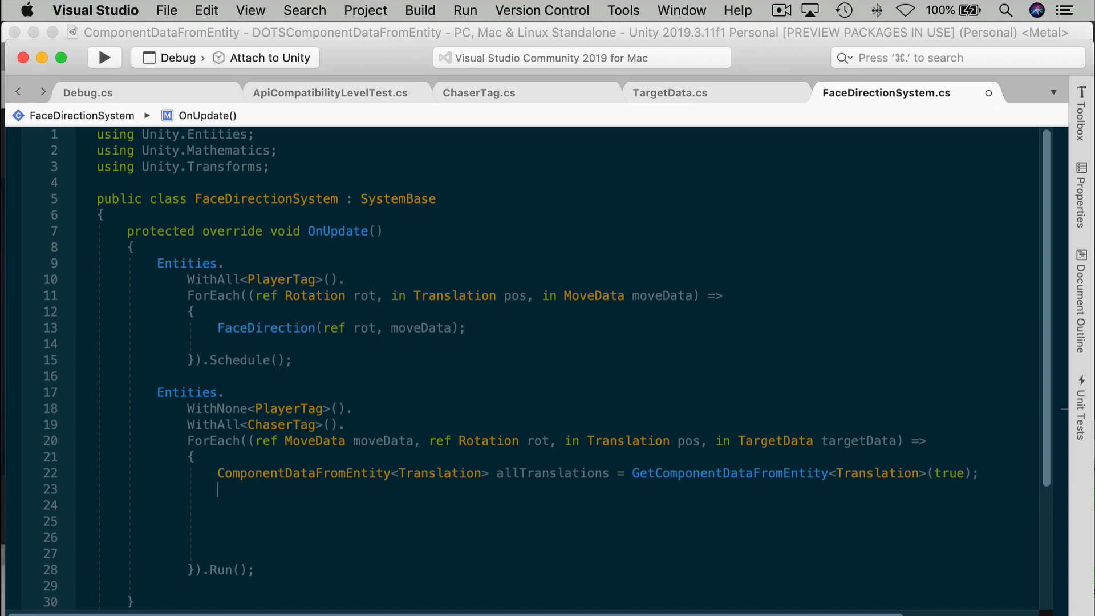
- Read Translation targetPos from allTranslations[targetData.targetEntity]
text(Translation)
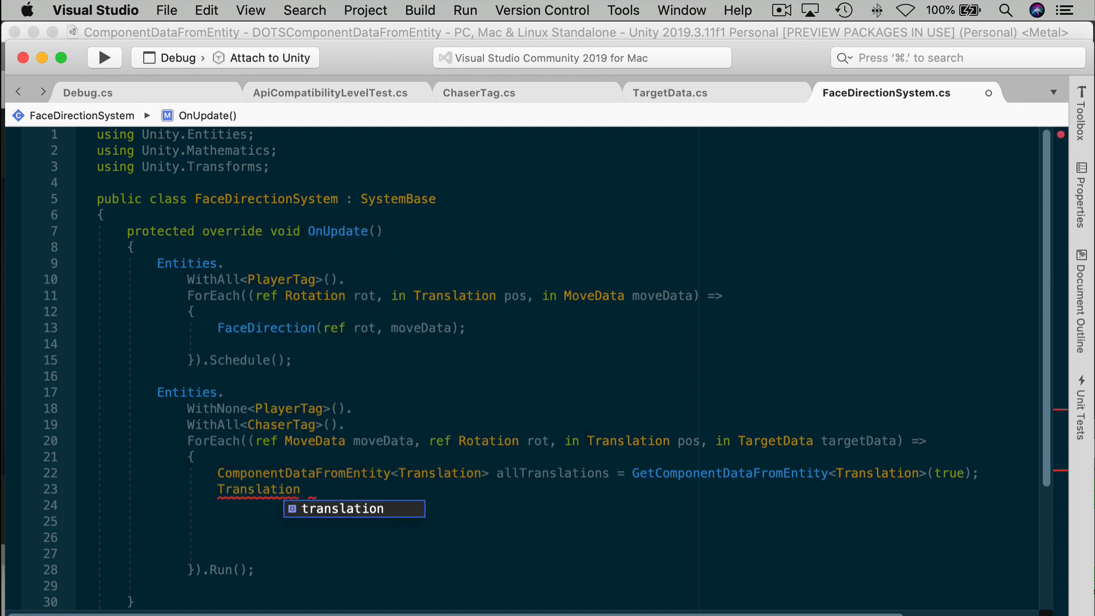
text(targetPos = allTranslations[)
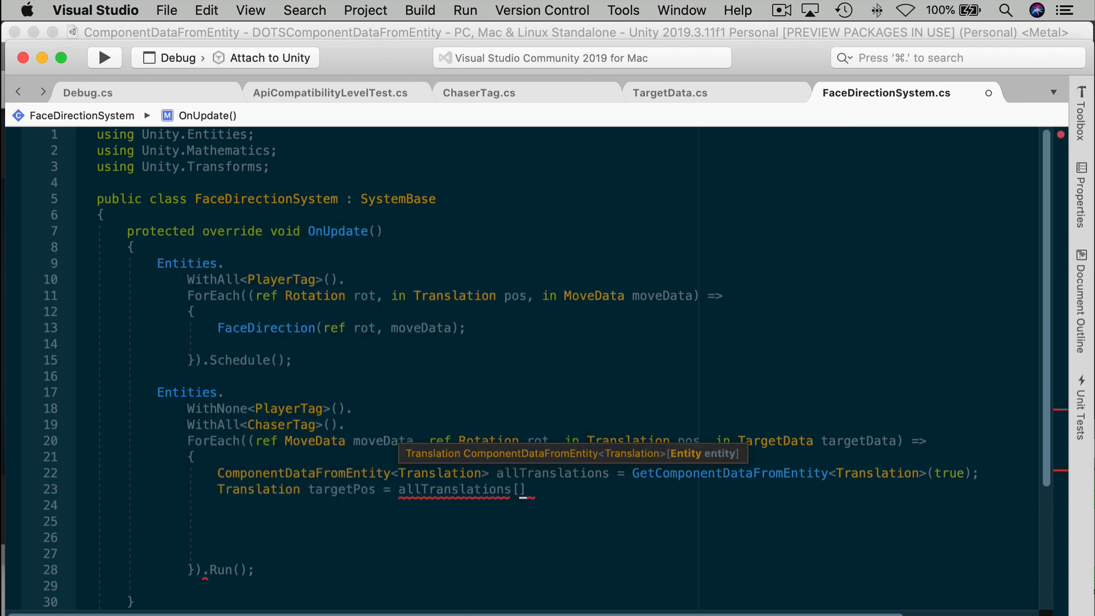
text(t)
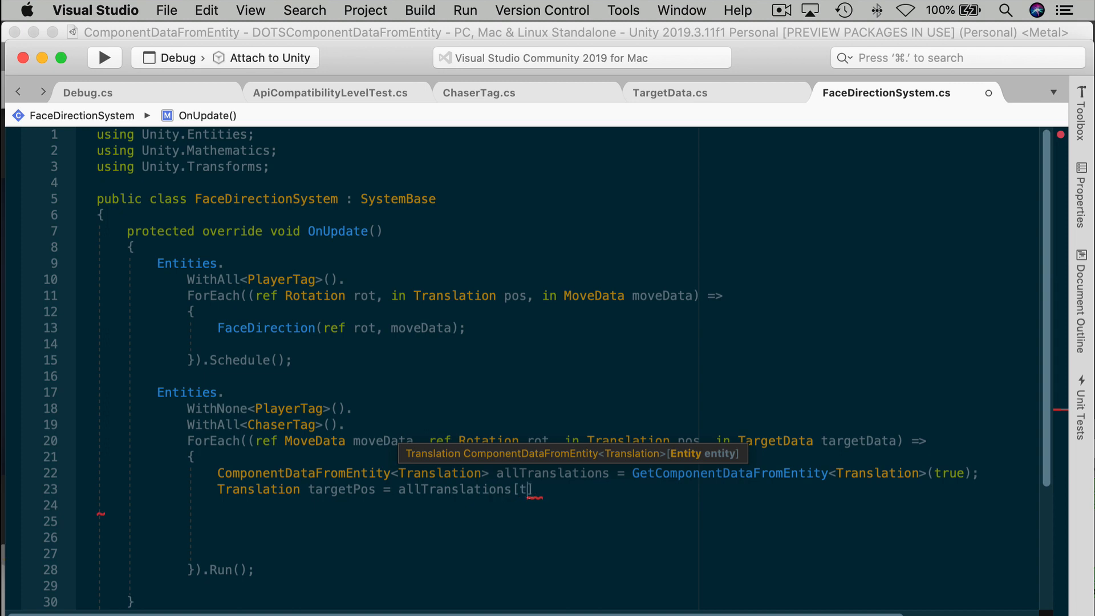
text(argetData.targetEntity];)
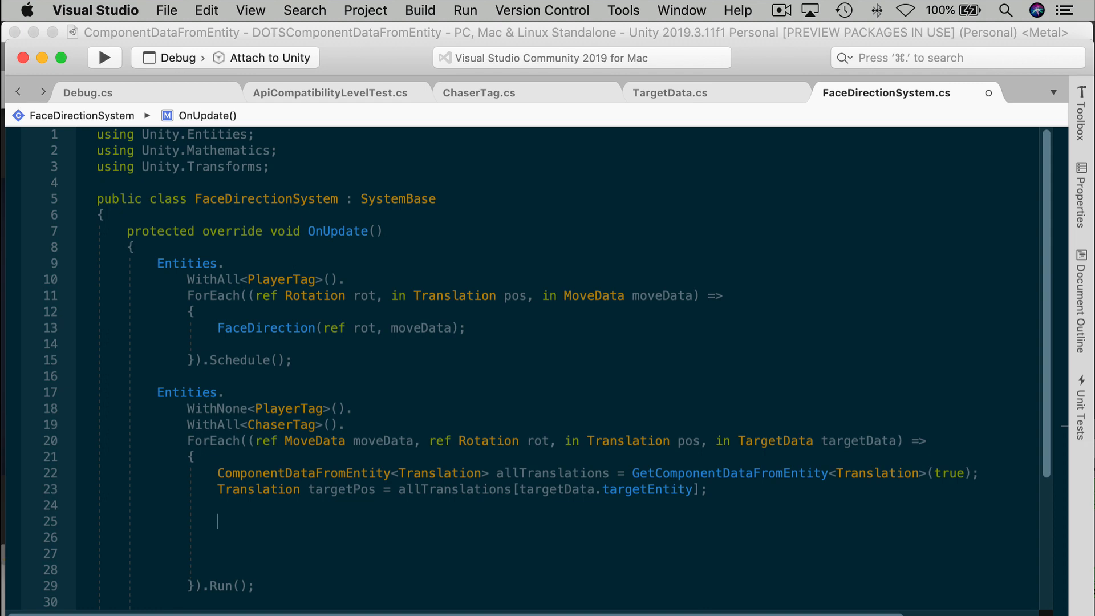
- Compute float3 dirToTarget = targetPos.Value - pos.Value and assign it to moveData.direction
text(float3 dirToTarget = targetPos.Value - pos.Value;)
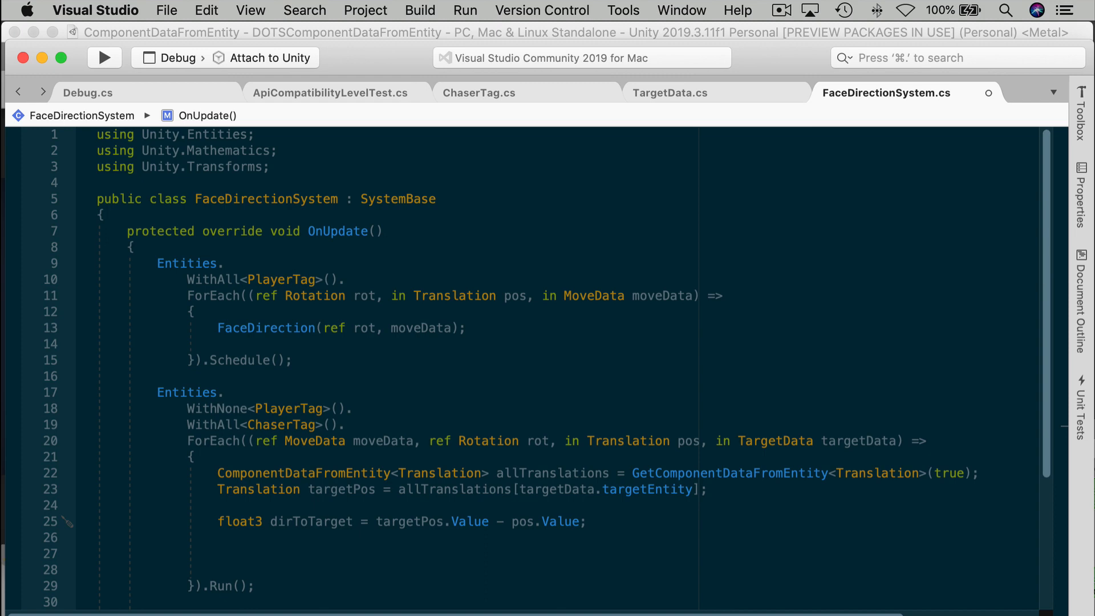
text(moveData)
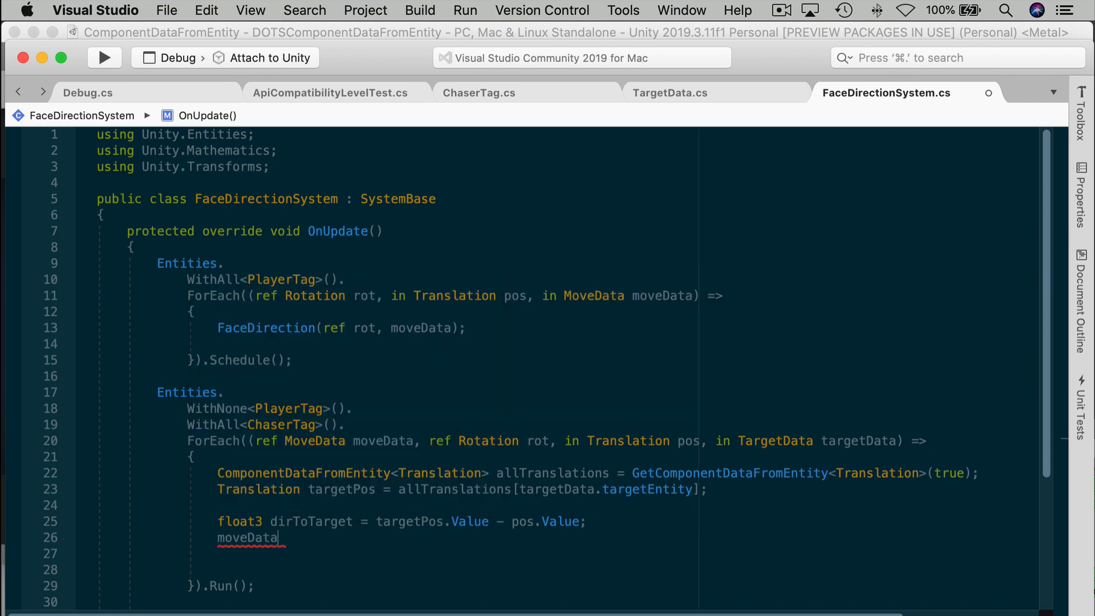
text(.direction = dirToTarget;)
click(347, 553)
text(FaceDirection(ref rot, moveData);)
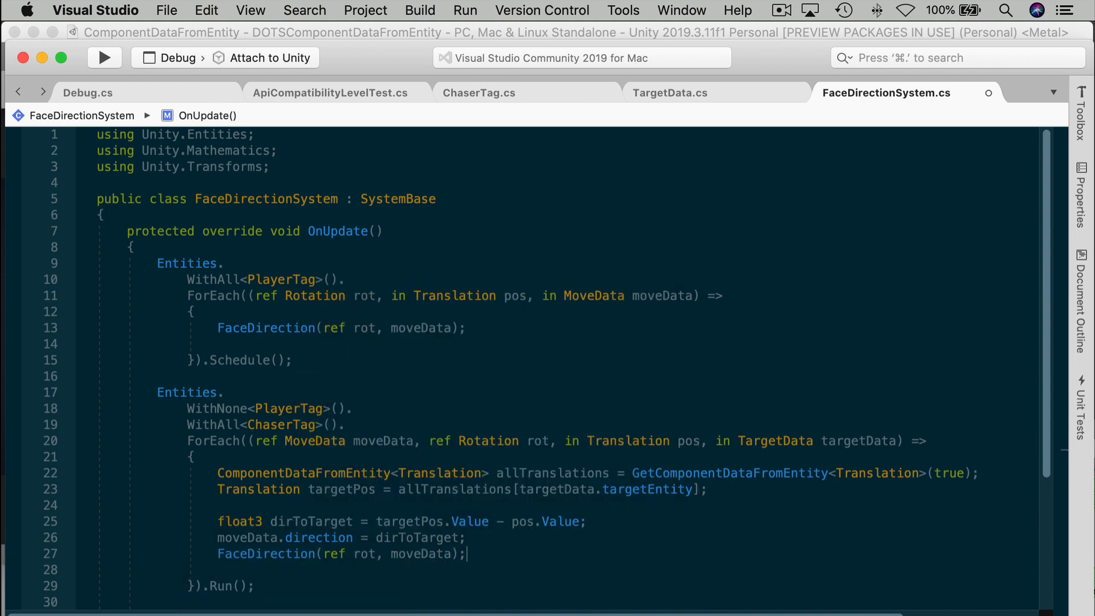
scroll(down, 3)
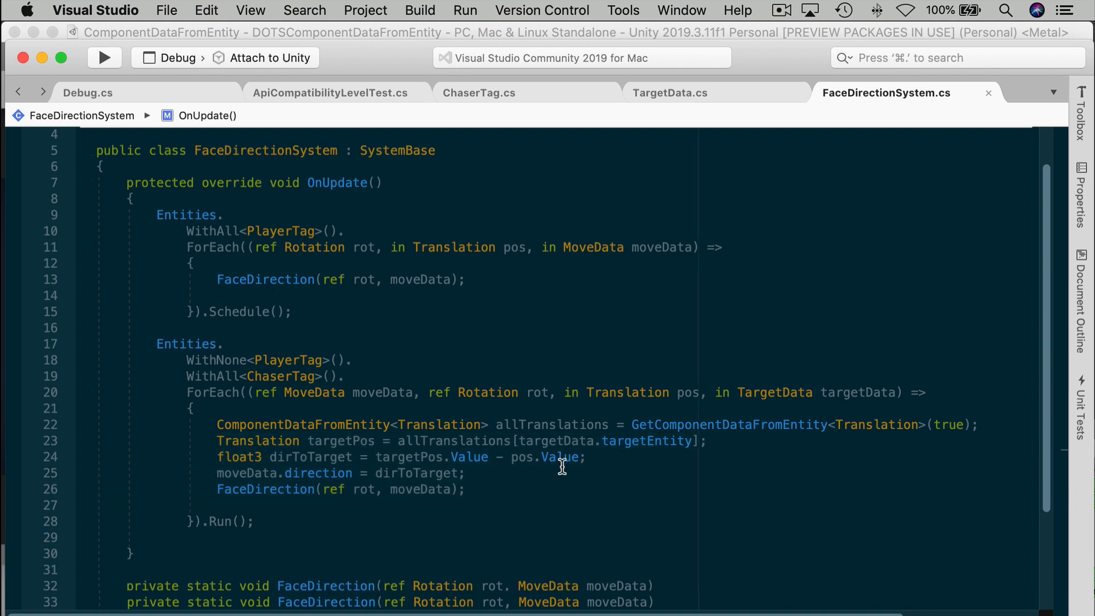
- Guard with if (!allTranslations.Exists(targetData.targetEntity)) return; before the lookup
text(if ()
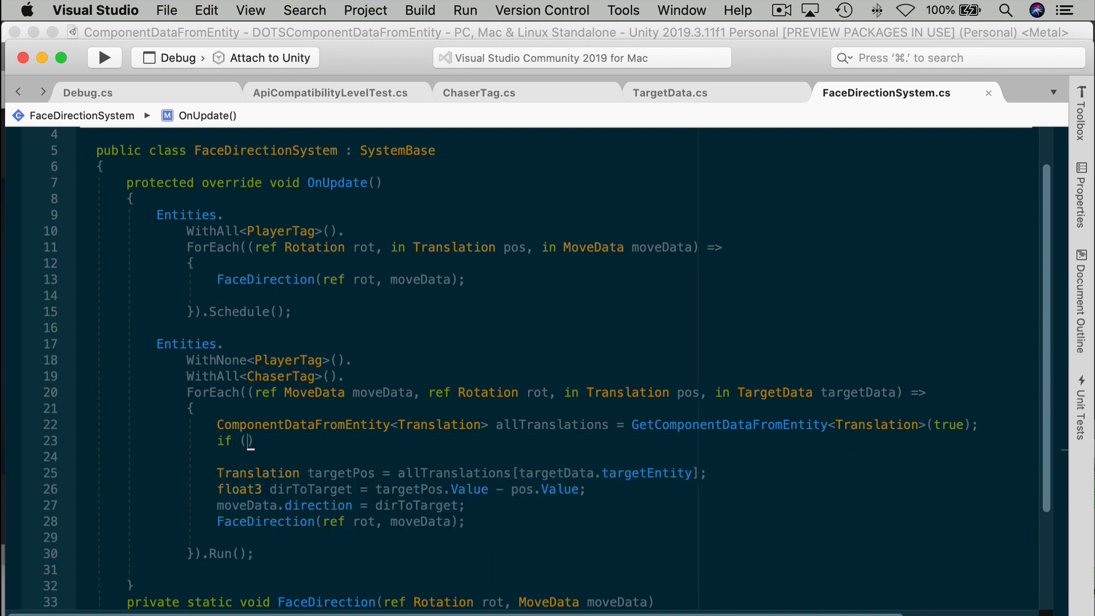
text(allTranslations.Exists(targetData.targetEntity)
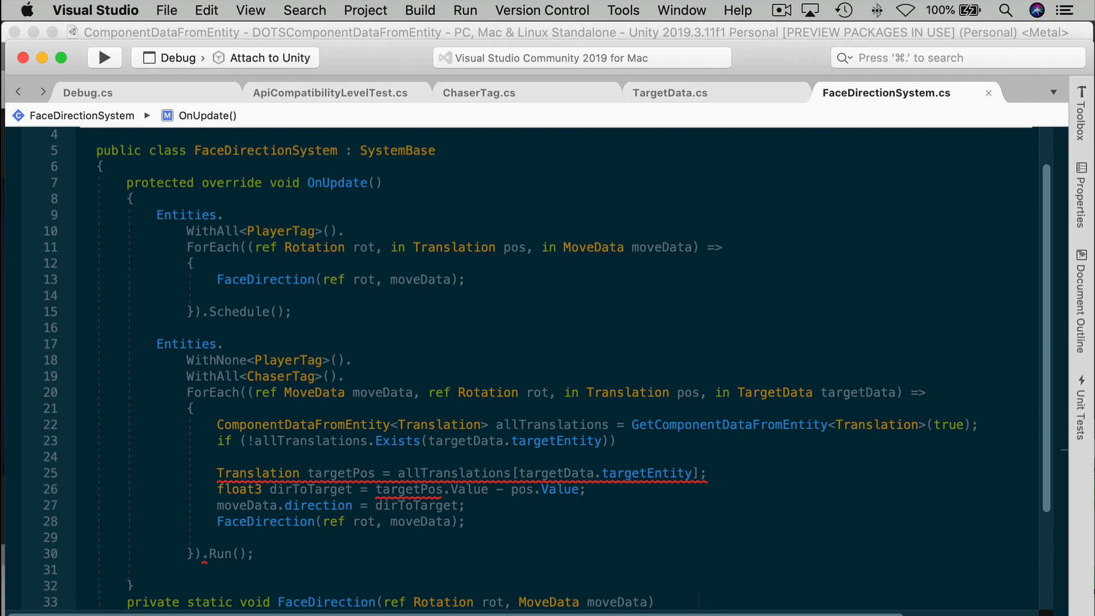
text(return;)
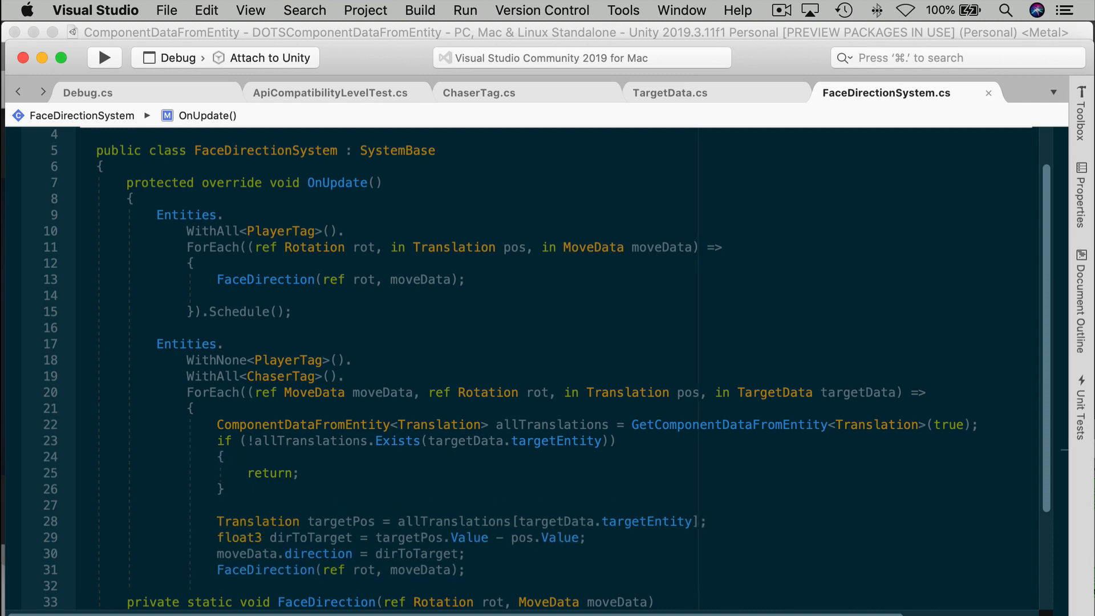
mouse_move(455, 469)
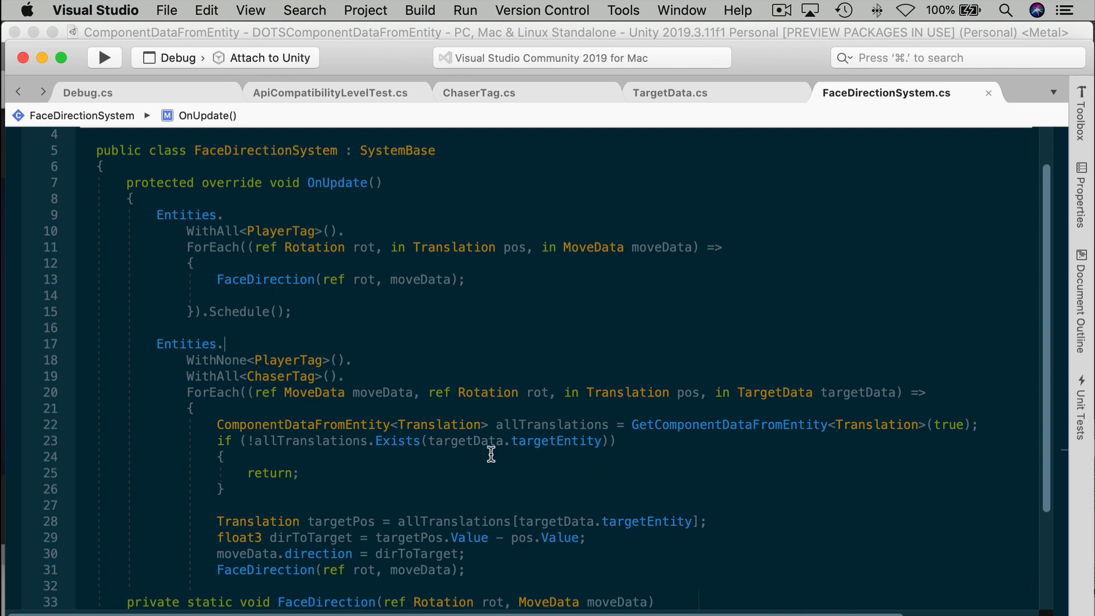
mouse_move(625, 486)
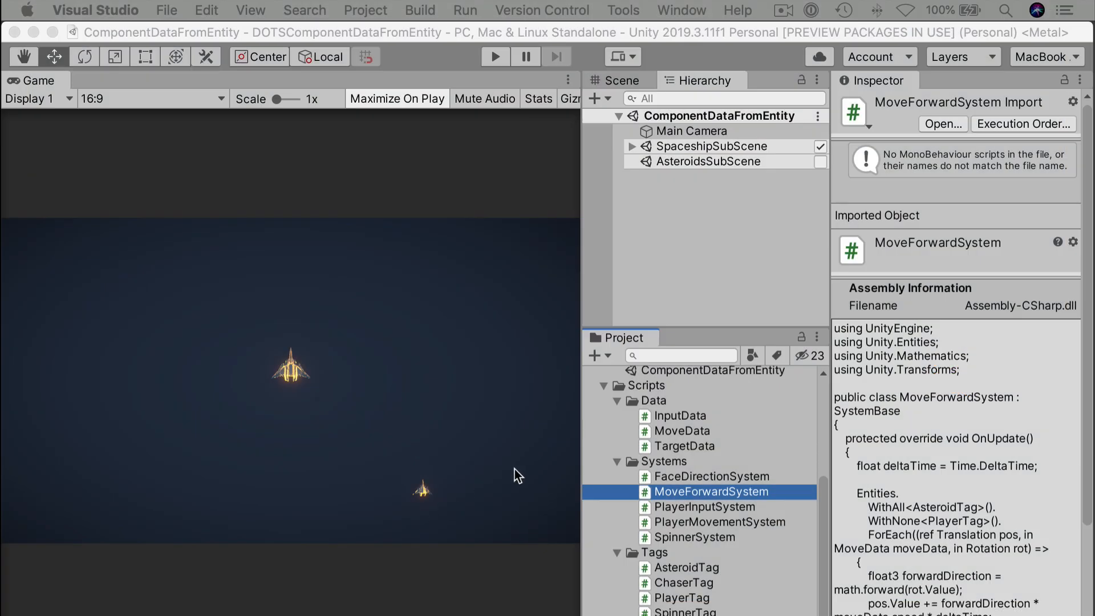
mouse_move(755, 492)
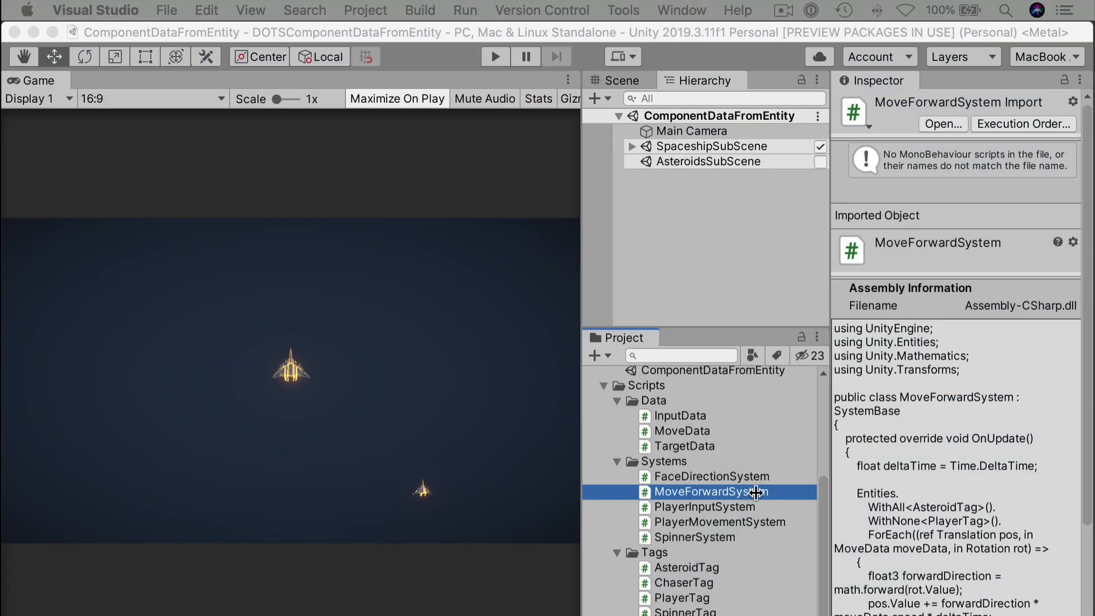
mouse_move(775, 500)
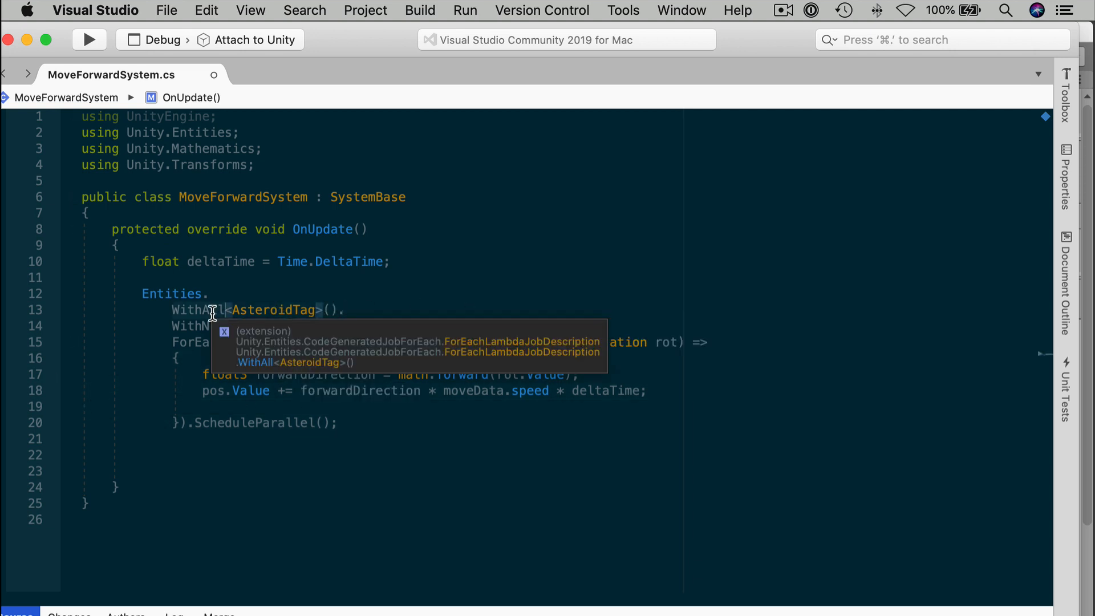
- Replace WithAll with WithAny in the MoveForwardSystem query so chasers move too
text(WithAny)
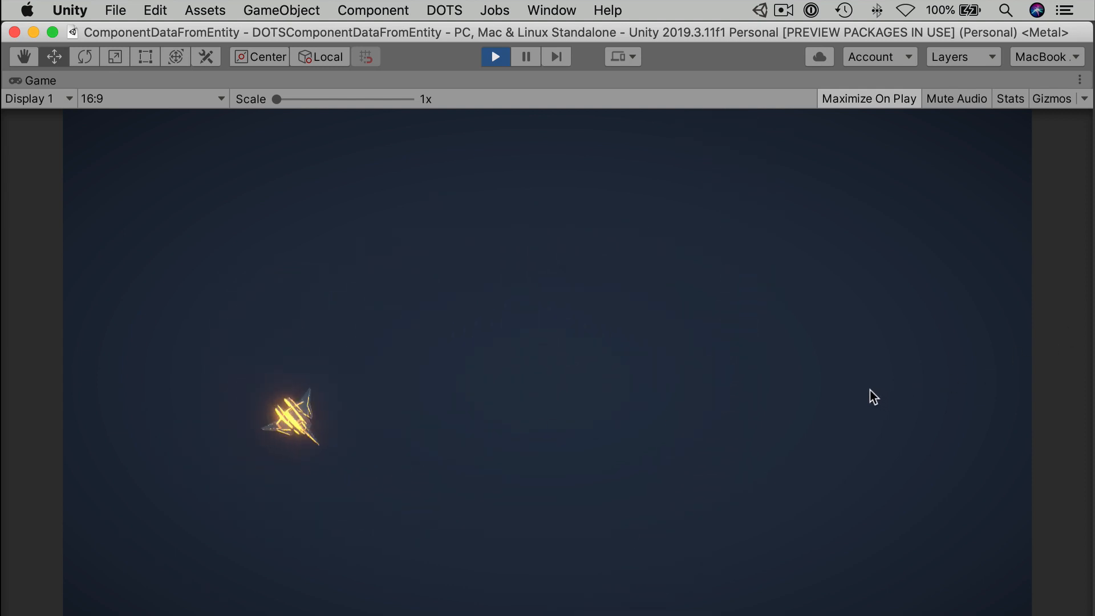
- Stop Play mode after watching the chaser close in on the player's ship
click(495, 57)
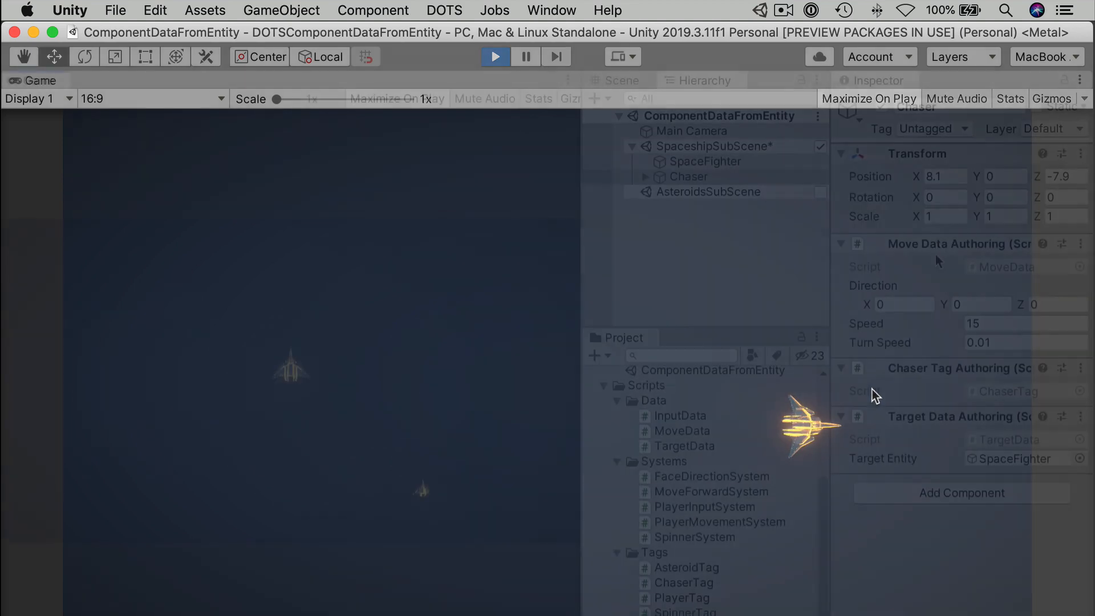
- Set the Chaser's Turn Speed to 0.05 and play-test it chasing the SpaceFighter
click(1024, 342)
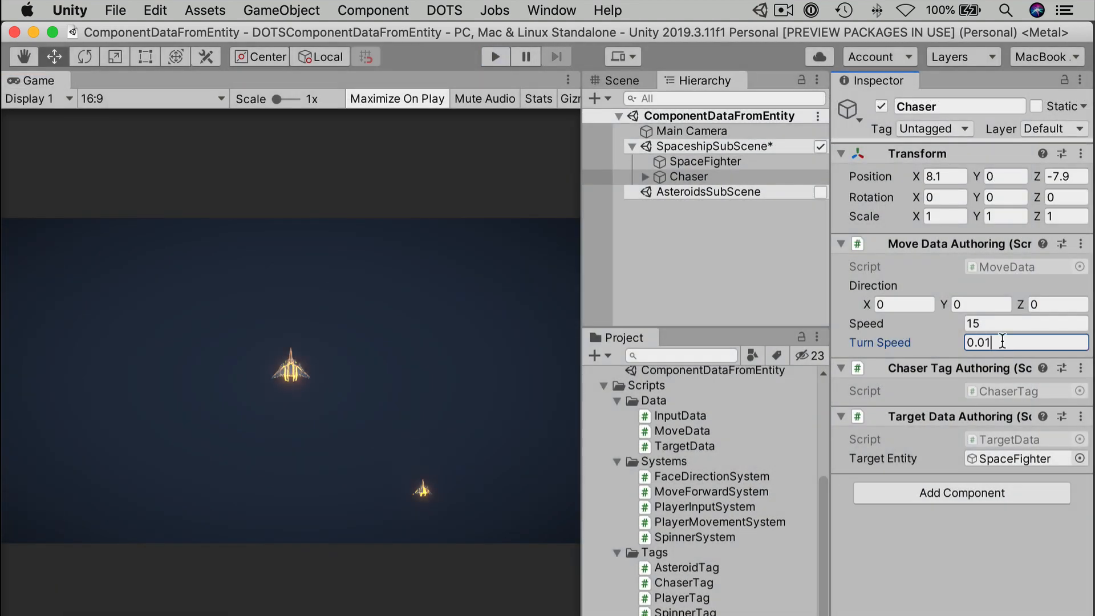
text(0.05)
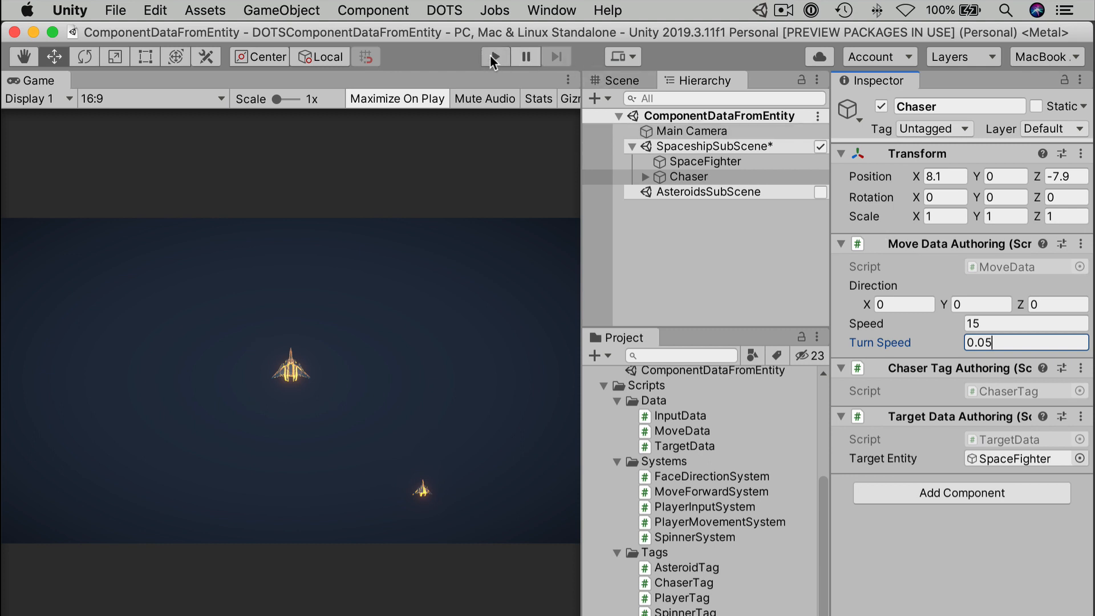
click(495, 57)
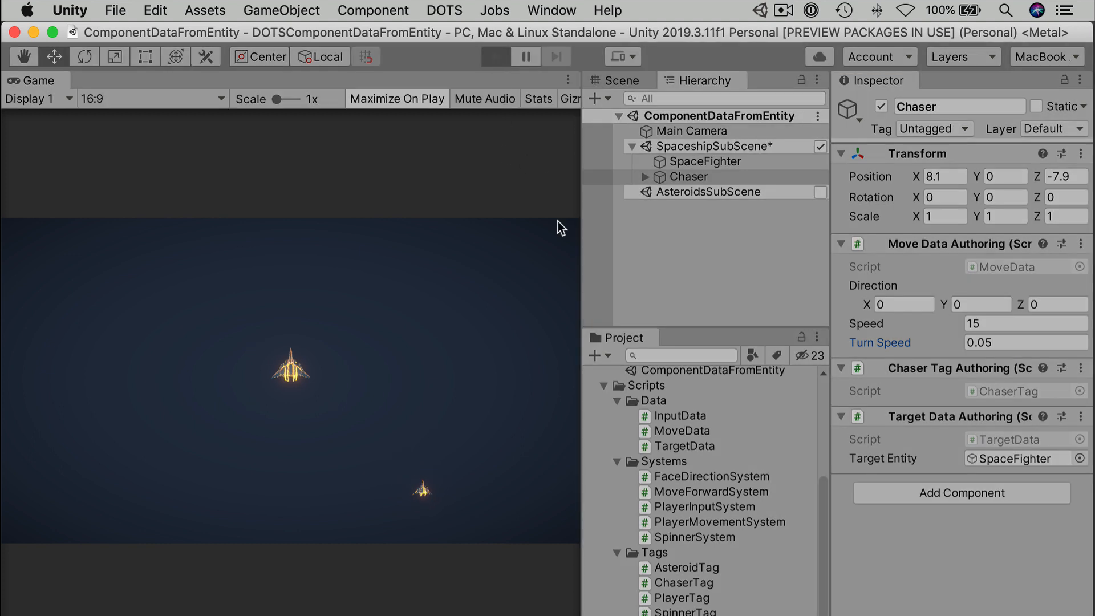
mouse_move(559, 290)
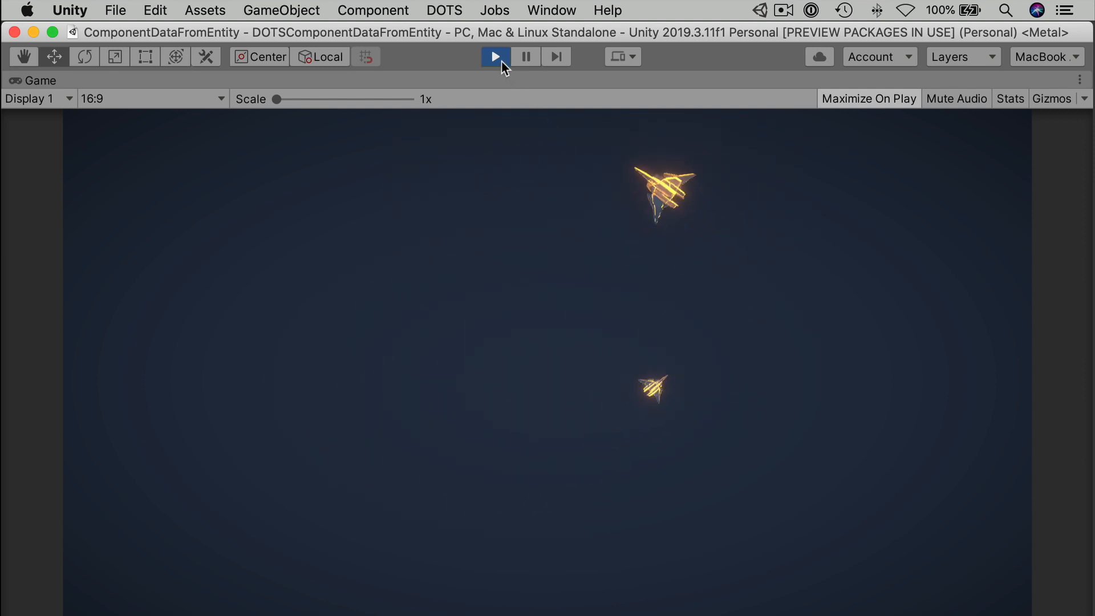
- Stop the game, adjust the Chaser's Speed to 18 and stop play again
click(495, 57)
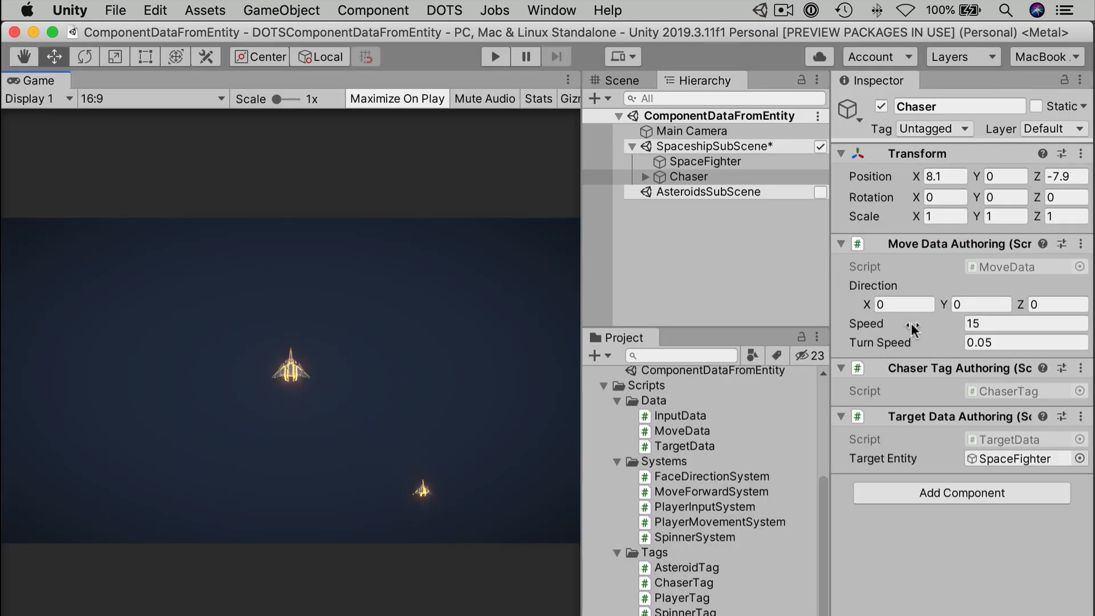
click(1025, 323)
text(18)
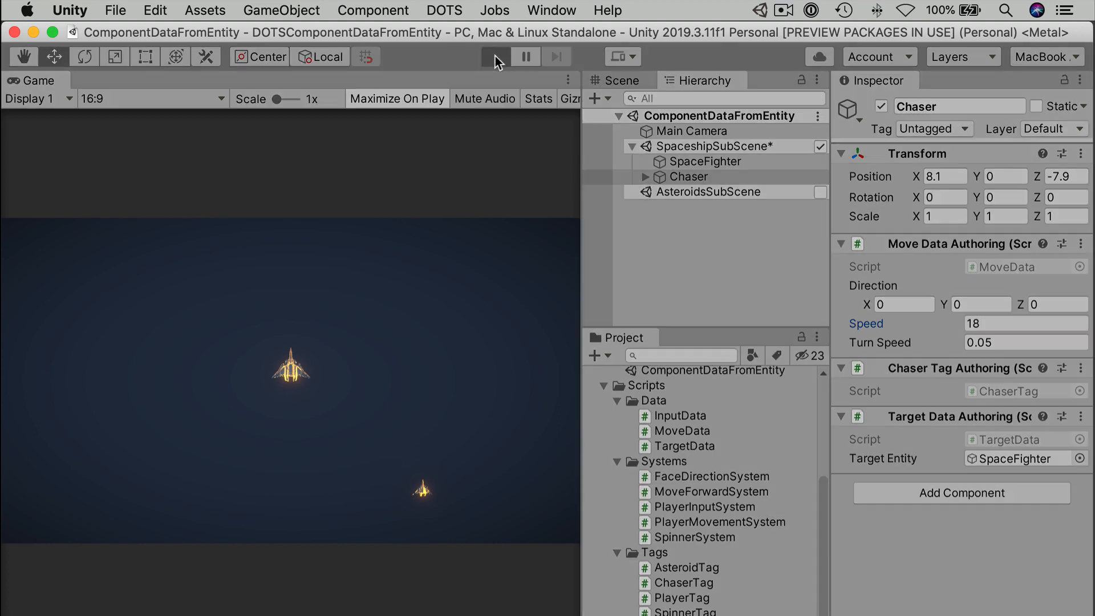
click(495, 57)
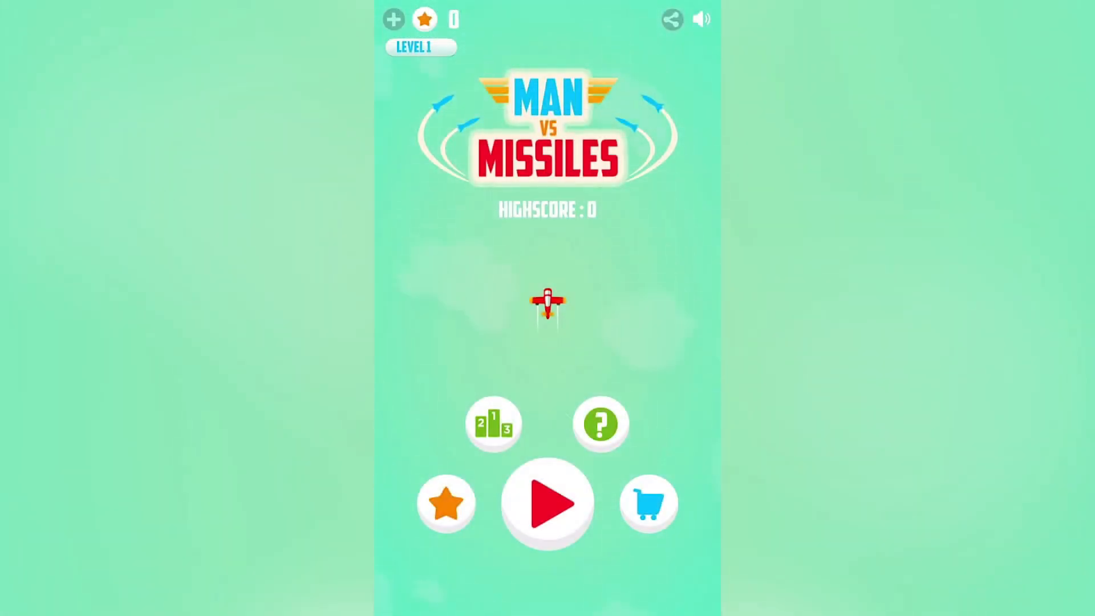
click(546, 504)
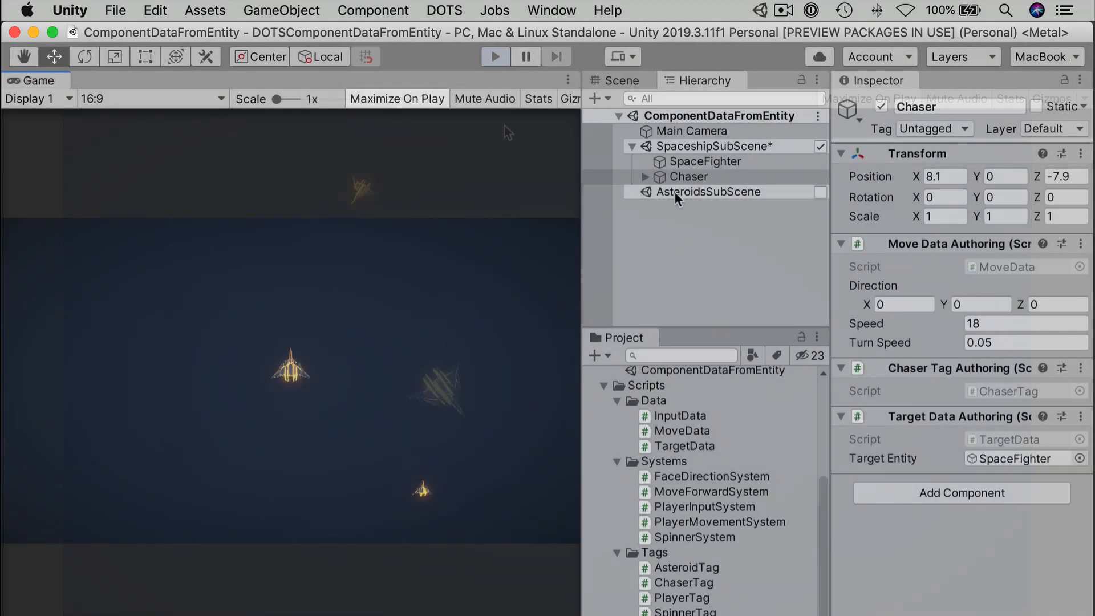
- Duplicate the Chaser, reposition the copy and briefly play-test two chasers
right_click(689, 176)
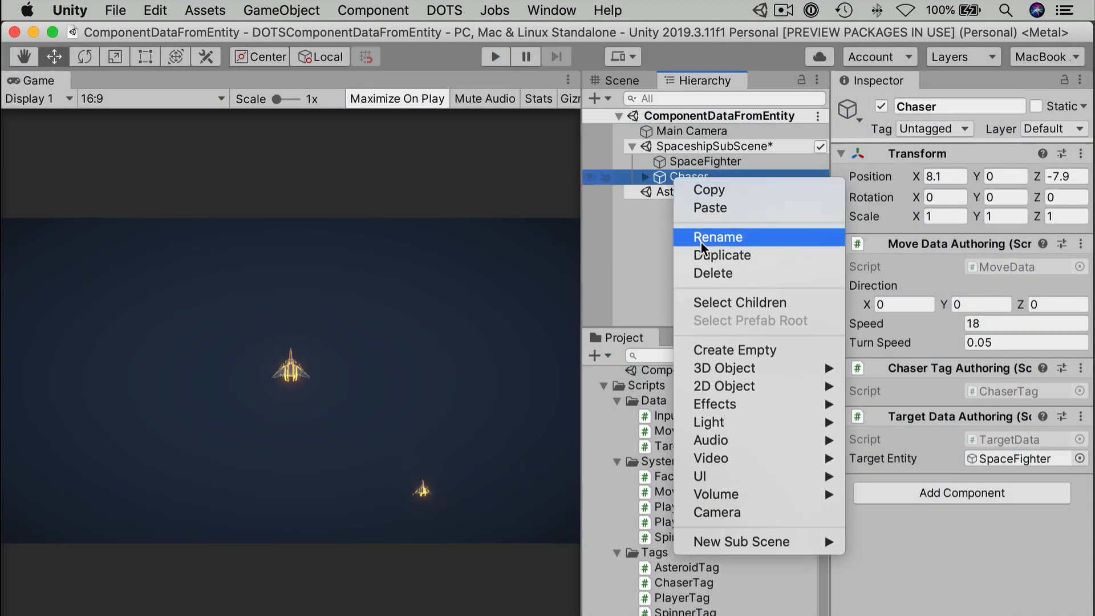
click(723, 255)
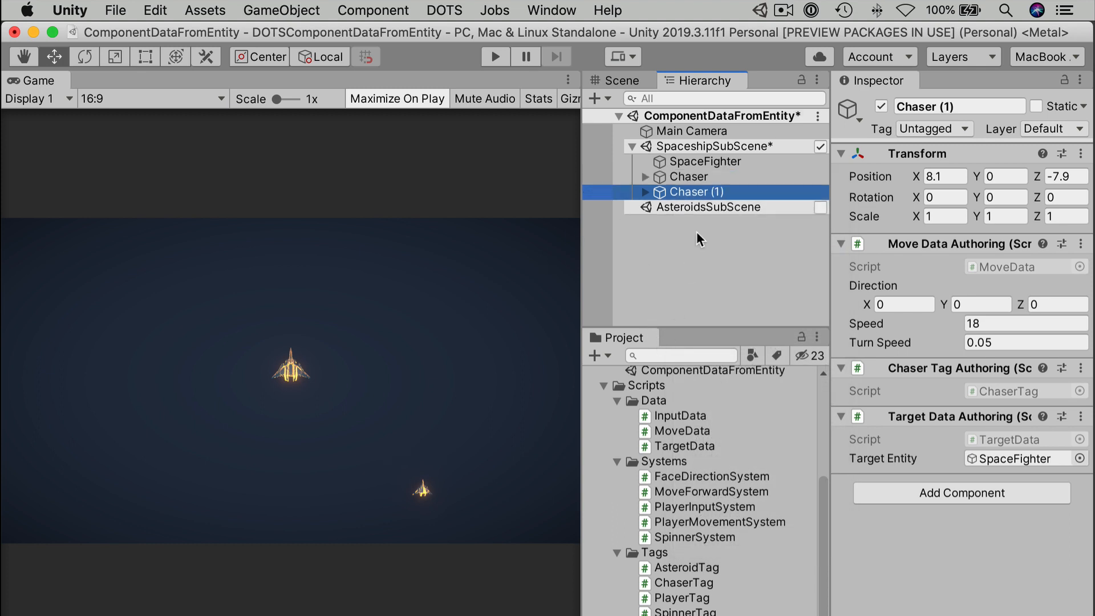
click(618, 80)
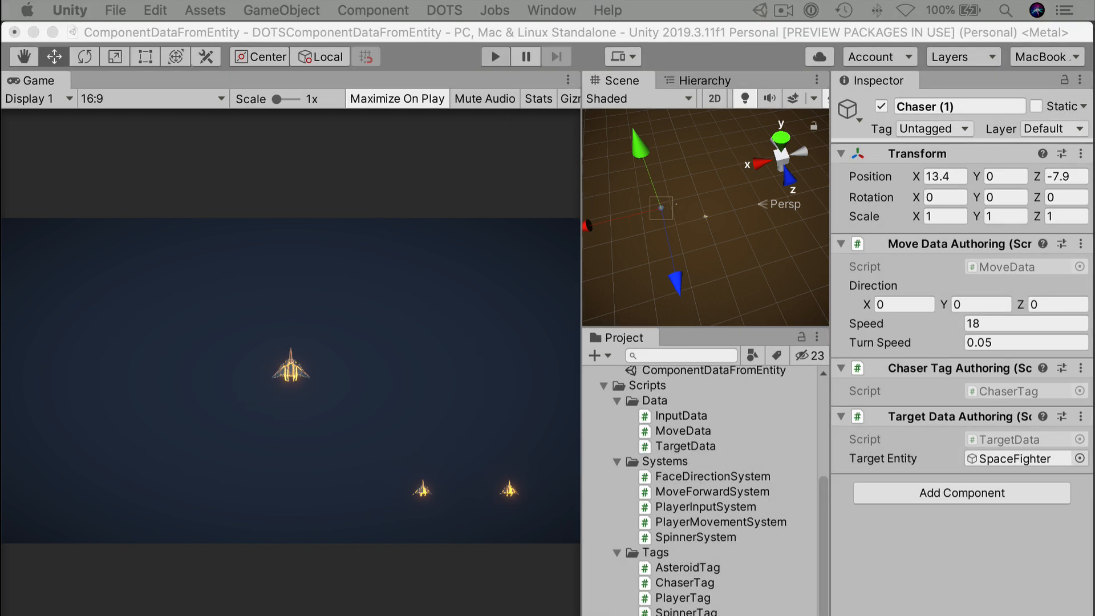
mouse_move(495, 57)
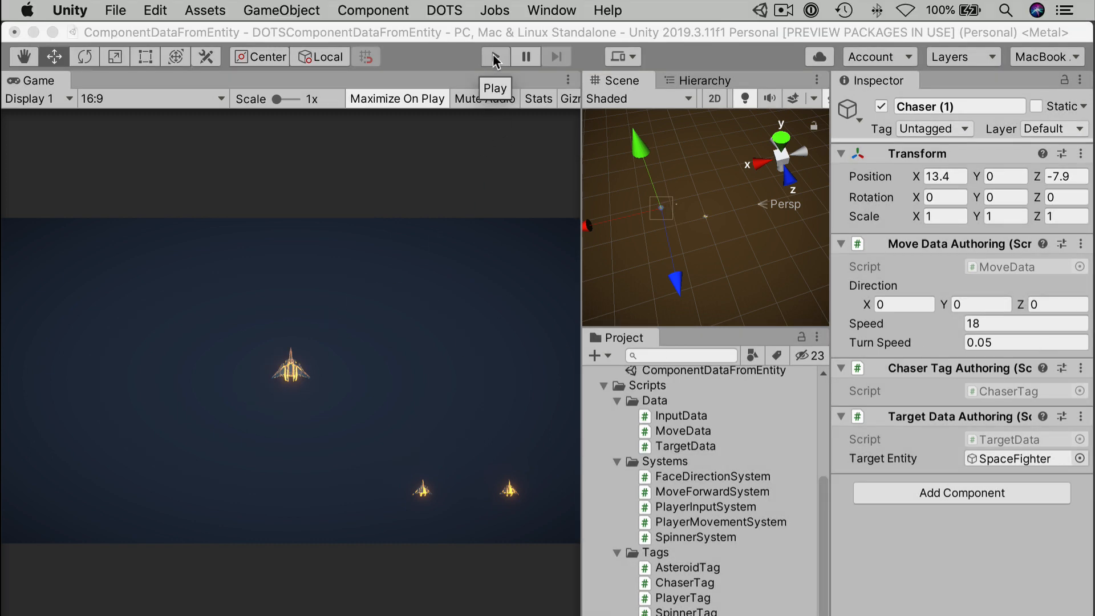
click(495, 57)
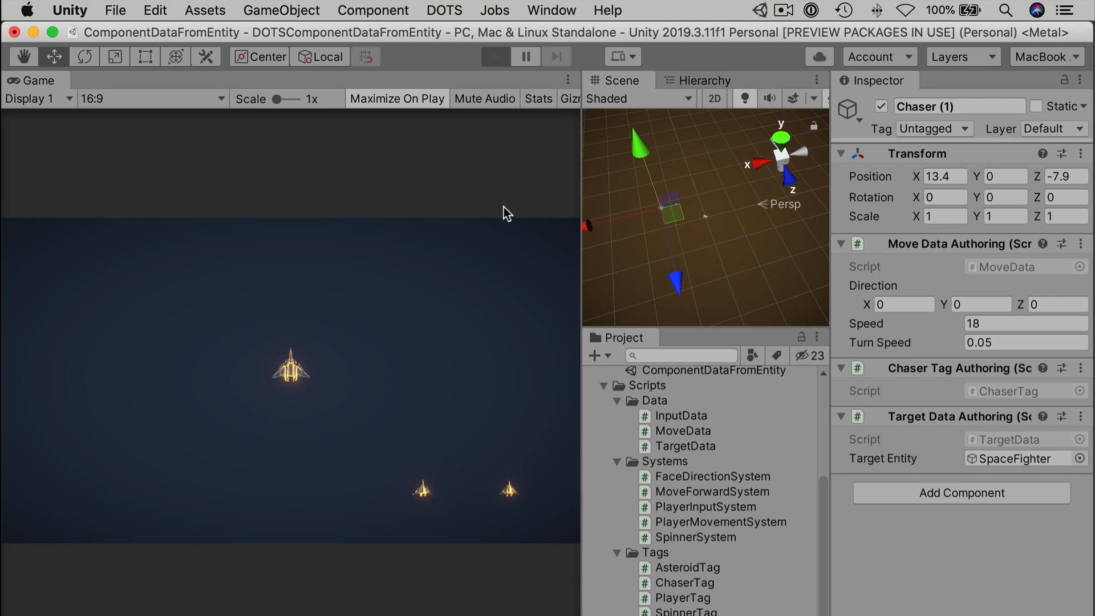
click(495, 57)
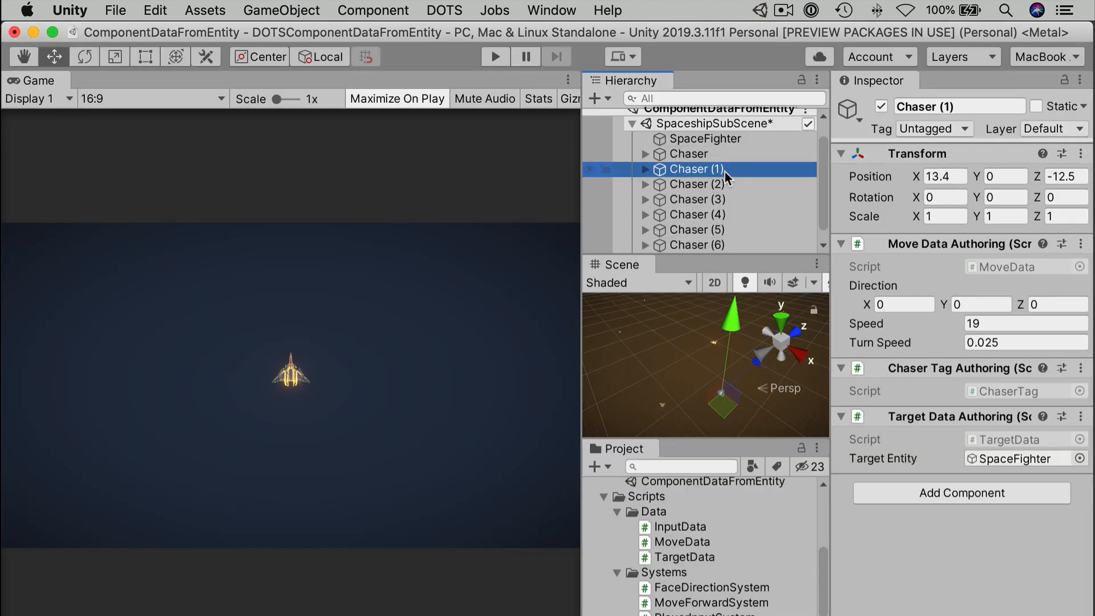
- Review the speed settings of Chaser (1) and Chaser (3), then play to watch the swarm
click(696, 199)
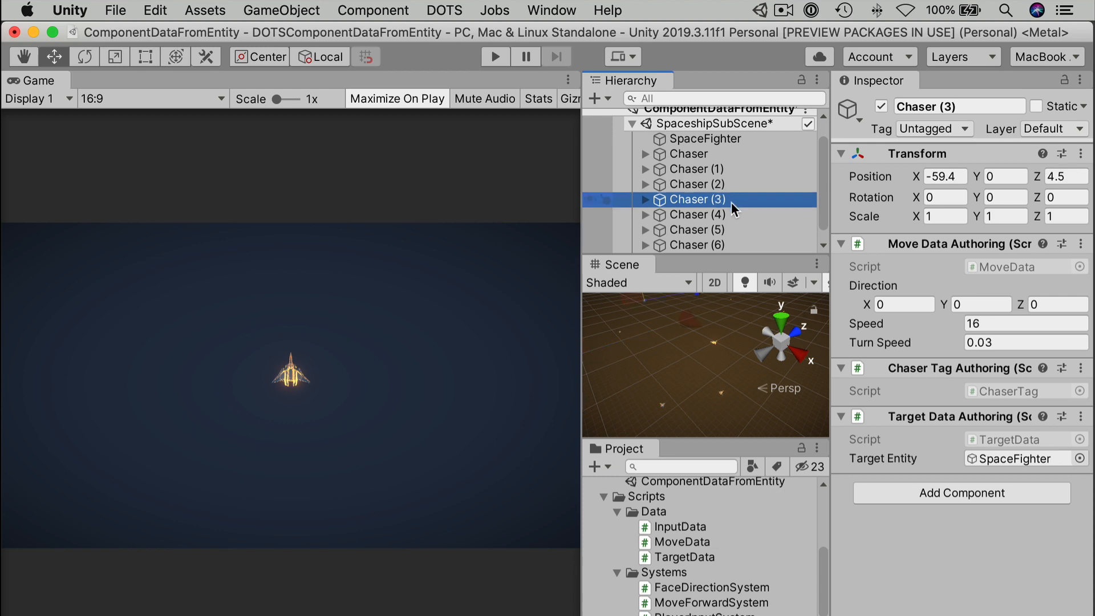
click(693, 244)
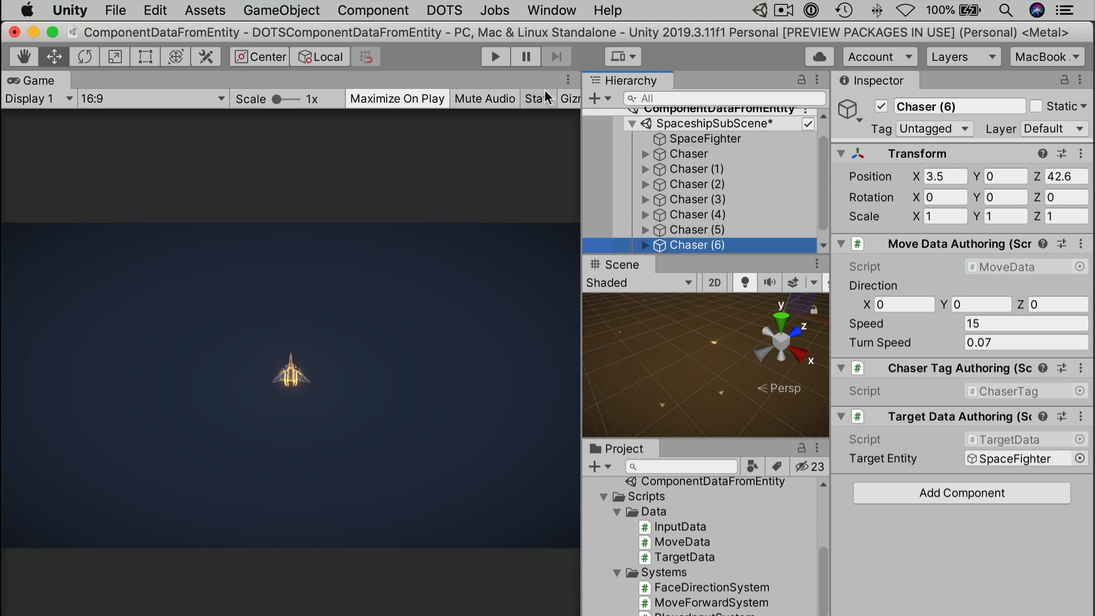
click(495, 57)
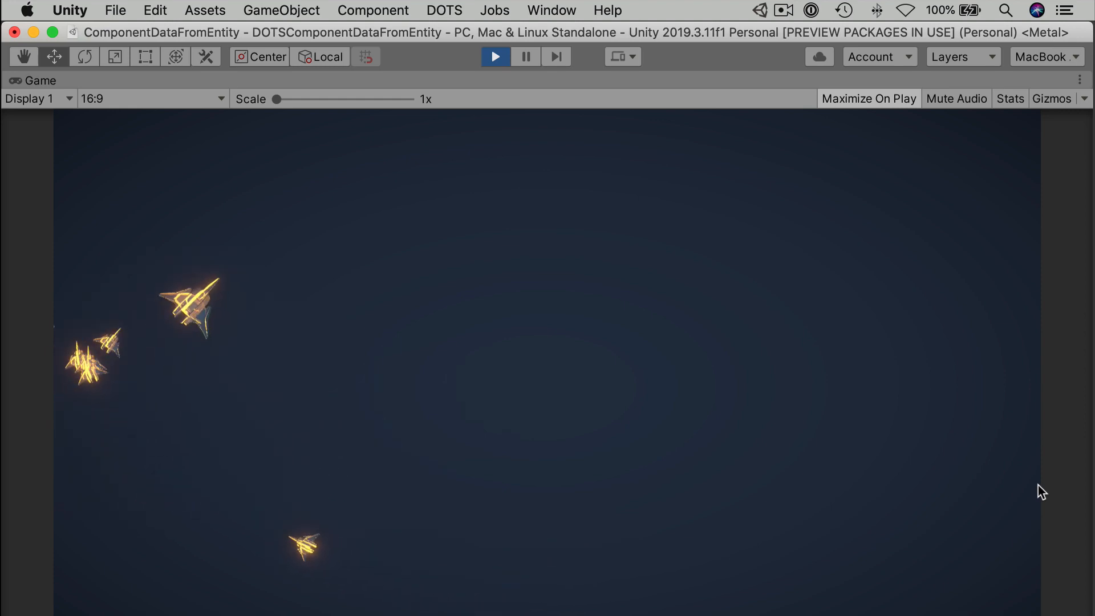
- Stop the game, re-enable the asteroids and set AsteroidsSubScene to auto-load
click(495, 57)
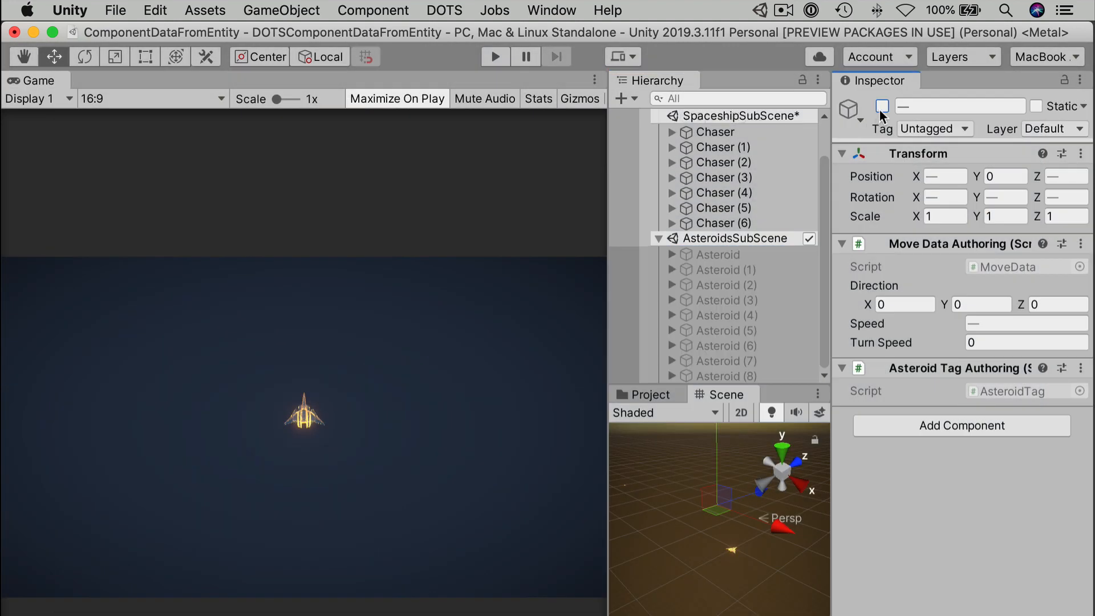
click(881, 106)
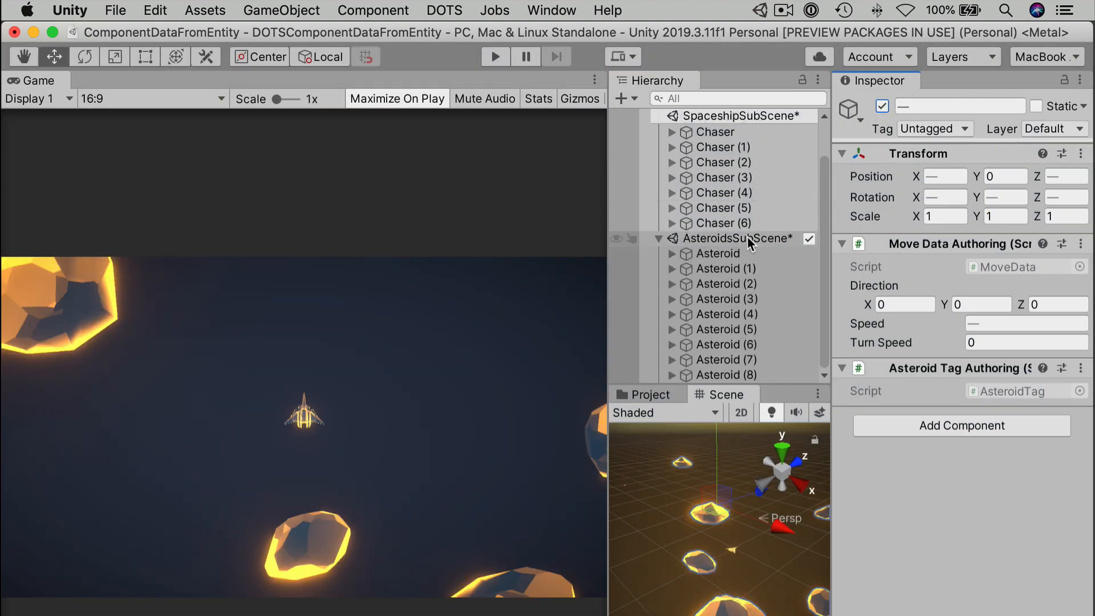
click(734, 238)
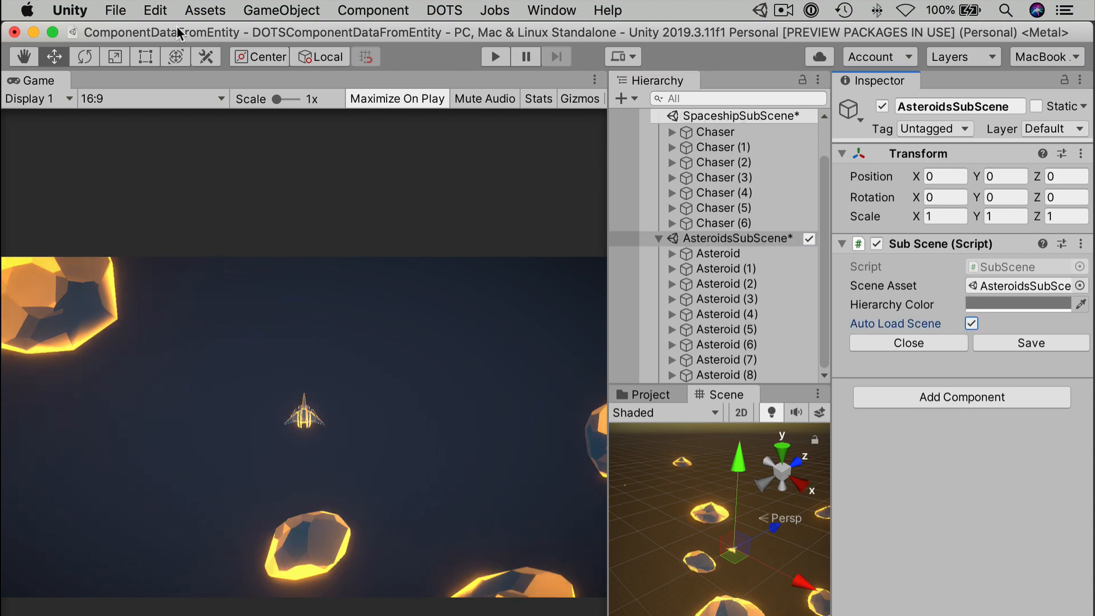
click(495, 57)
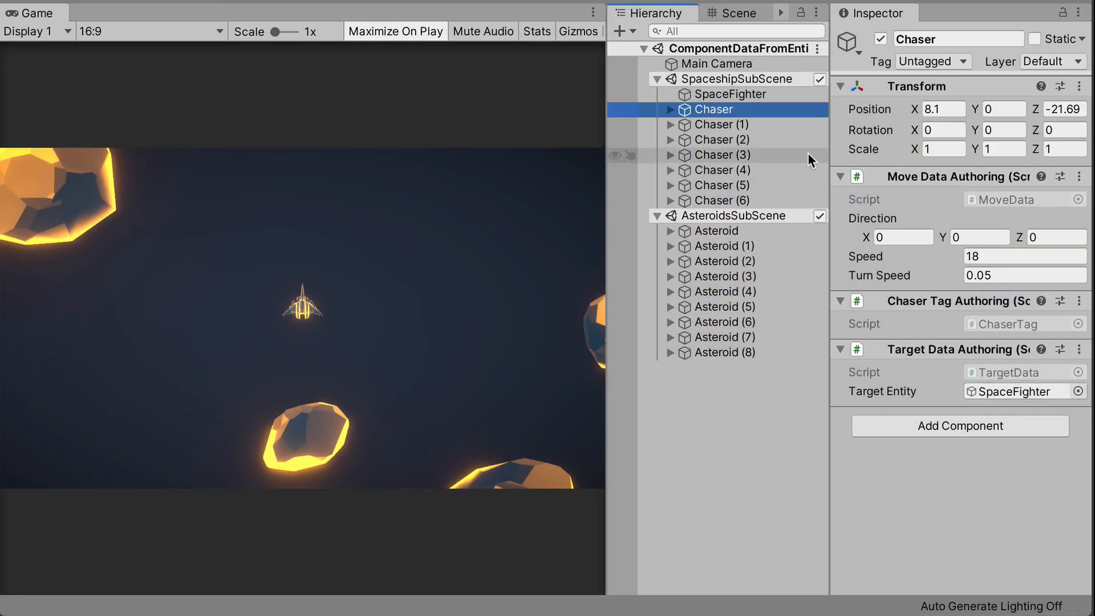
- Select all seven Chasers and save them as a new ChaserSubScene from selection
click(723, 154)
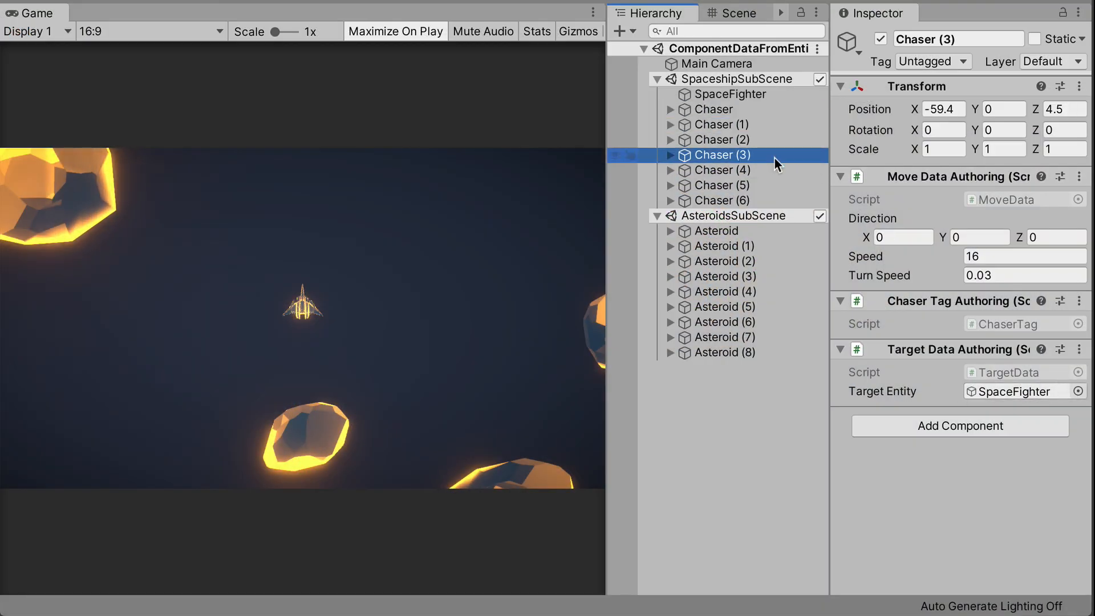
click(714, 110)
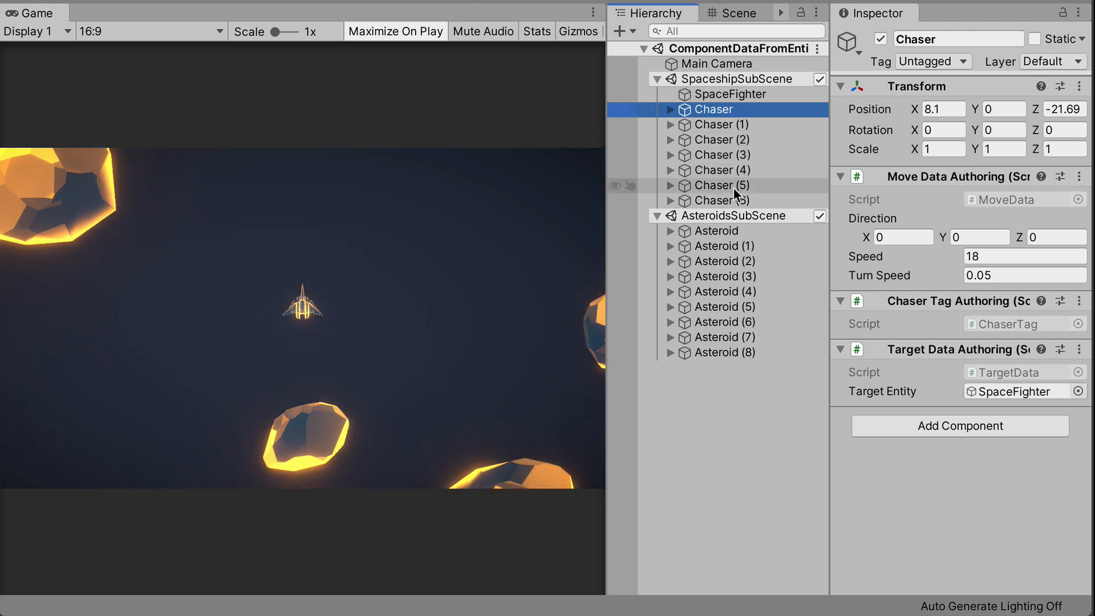
mouse_move(734, 201)
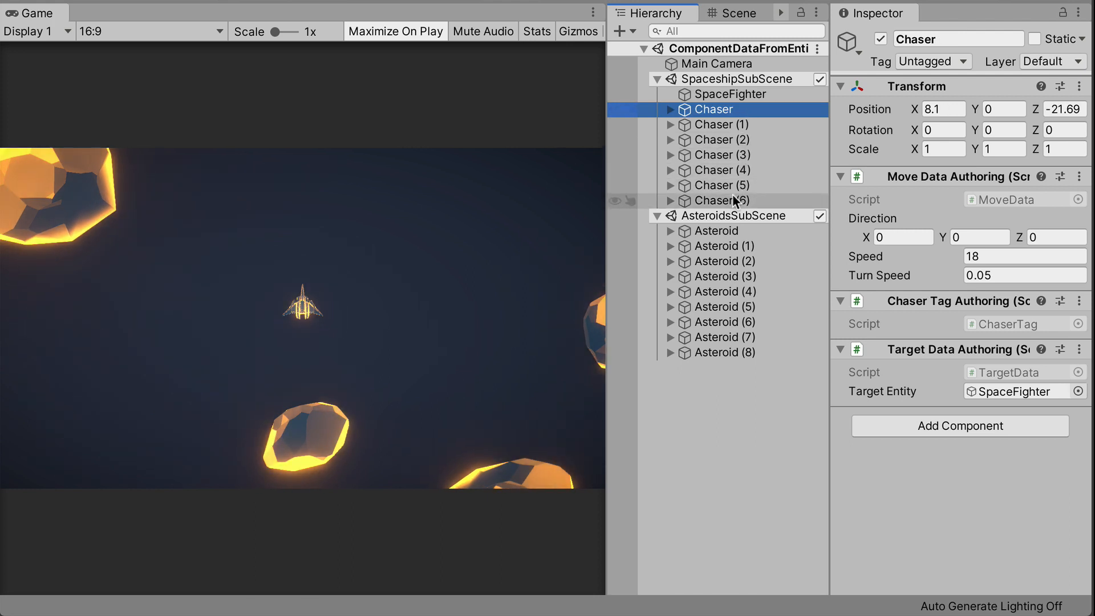
click(723, 201)
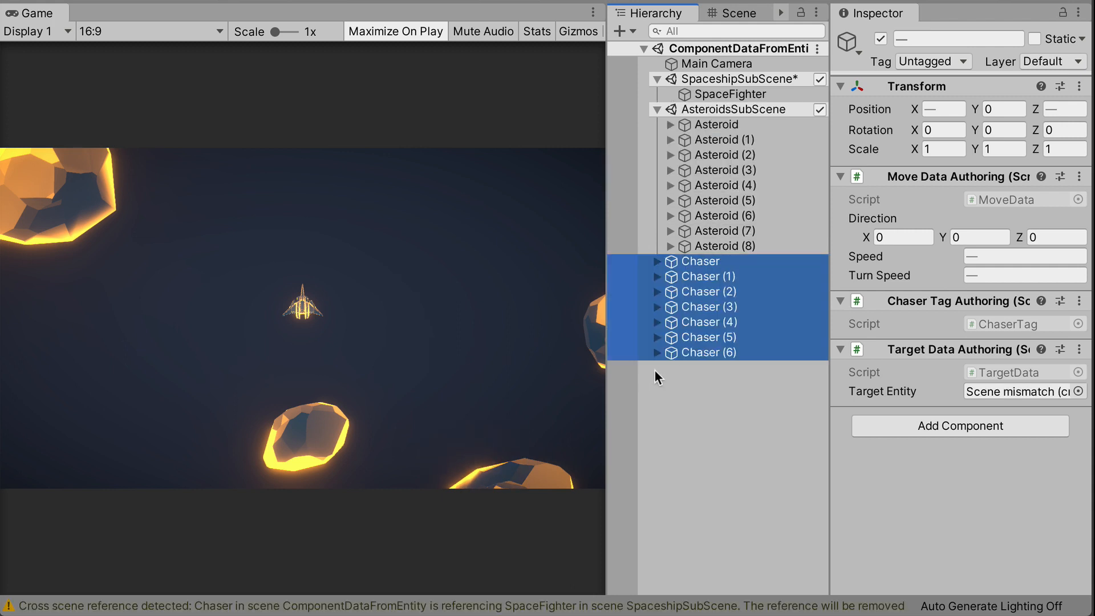
mouse_move(792, 440)
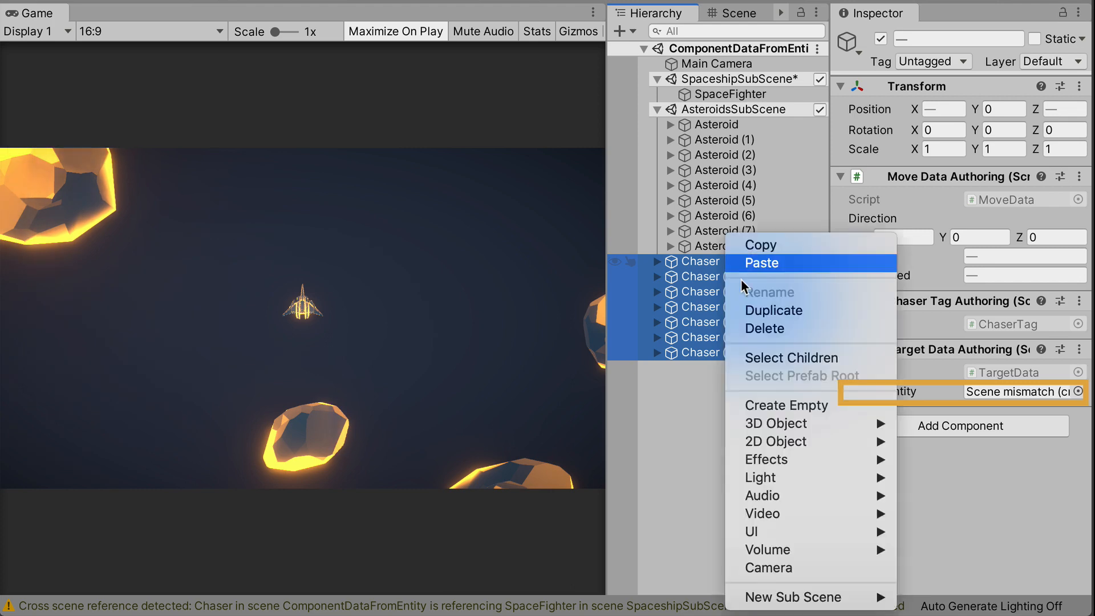
mouse_move(793, 597)
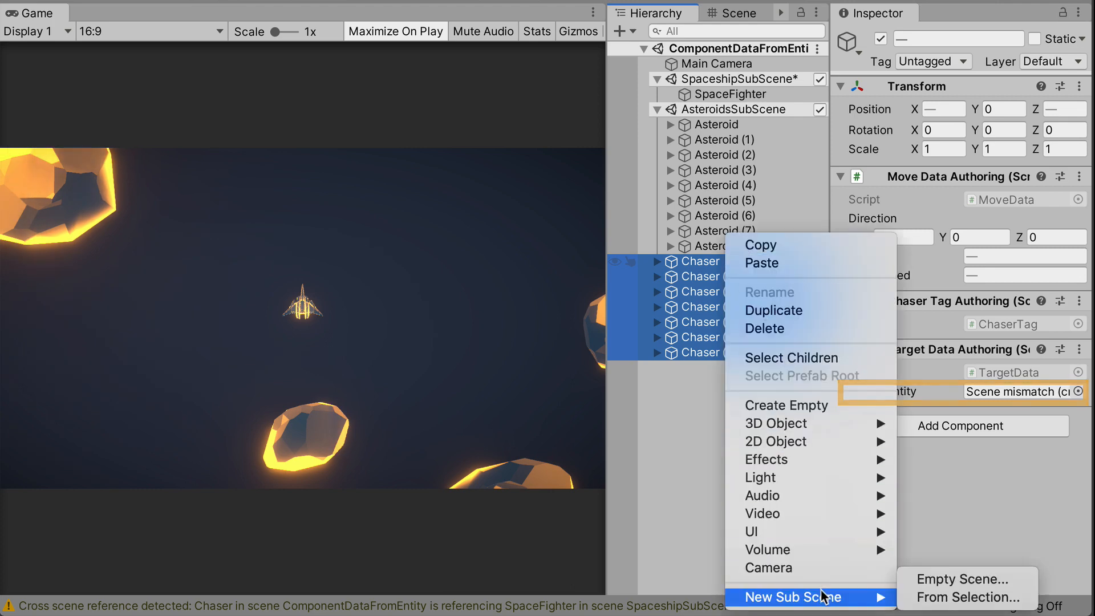
mouse_move(968, 596)
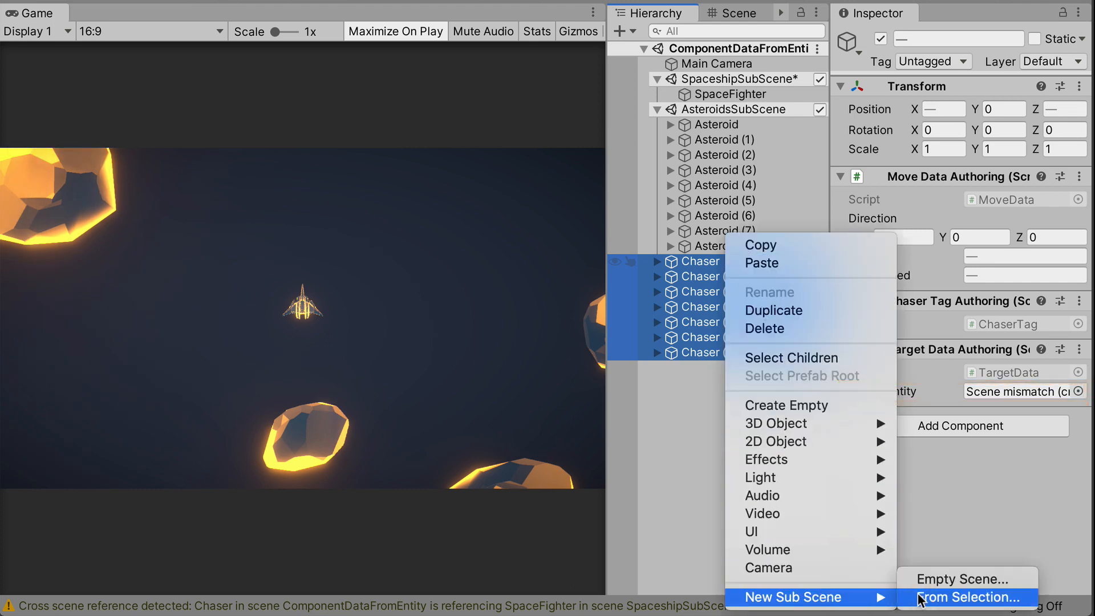
click(966, 597)
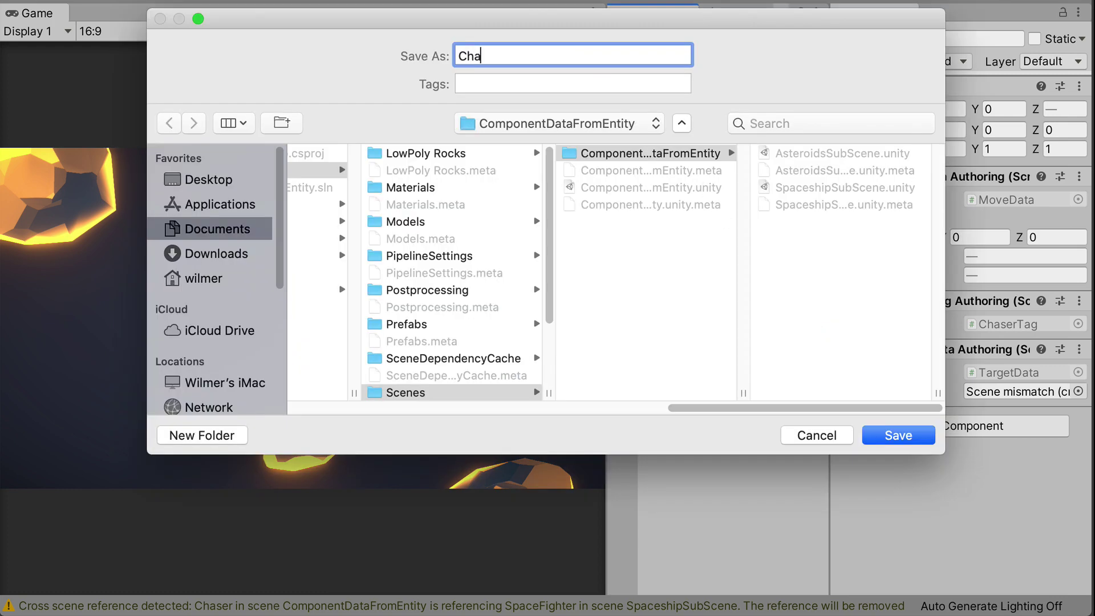
click(897, 435)
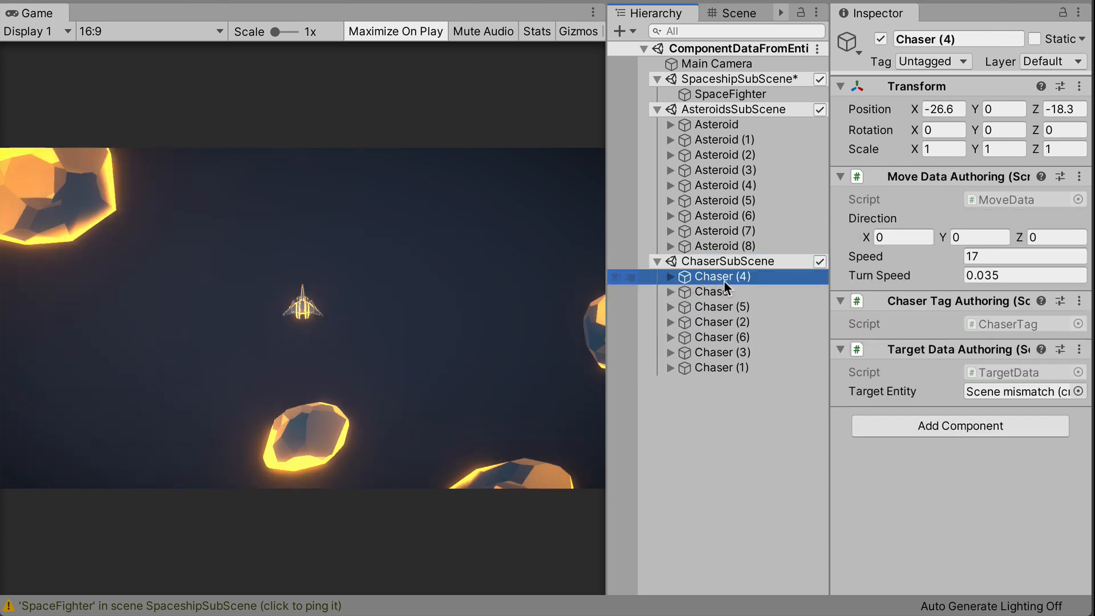
- Check Chaser (4)'s broken target reference and run the game with the chaser sub scene
click(720, 307)
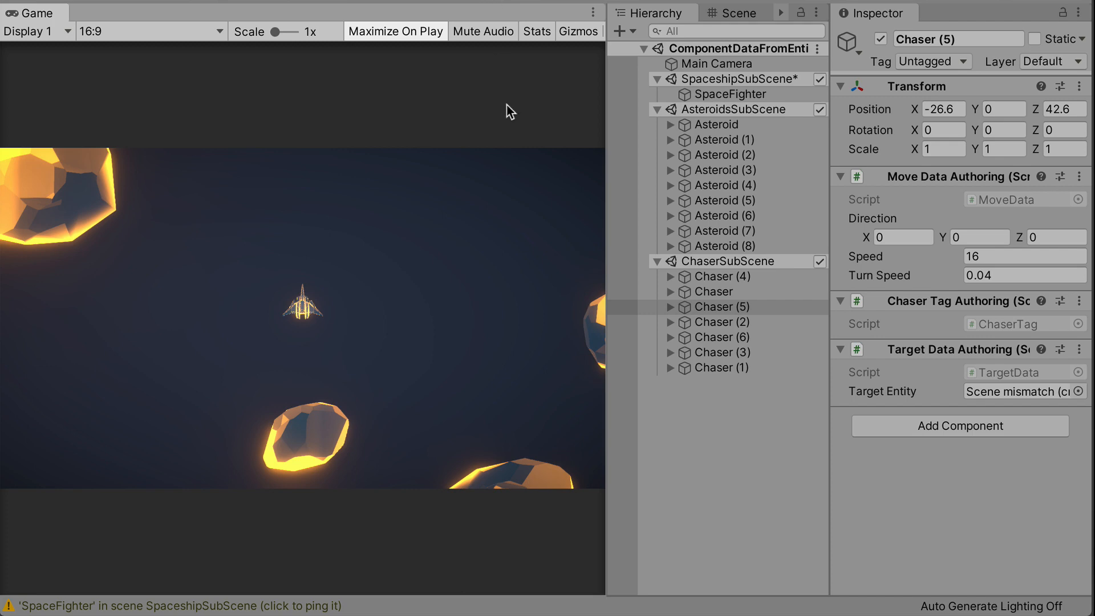
click(395, 31)
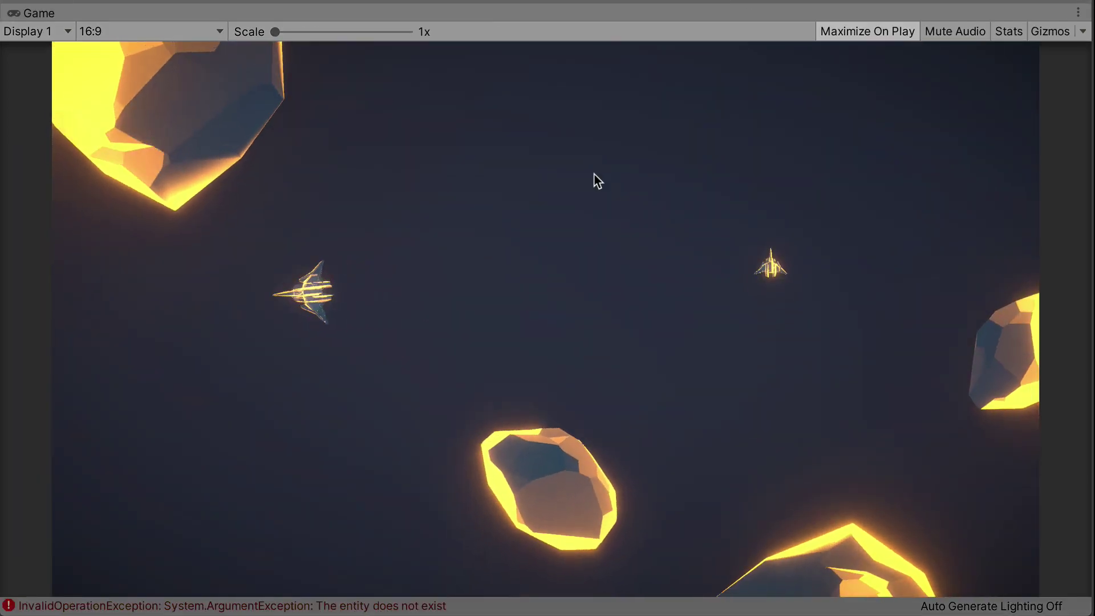